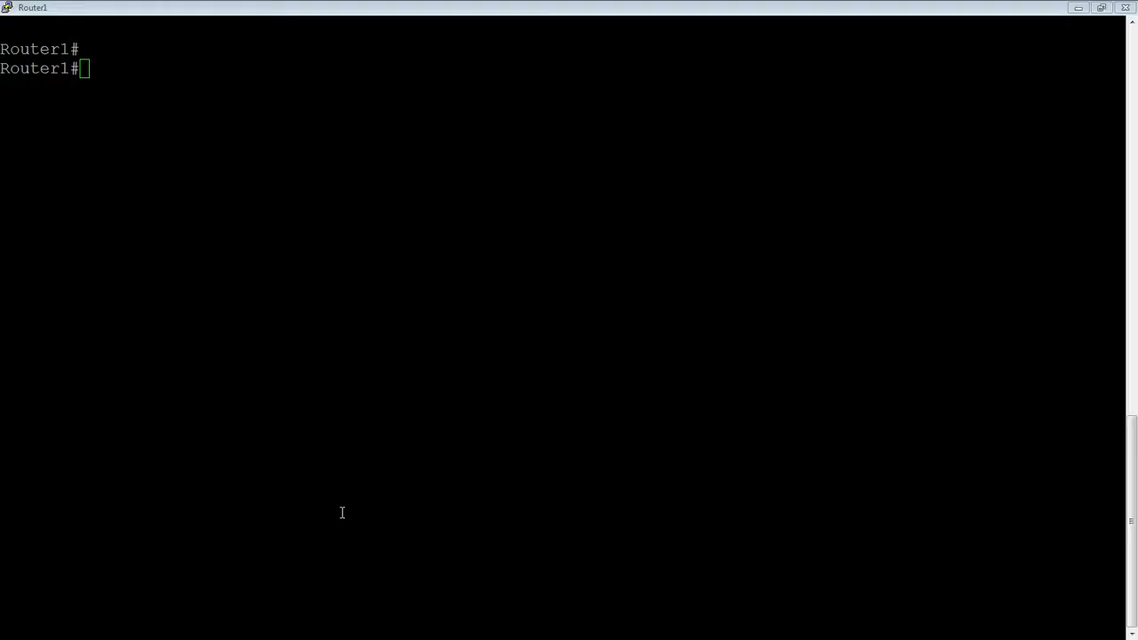
{"action": "mouse_move", "coordinate": [273, 267]}
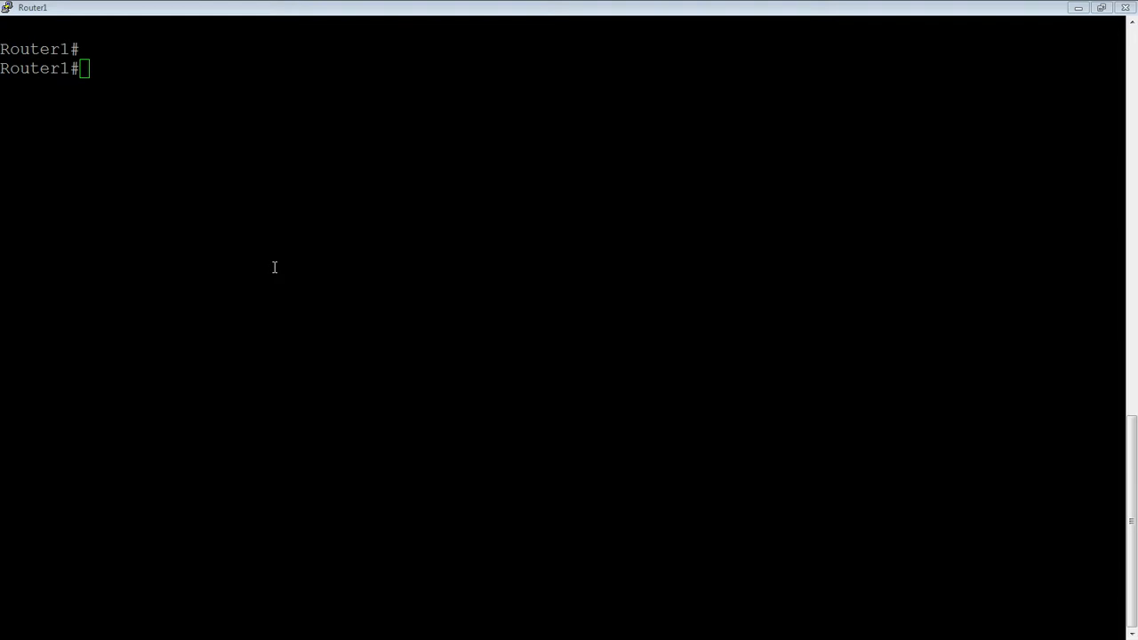
Step: Run 'show default' on Router1 and page through the default, maximum, current and configured limits
{"action": "type", "text": "show"}
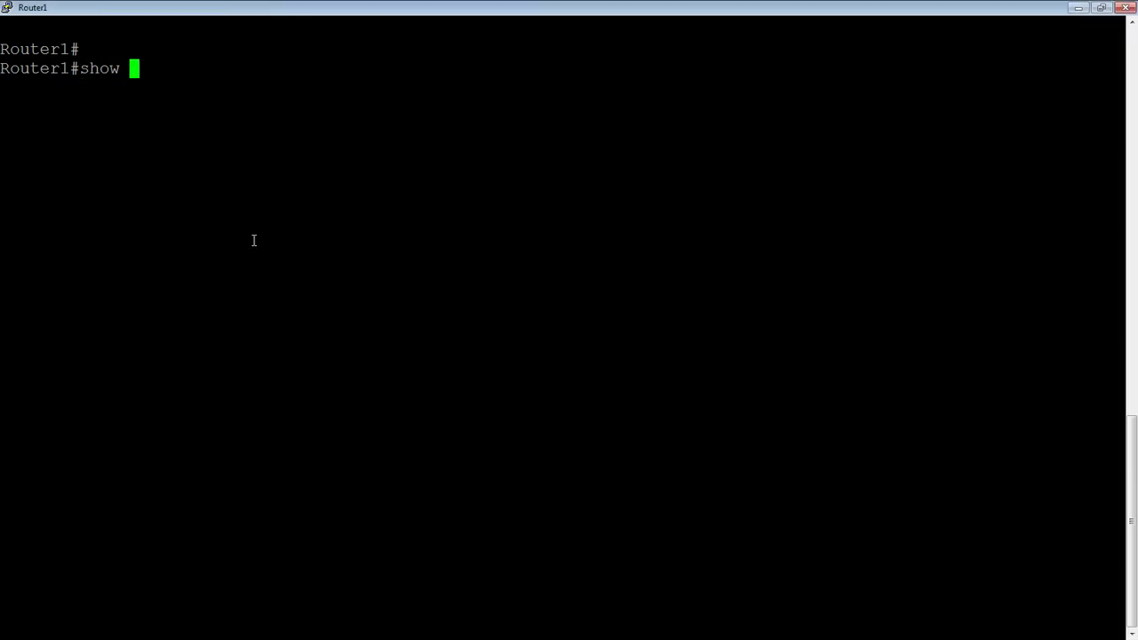
{"action": "type", "text": "defau"}
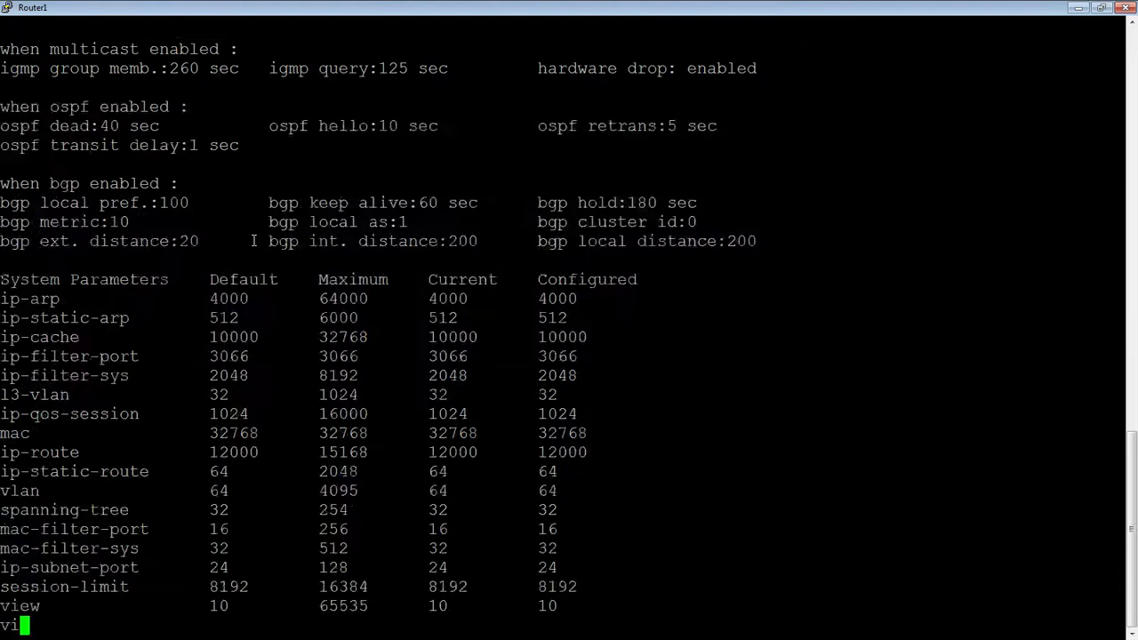
{"action": "key", "text": "space"}
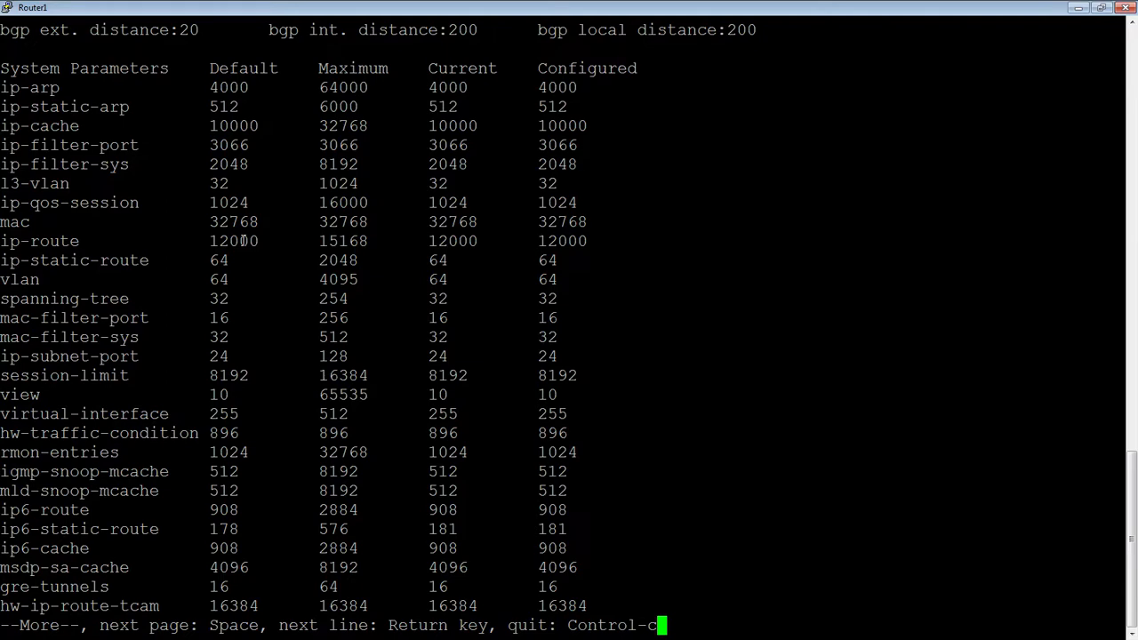
{"action": "key", "text": "space"}
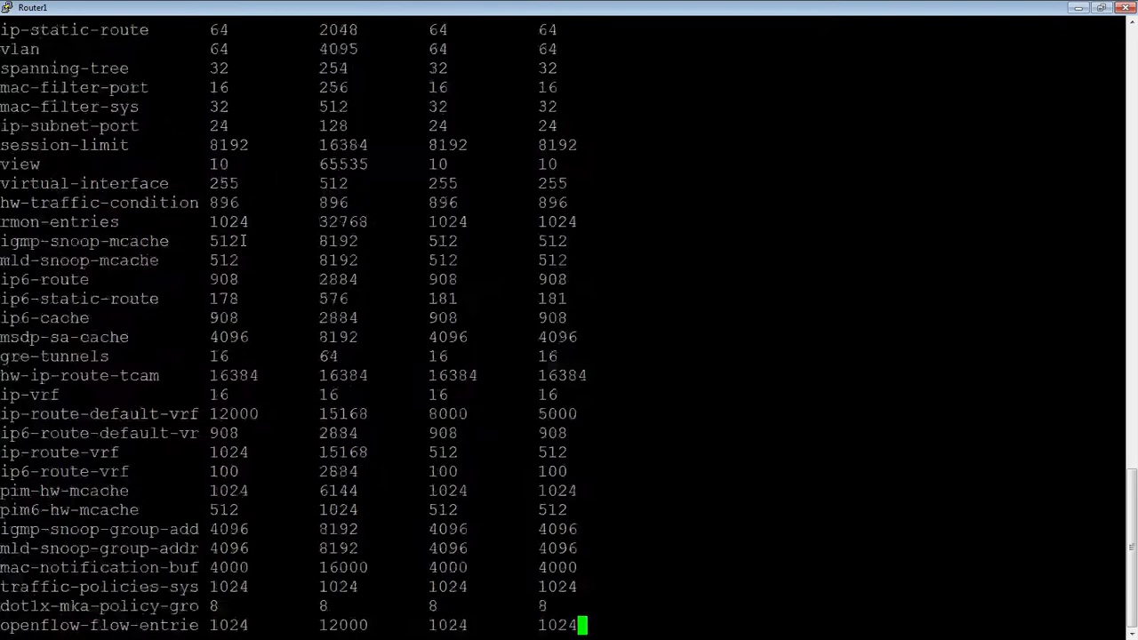
{"action": "scroll", "scroll_direction": "down", "scroll_amount": 3}
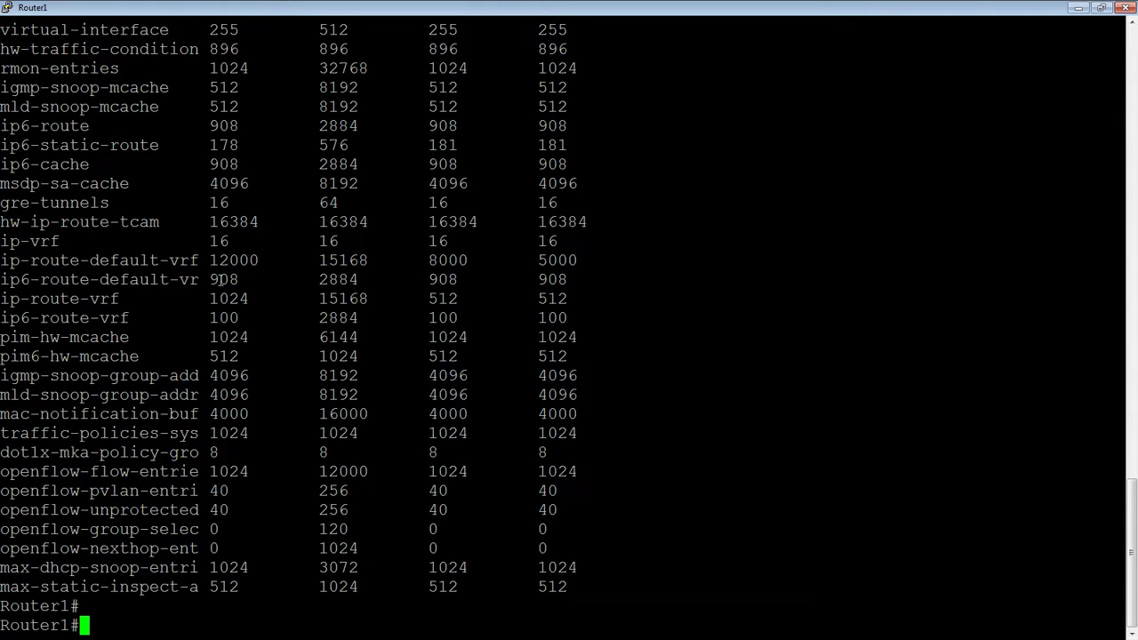
{"action": "mouse_move", "coordinate": [256, 263]}
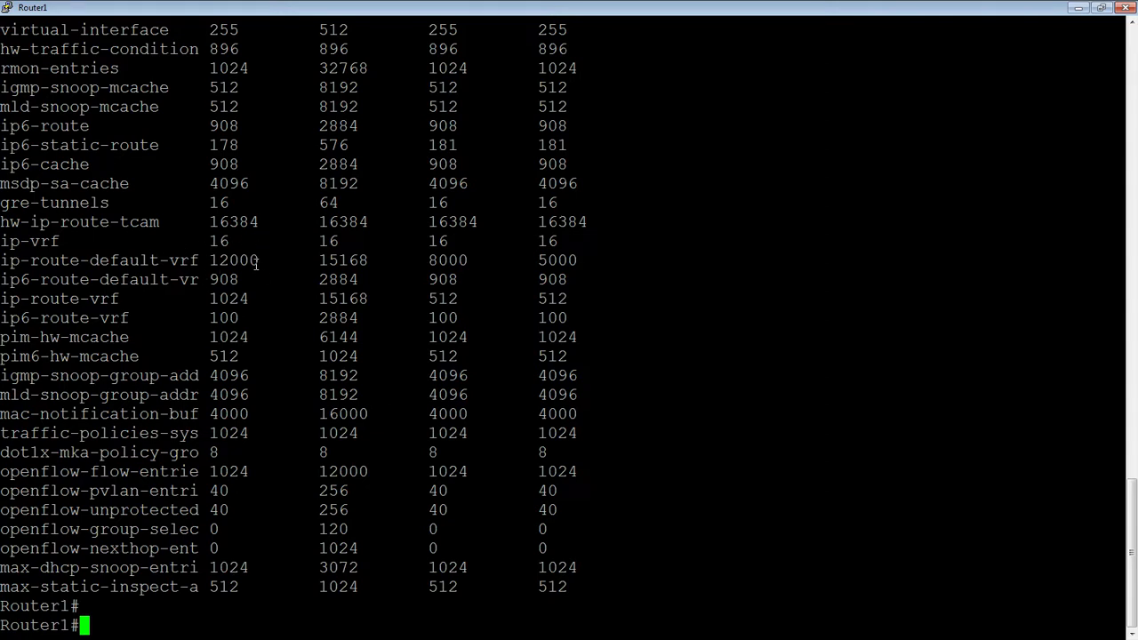
{"action": "mouse_move", "coordinate": [160, 273]}
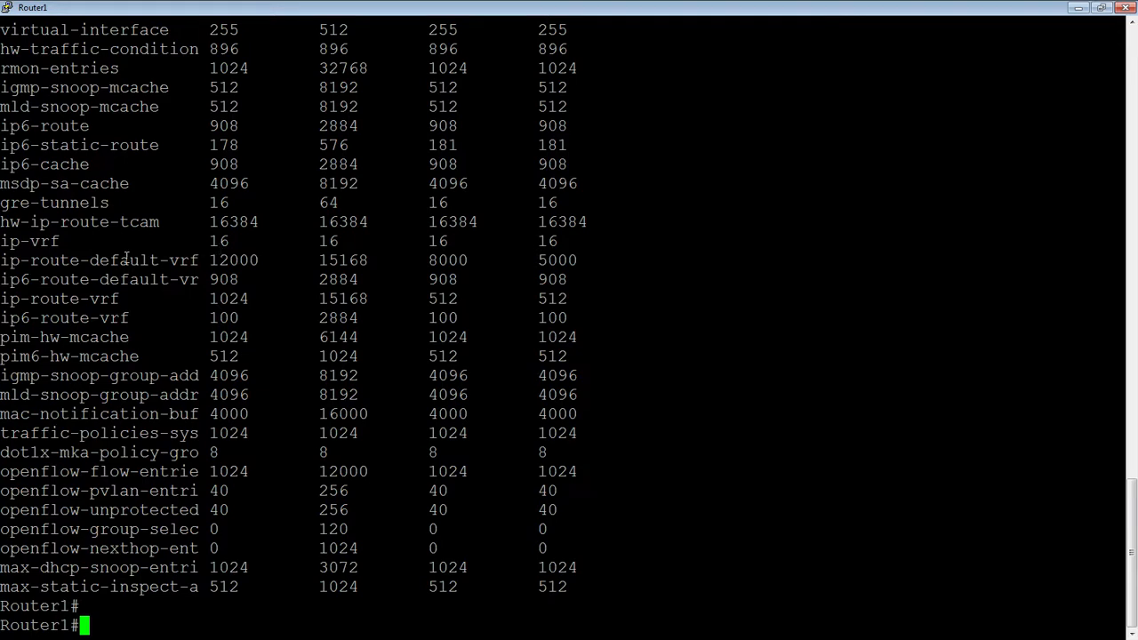
{"action": "mouse_move", "coordinate": [260, 295]}
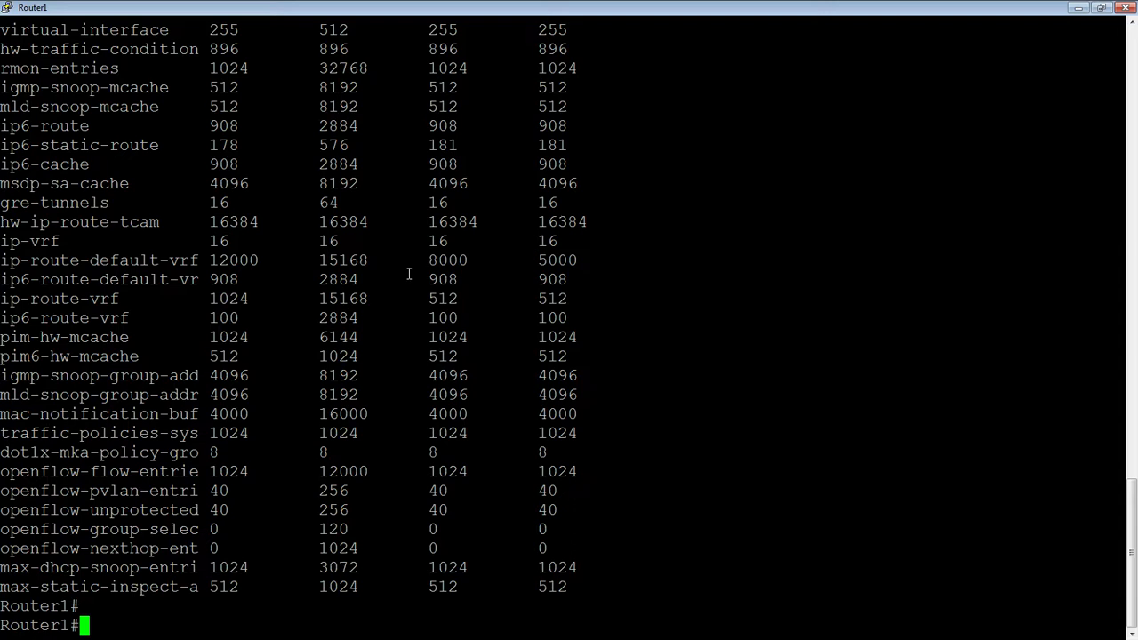
{"action": "mouse_move", "coordinate": [442, 271]}
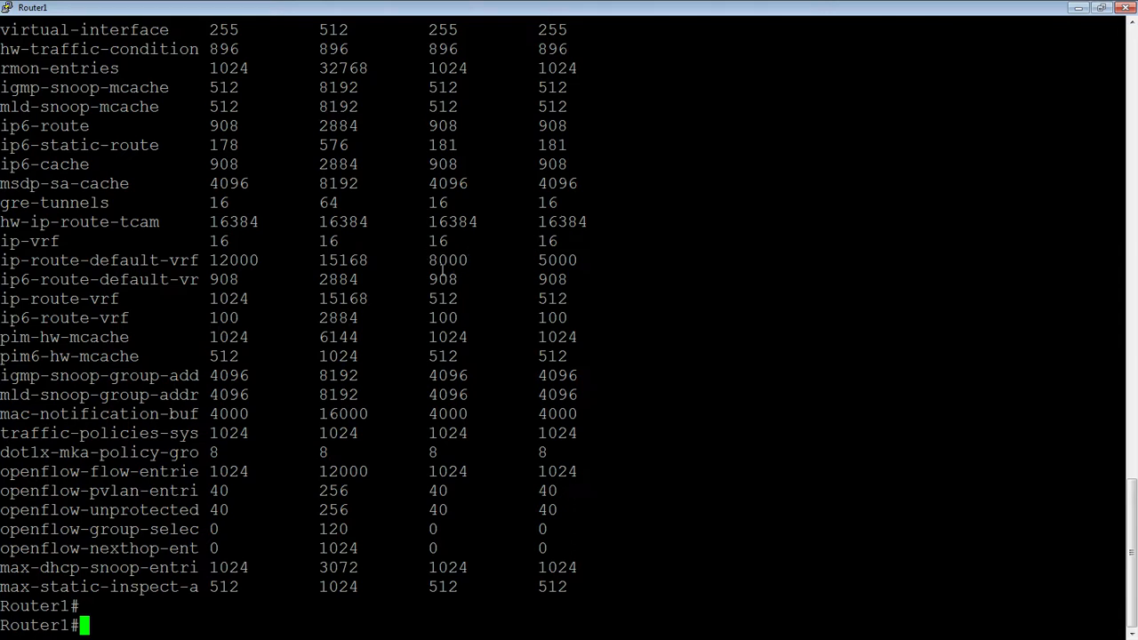
{"action": "mouse_move", "coordinate": [435, 258]}
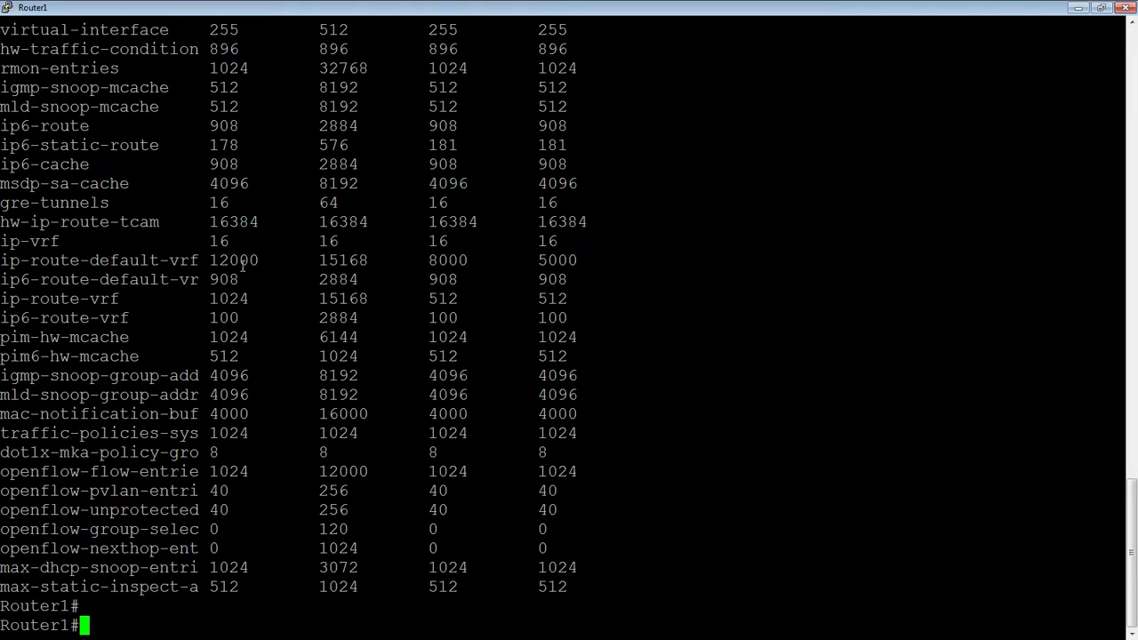
{"action": "mouse_move", "coordinate": [440, 259]}
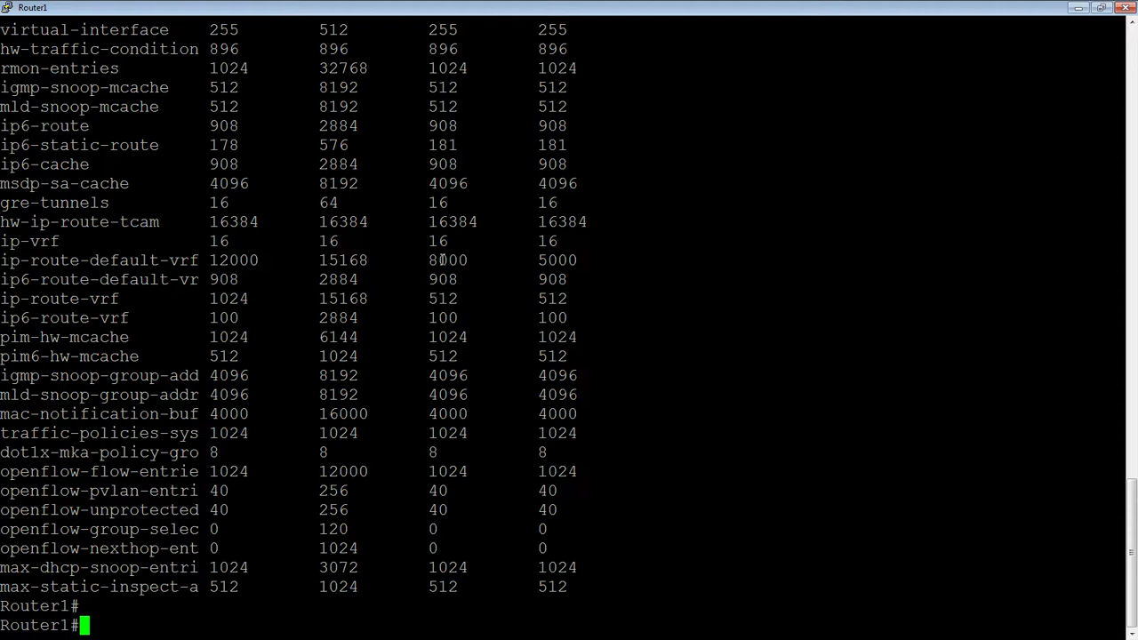
{"action": "mouse_move", "coordinate": [530, 259]}
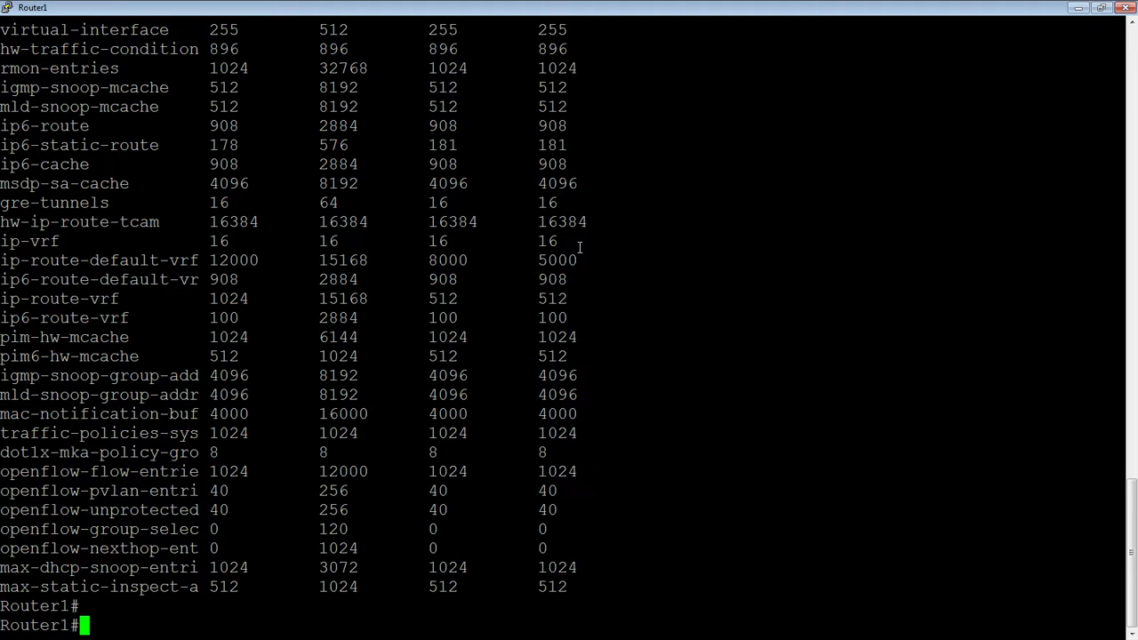
{"action": "mouse_move", "coordinate": [579, 260]}
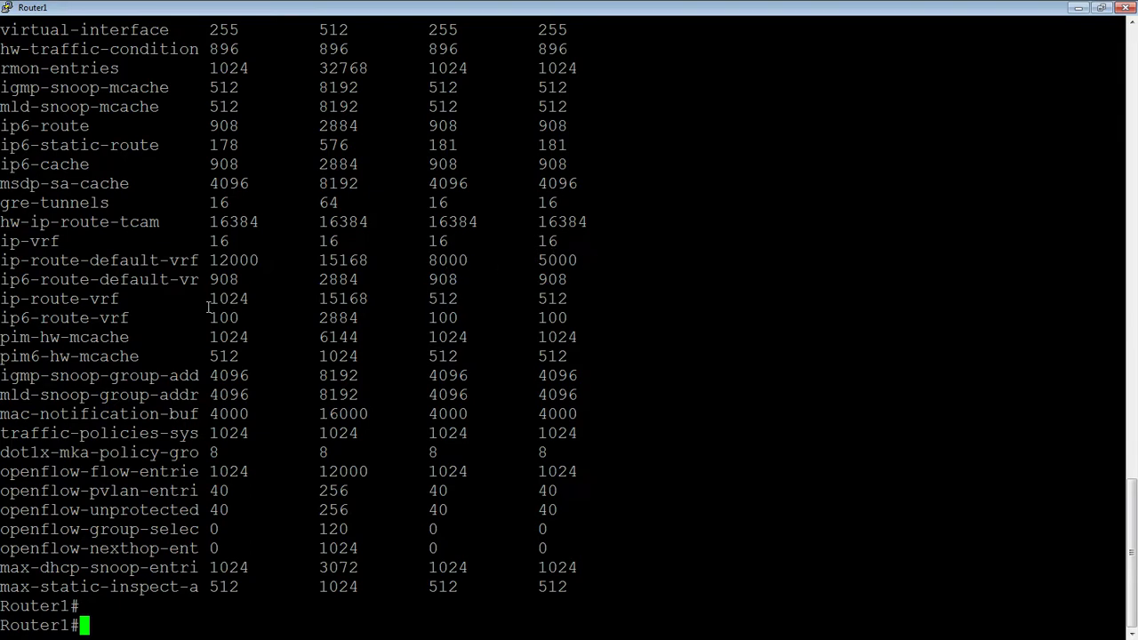
{"action": "mouse_move", "coordinate": [195, 298]}
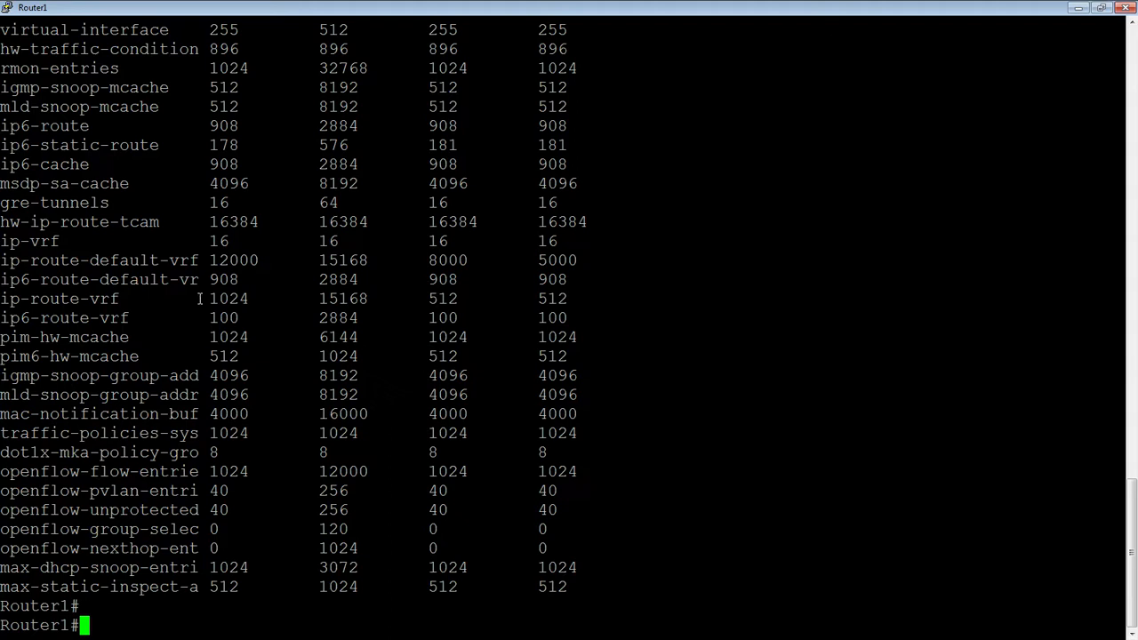
{"action": "mouse_move", "coordinate": [50, 317]}
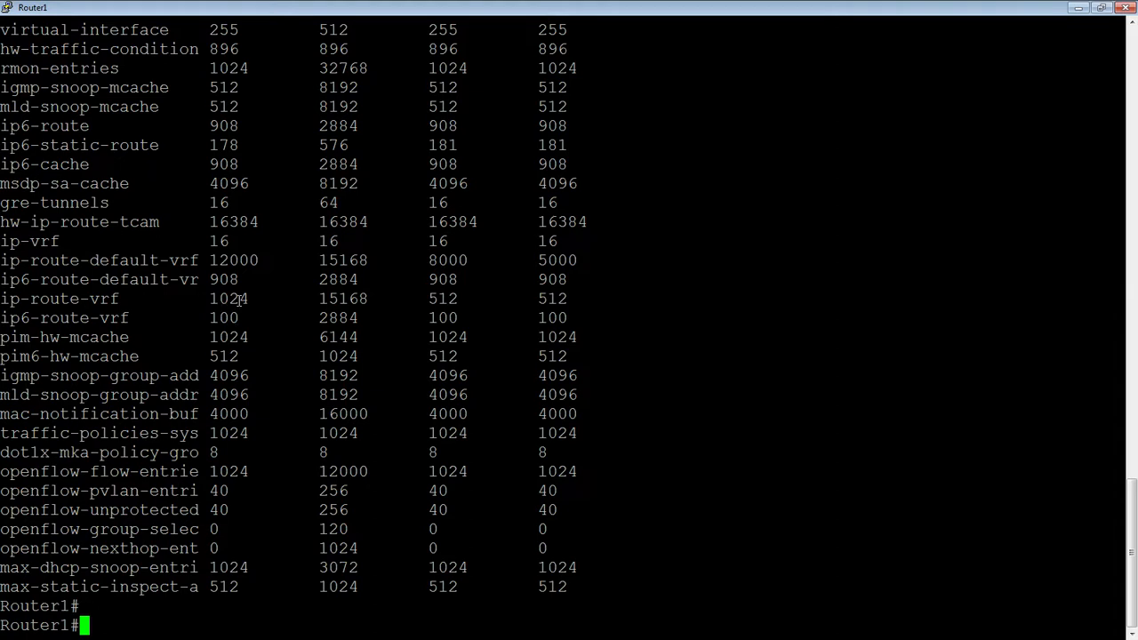
{"action": "mouse_move", "coordinate": [204, 306]}
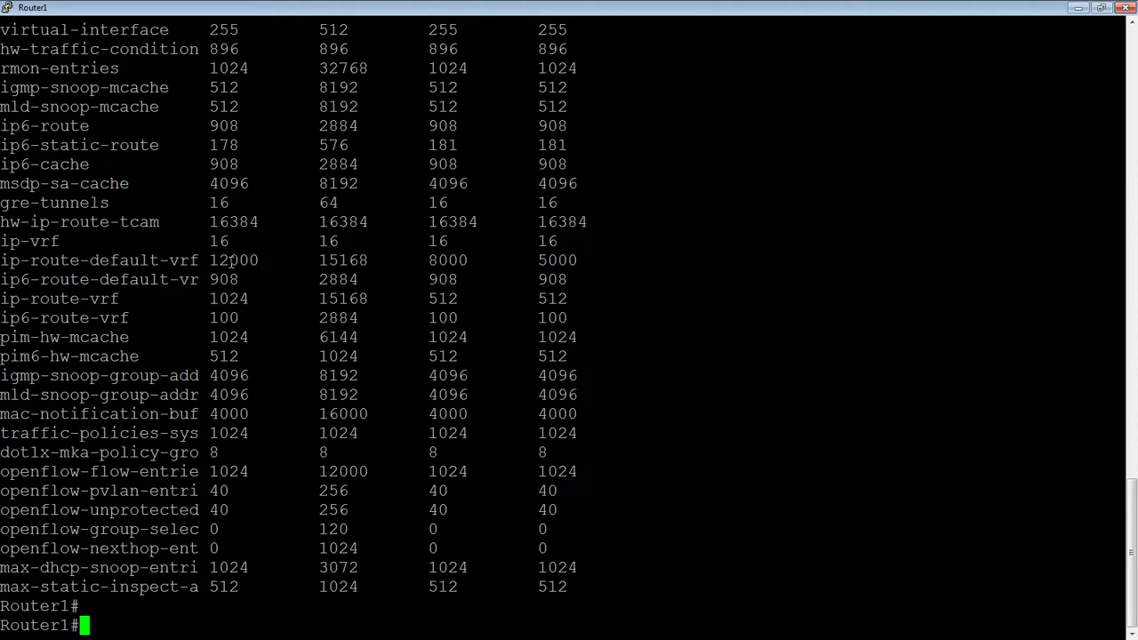
{"action": "mouse_move", "coordinate": [459, 286]}
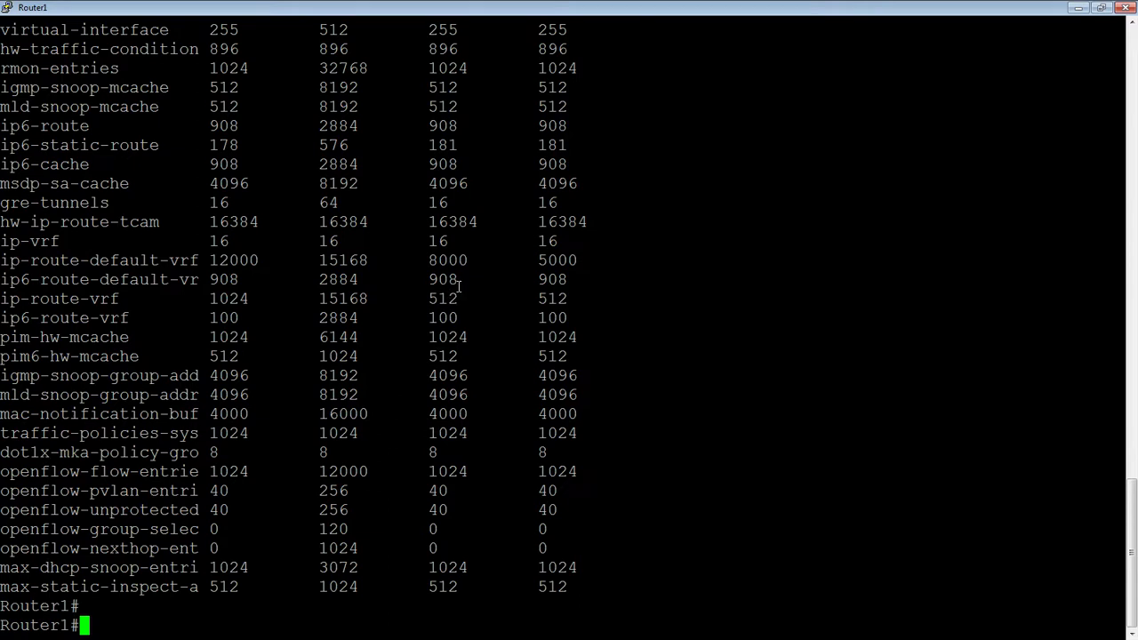
{"action": "mouse_move", "coordinate": [431, 298]}
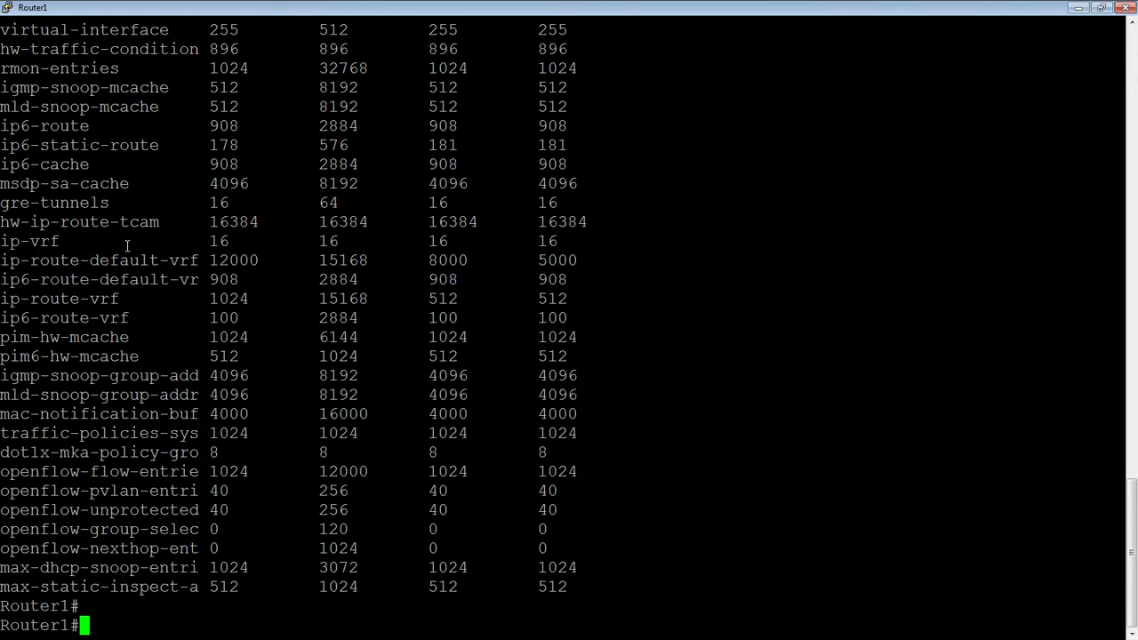
{"action": "mouse_move", "coordinate": [184, 234]}
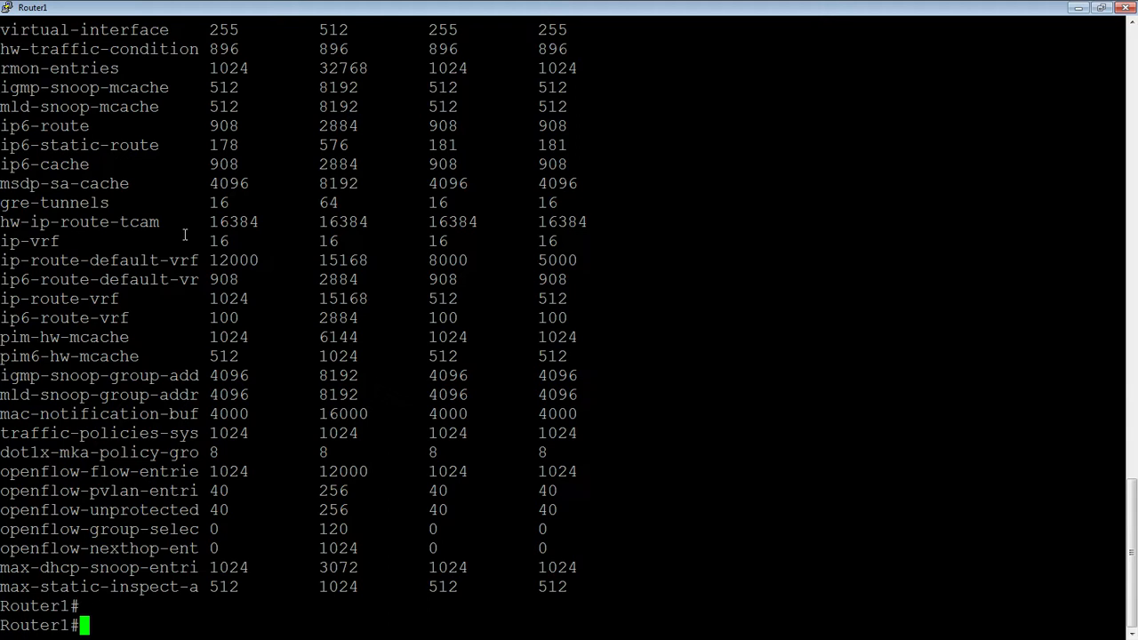
{"action": "mouse_move", "coordinate": [195, 242]}
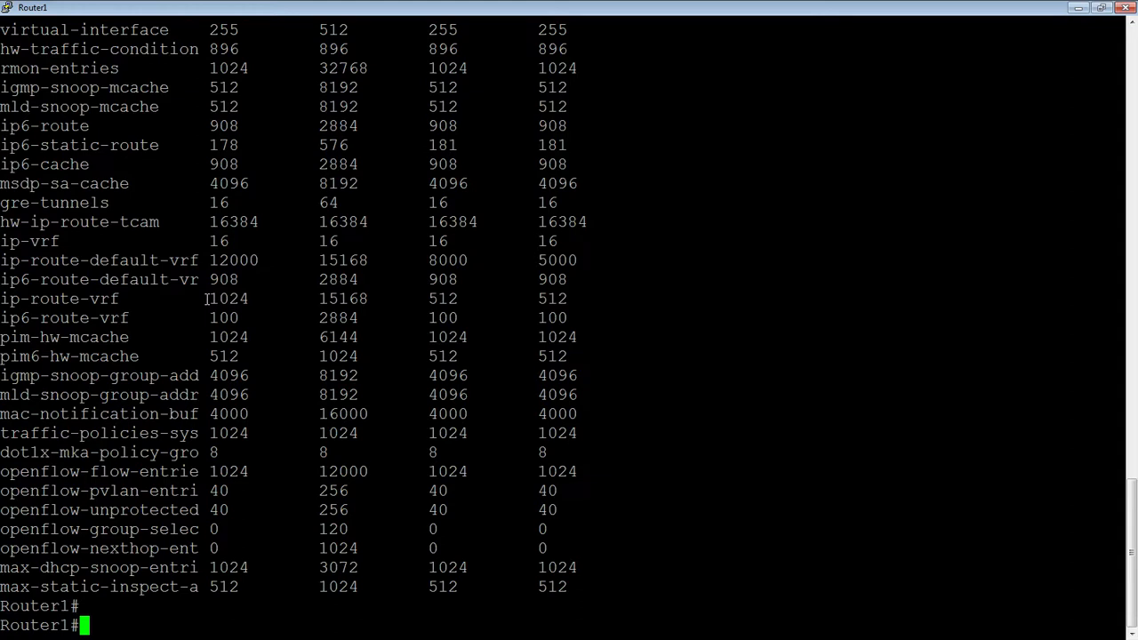
Step: Run 'sh run' to display Router1's running configuration
{"action": "type", "text": "sh run"}
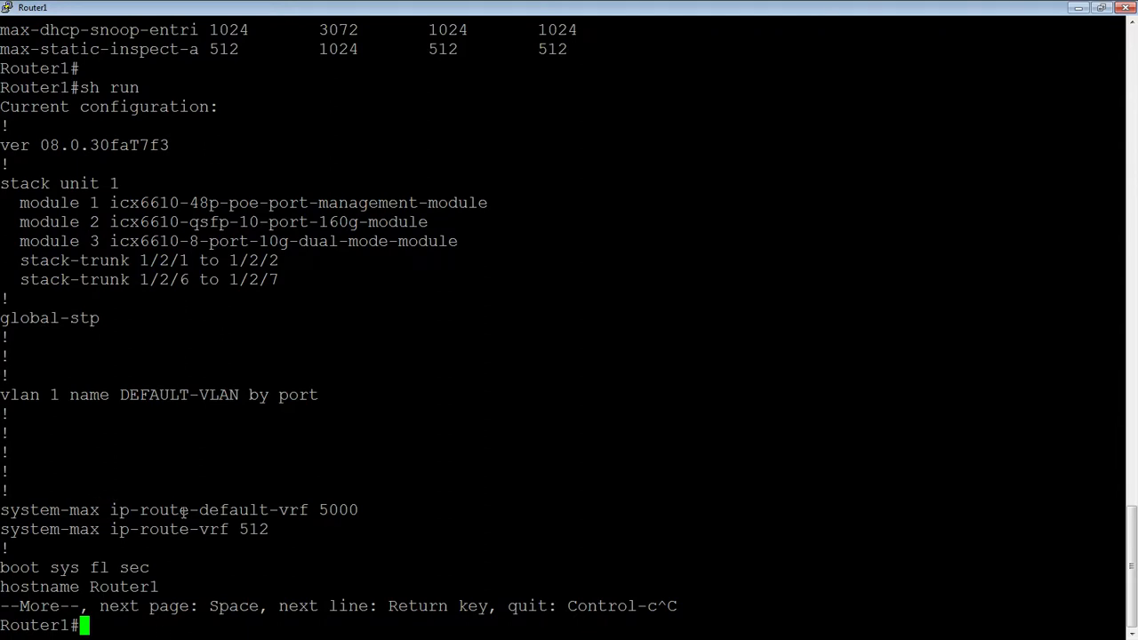
{"action": "mouse_move", "coordinate": [288, 508]}
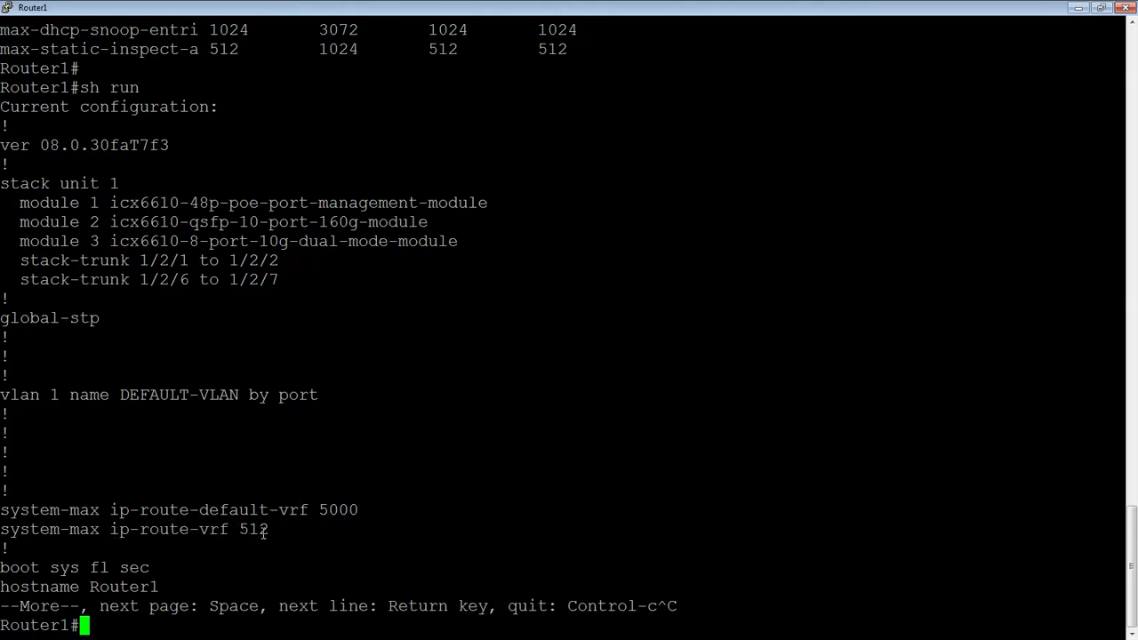
{"action": "mouse_move", "coordinate": [249, 542]}
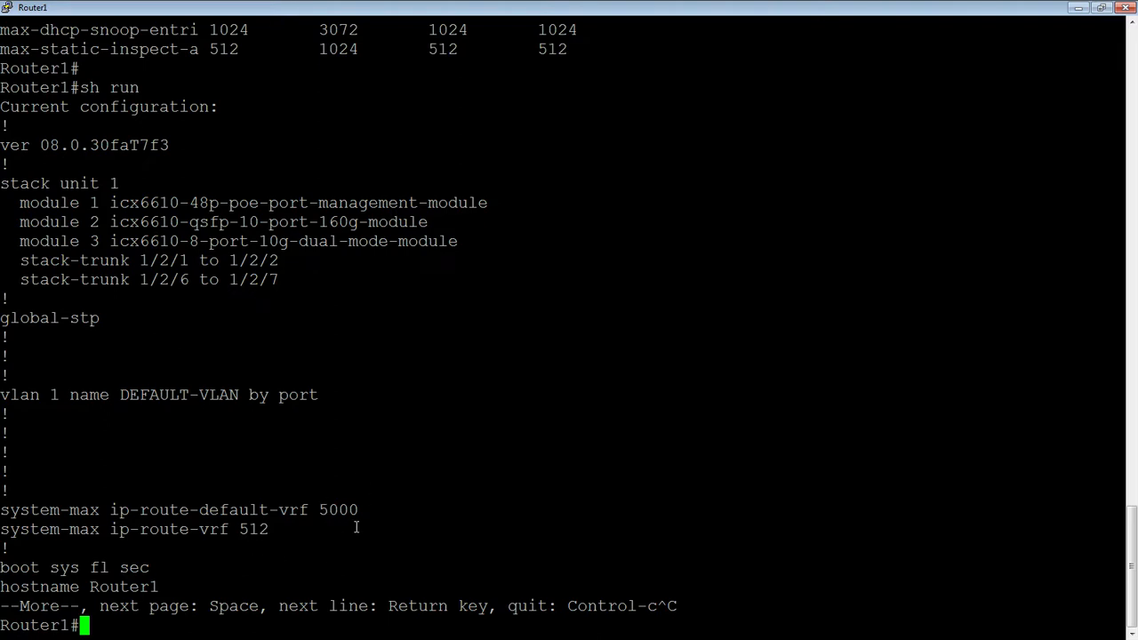
{"action": "mouse_move", "coordinate": [303, 535]}
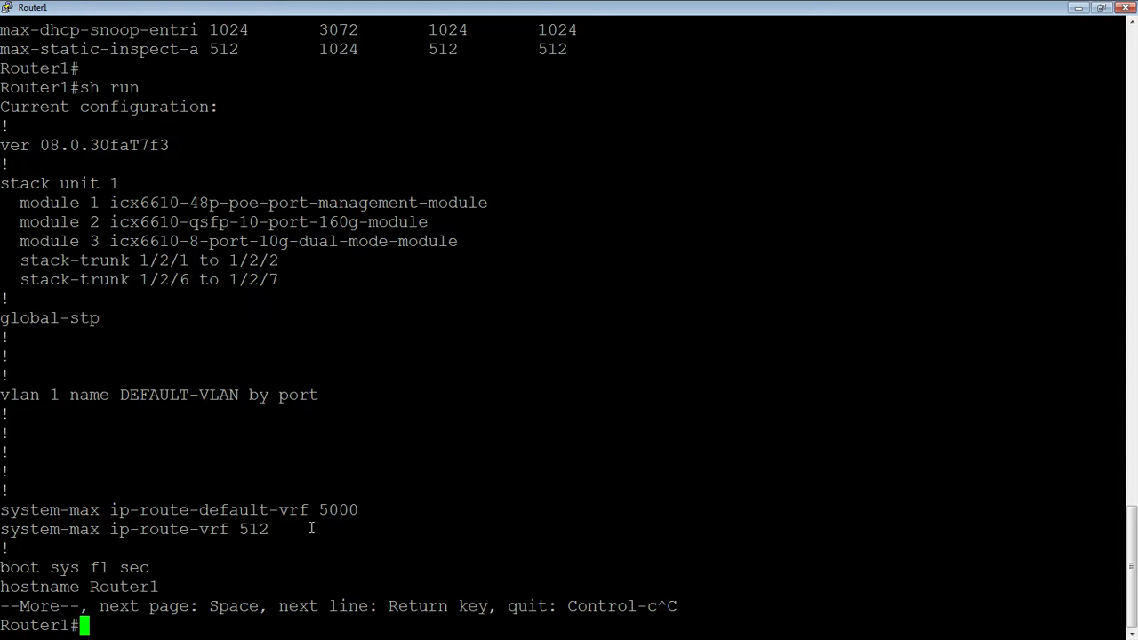
{"action": "mouse_move", "coordinate": [174, 633]}
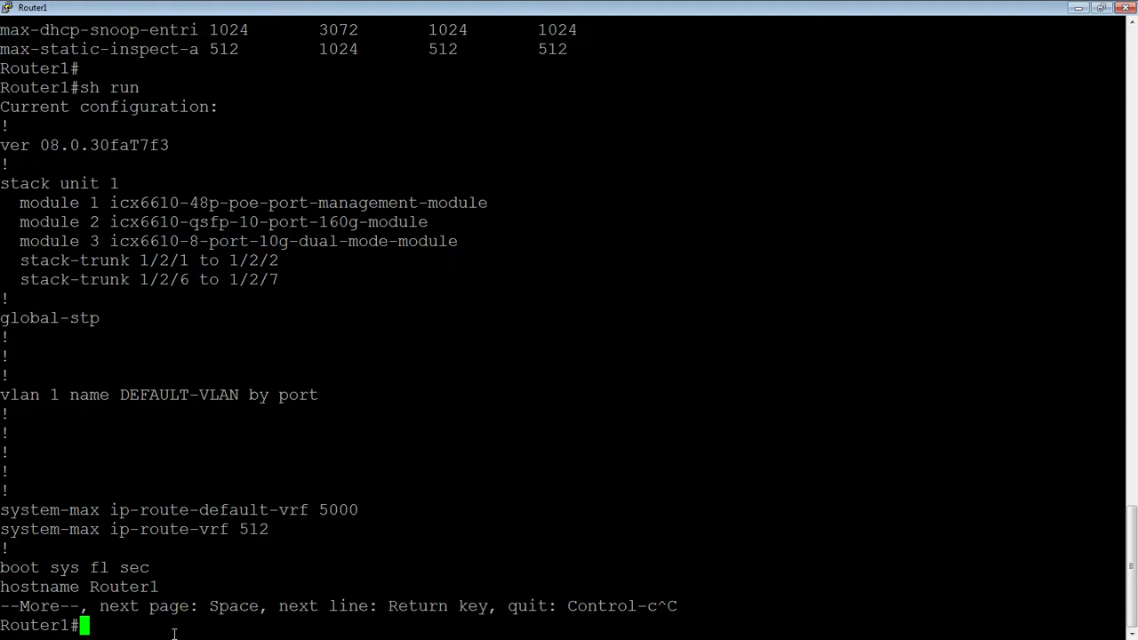
Step: Enter global config, create VRF mgmt and assign route distinguisher 1:1
{"action": "type", "text": "config t"}
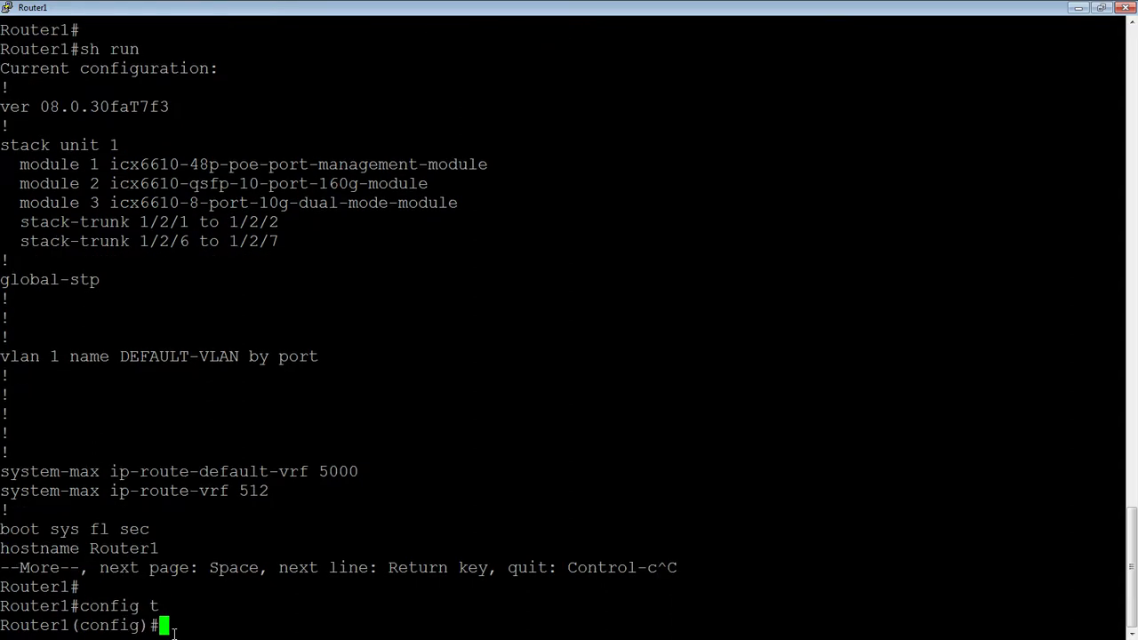
{"action": "type", "text": "vrf mg"}
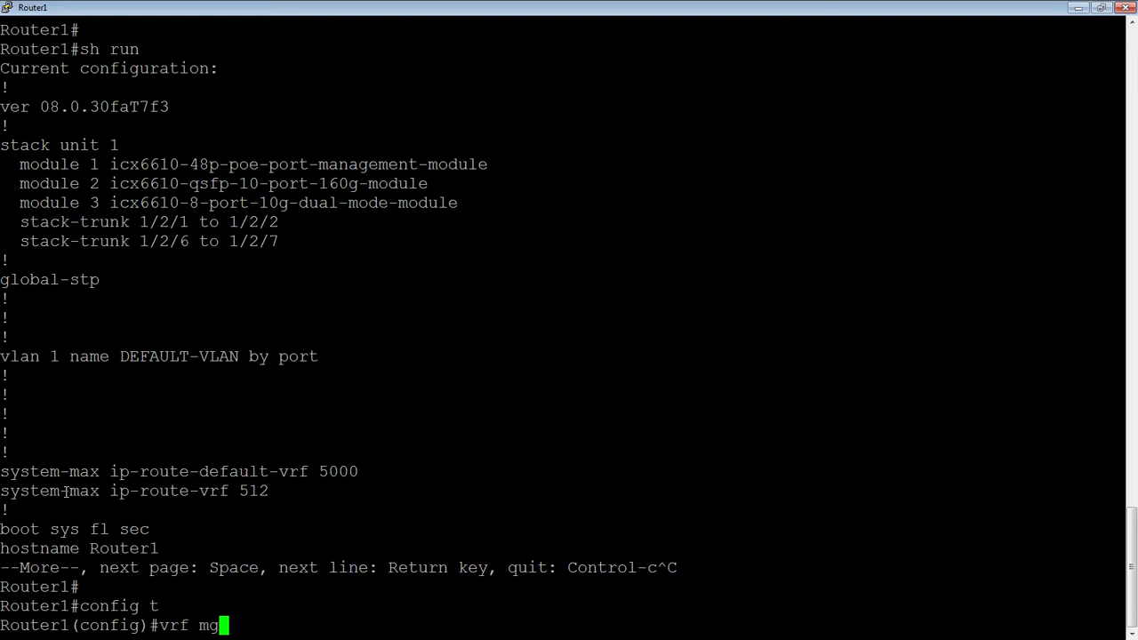
{"action": "type", "text": "mt"}
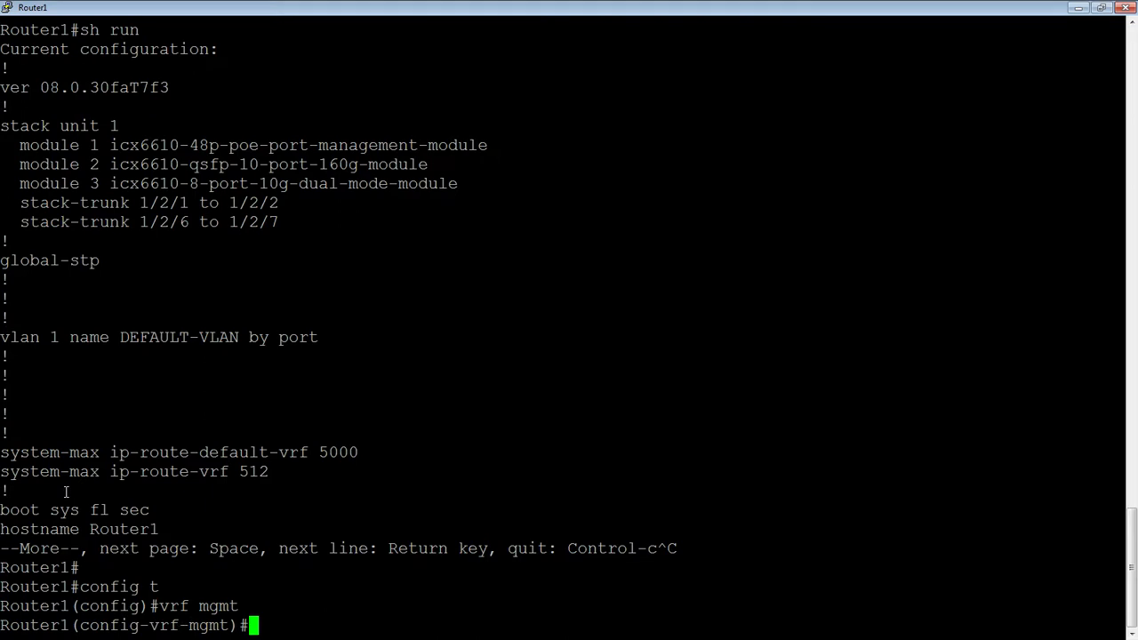
{"action": "type", "text": "rd"}
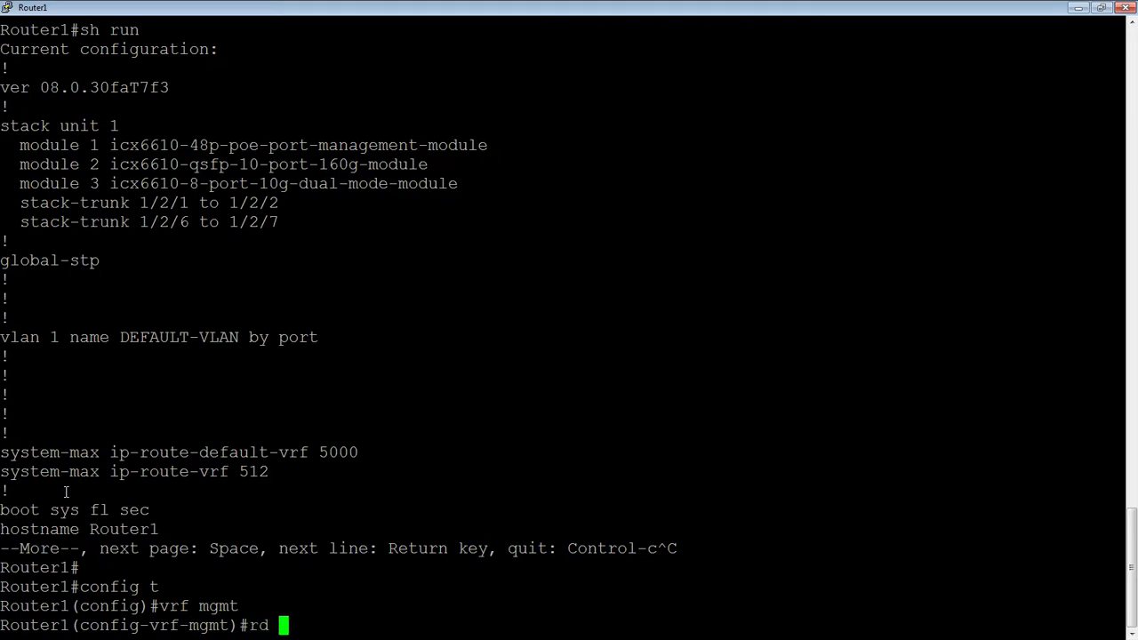
{"action": "type", "text": "1:"}
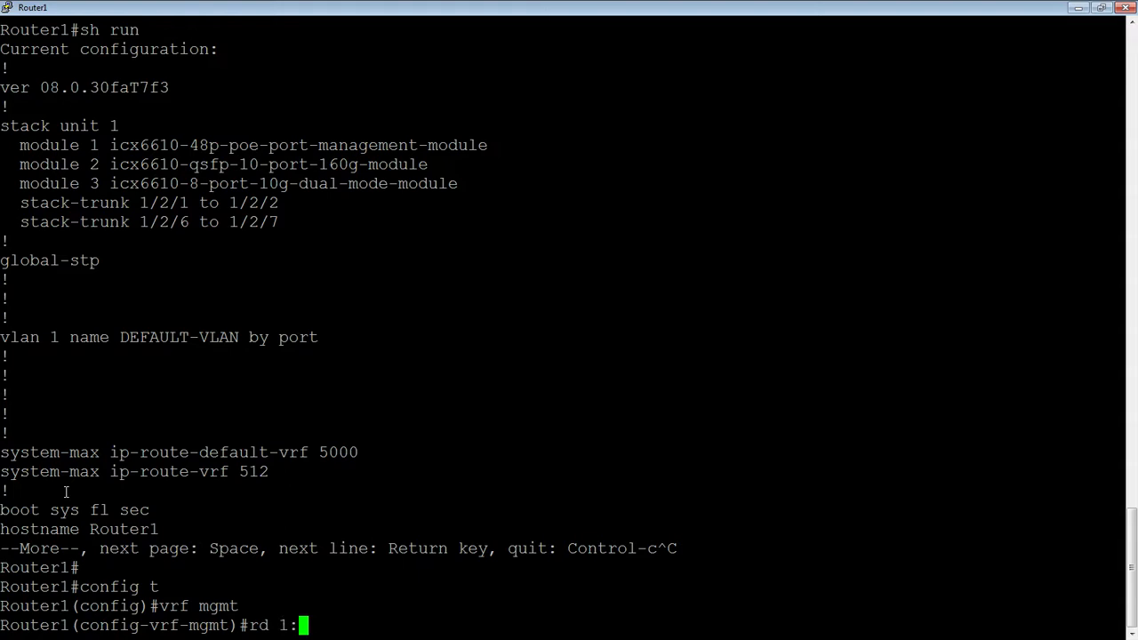
{"action": "type", "text": "1"}
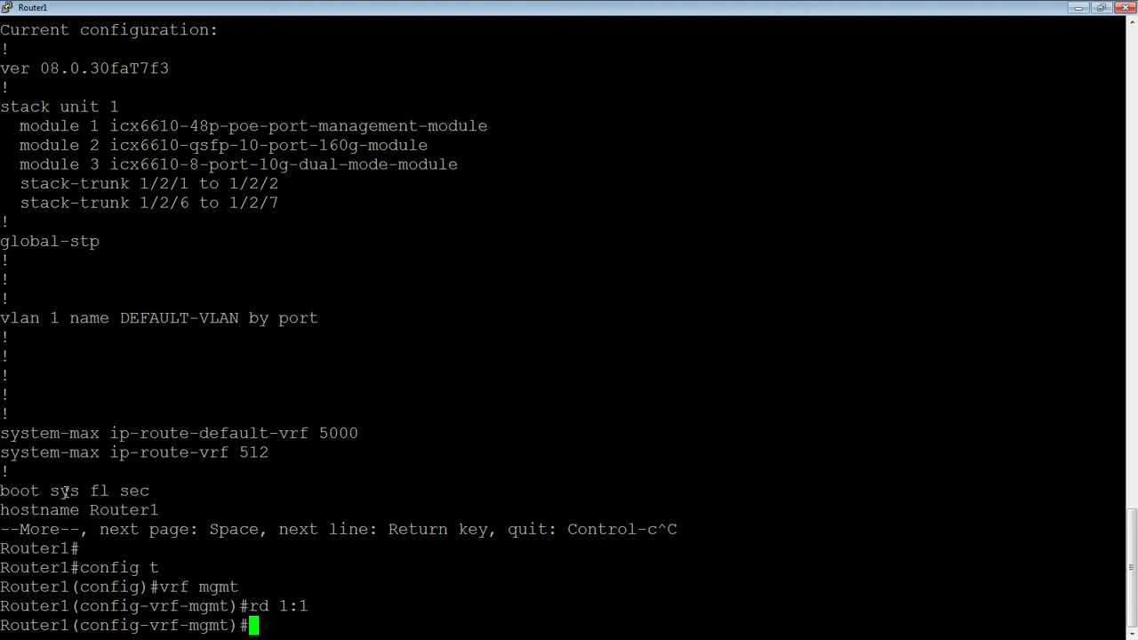
Step: Enter the IPv4 address family under VRF mgmt
{"action": "type", "text": "address"}
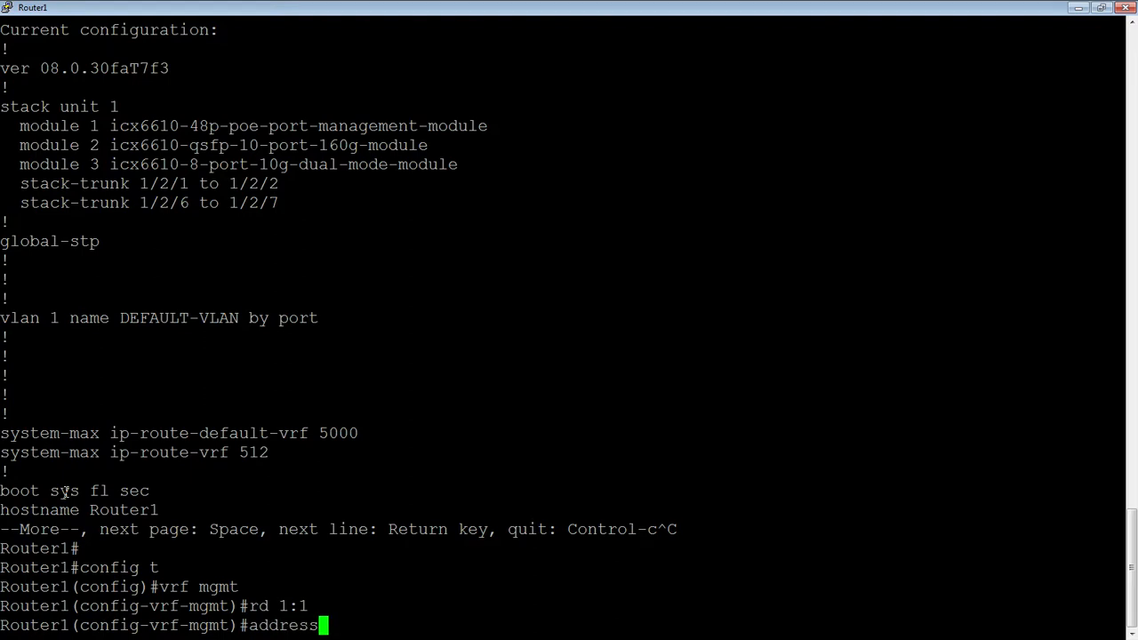
{"action": "type", "text": "-family ipv4"}
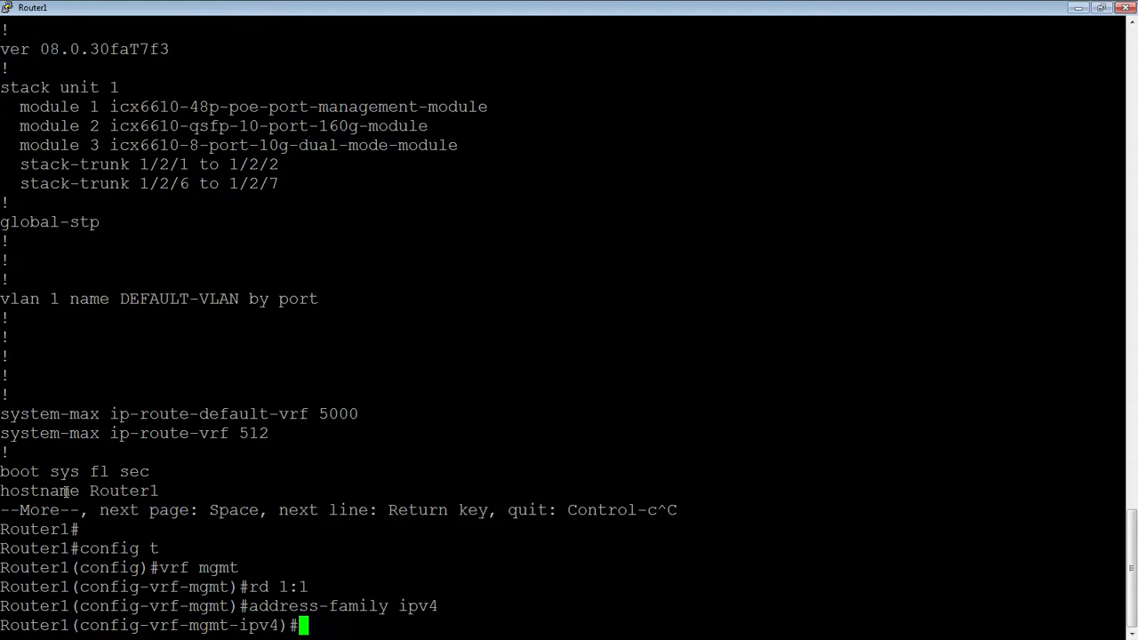
Step: Exit-vrf back to the Router1(config)# global prompt
{"action": "type", "text": "e"}
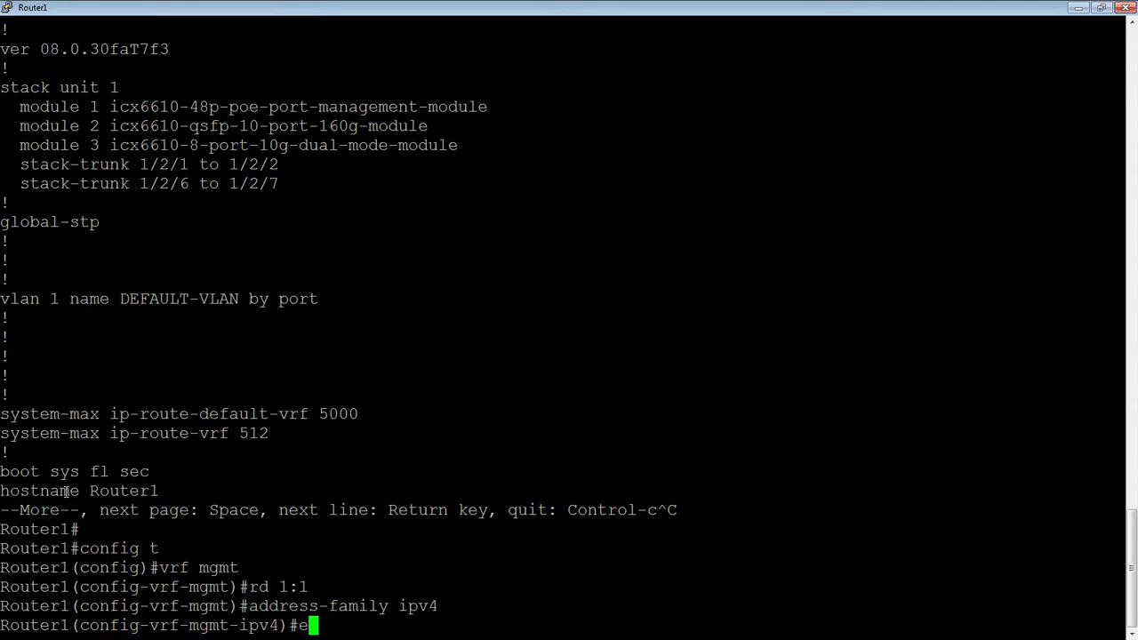
{"action": "type", "text": "xit-vrf"}
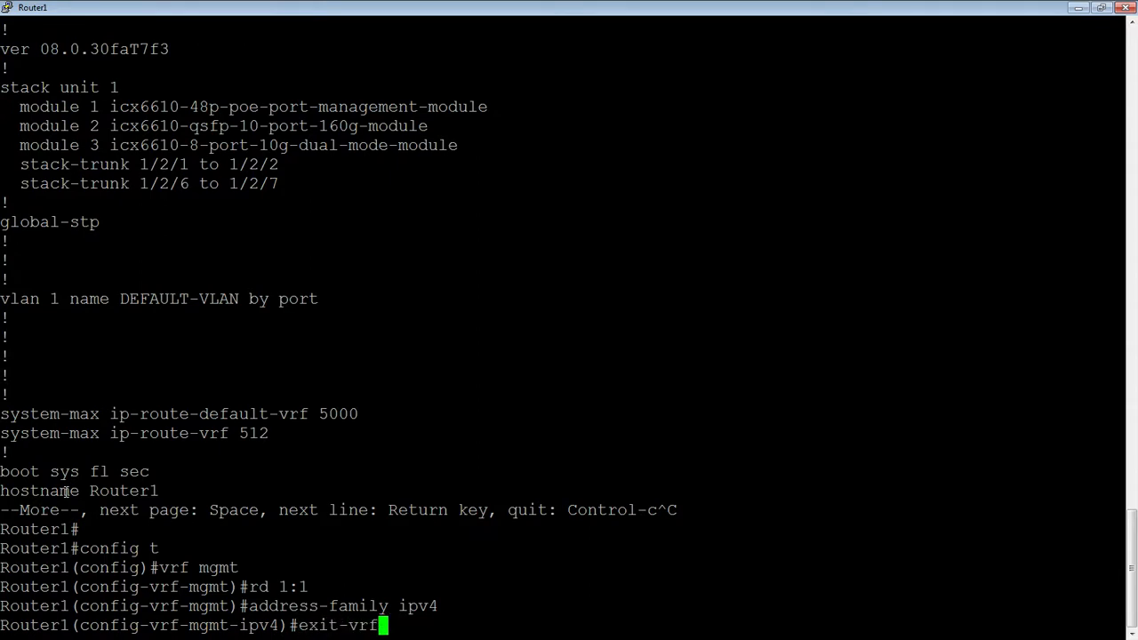
{"action": "key", "text": "Return"}
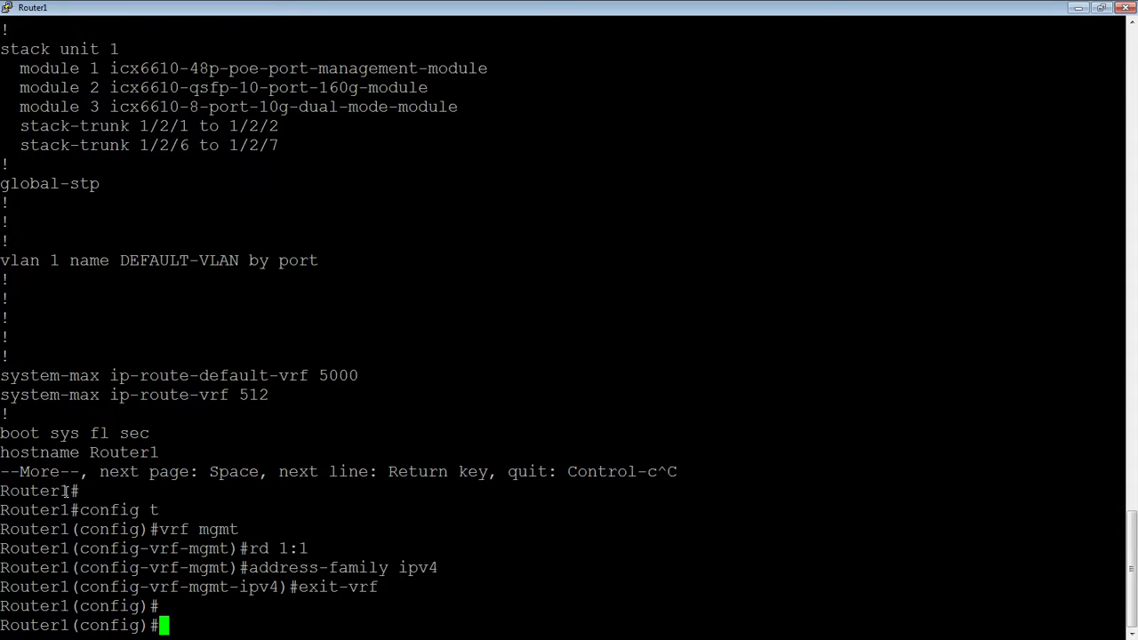
Step: Configure 'router ospf vrf mgmt' with area 0, then exit to global config
{"action": "type", "text": "router"}
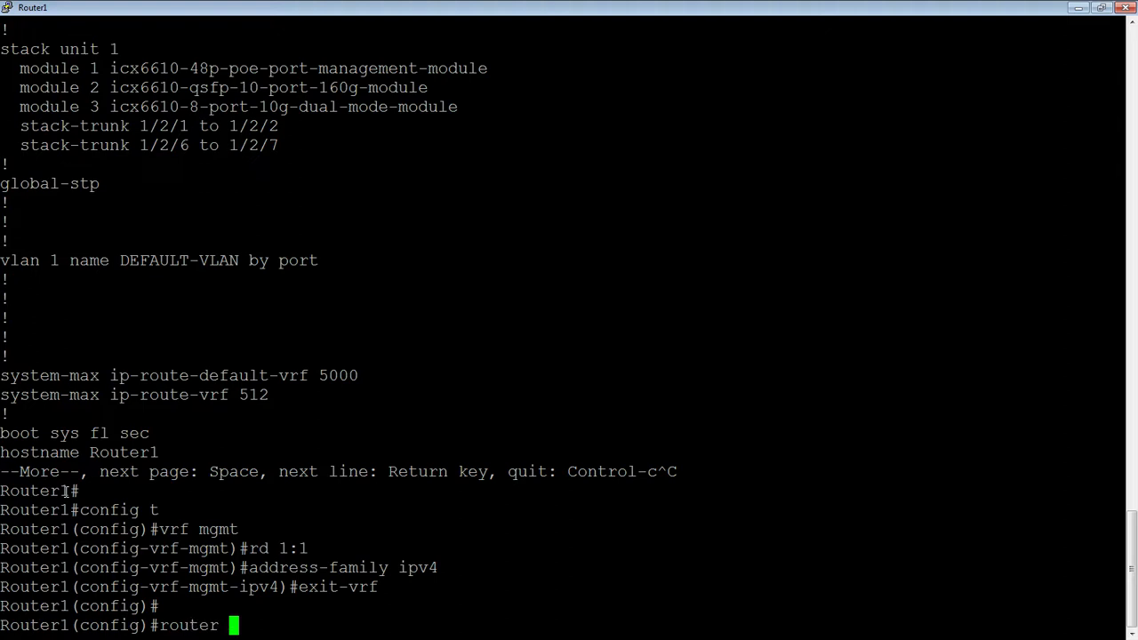
{"action": "type", "text": "ospf"}
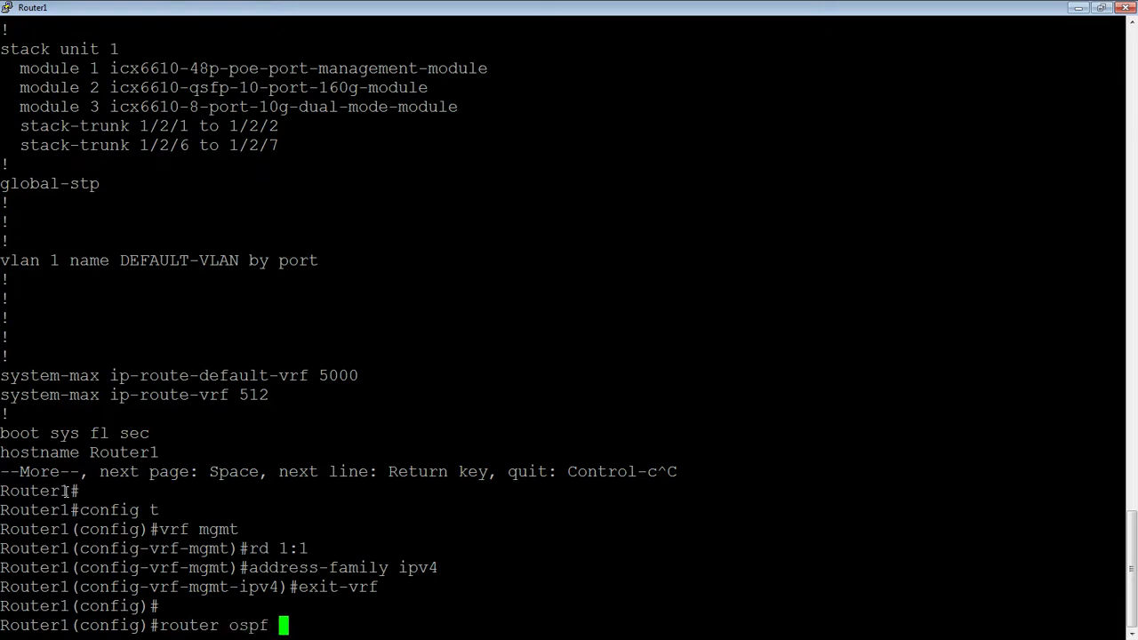
{"action": "type", "text": "vrf"}
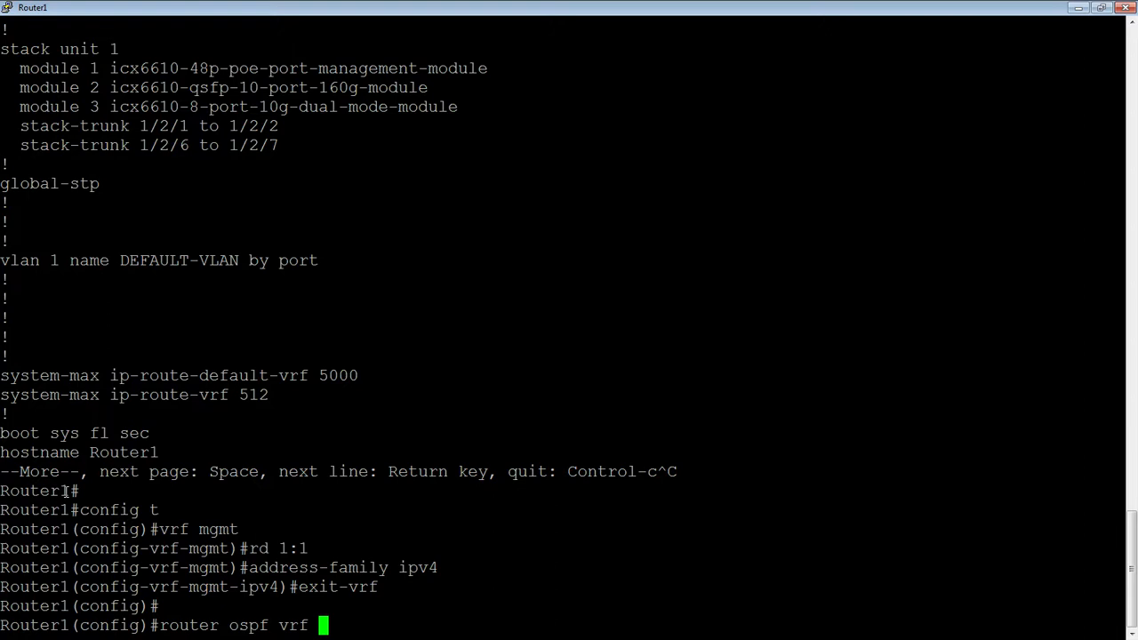
{"action": "type", "text": "mg"}
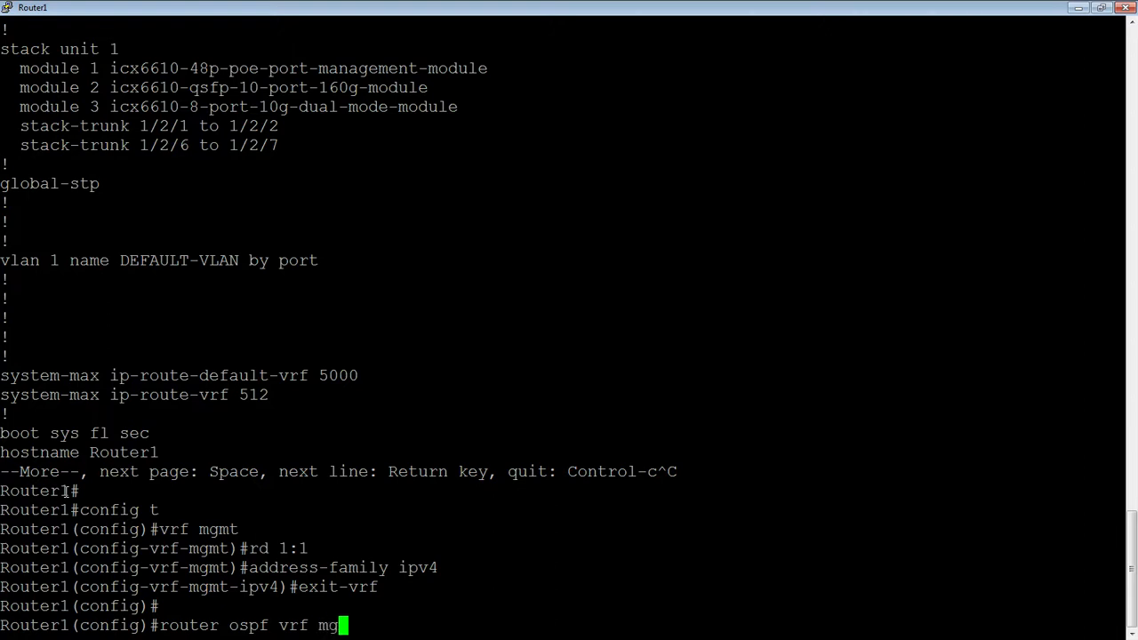
{"action": "key", "text": "Return"}
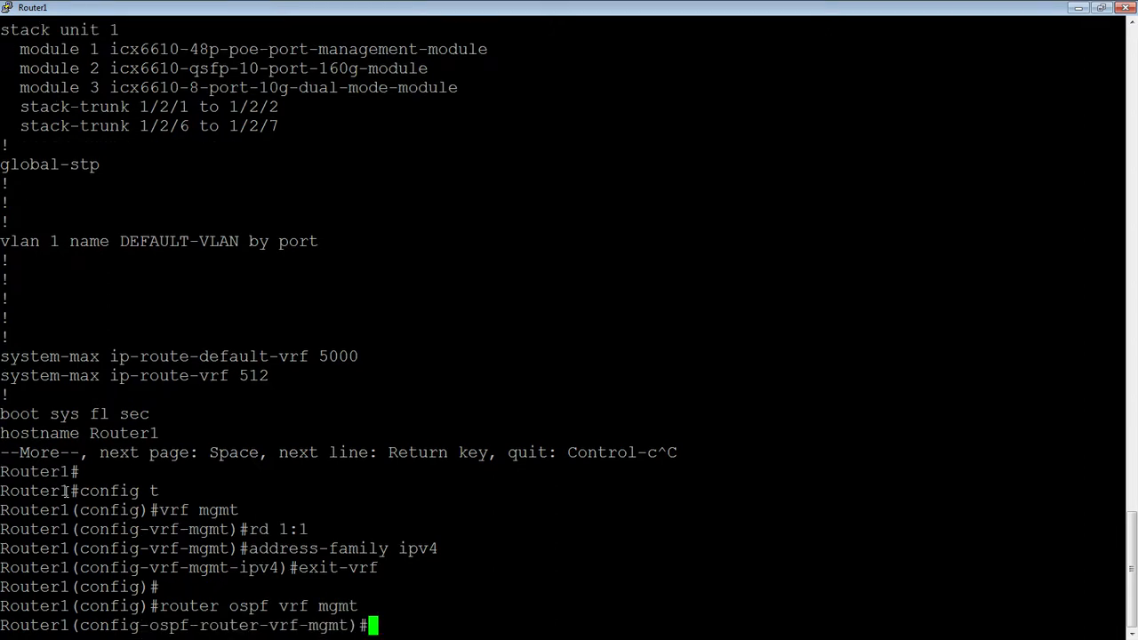
{"action": "type", "text": "area 0"}
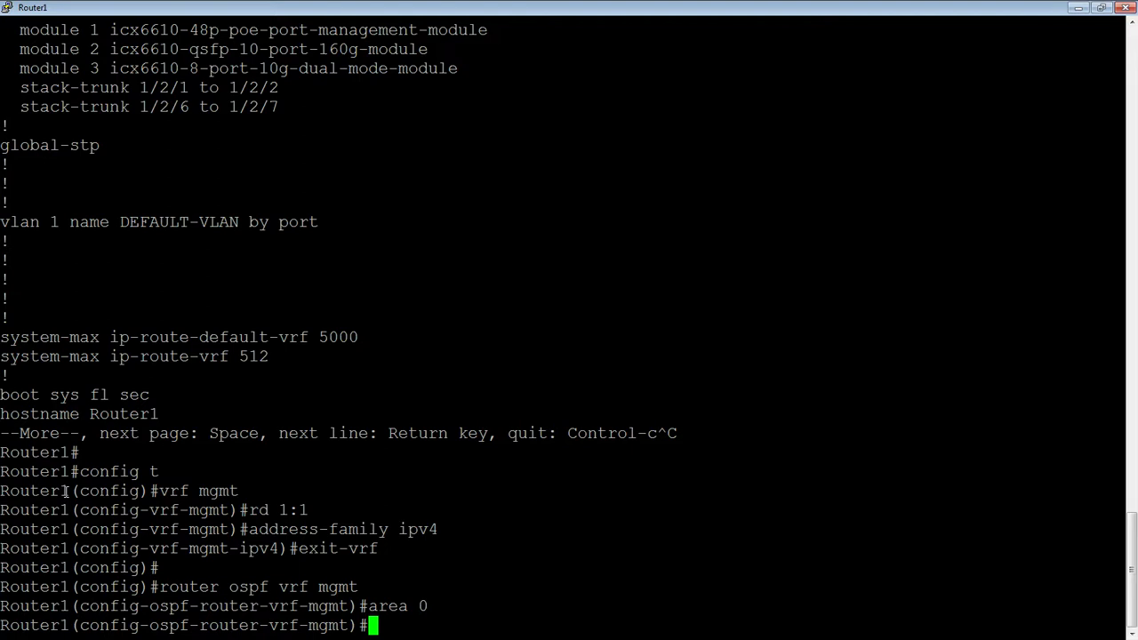
{"action": "type", "text": "exit"}
{"action": "type", "text": "vlan 10"}
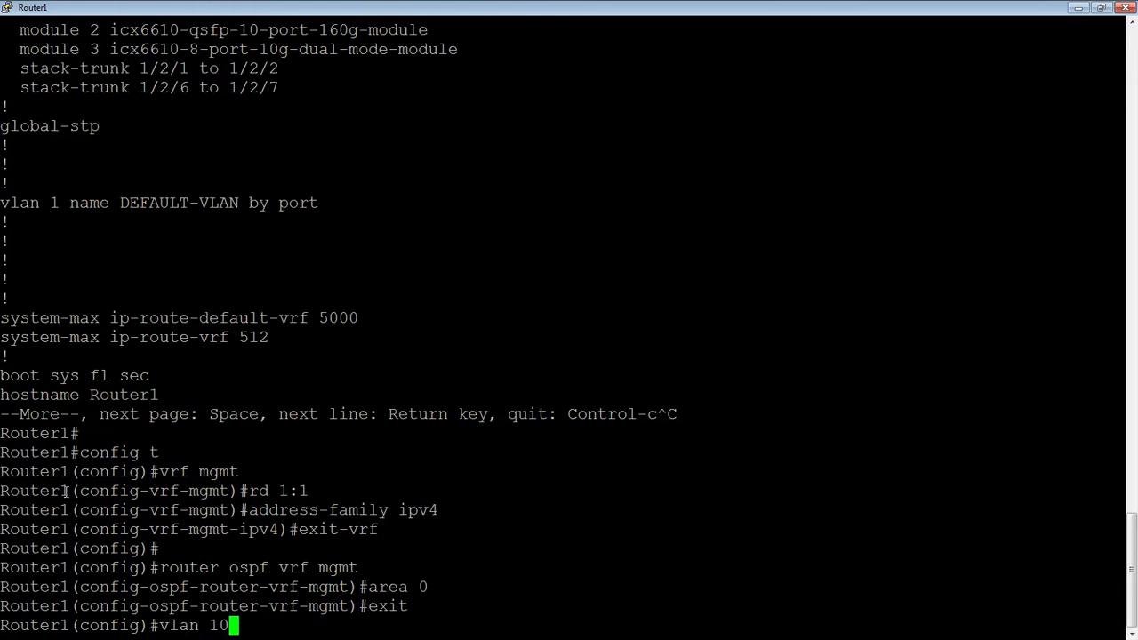
Step: Create VLAN 10 named mgmt, tag port e 1/3/1 and add router-interface ve 10
{"action": "type", "text": "name"}
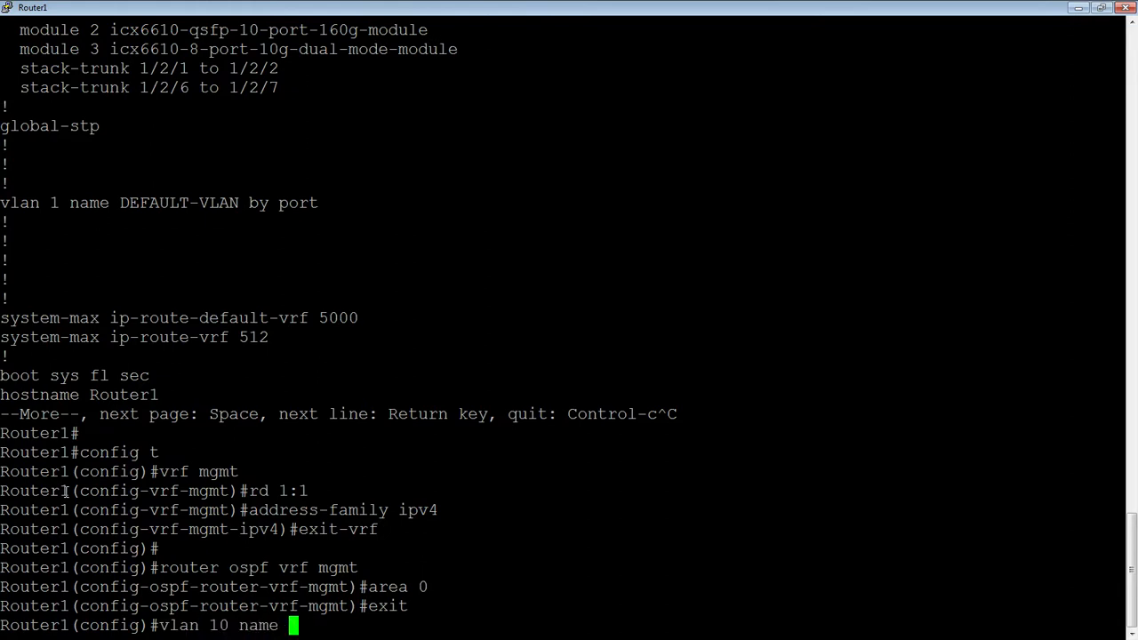
{"action": "type", "text": "mgmt"}
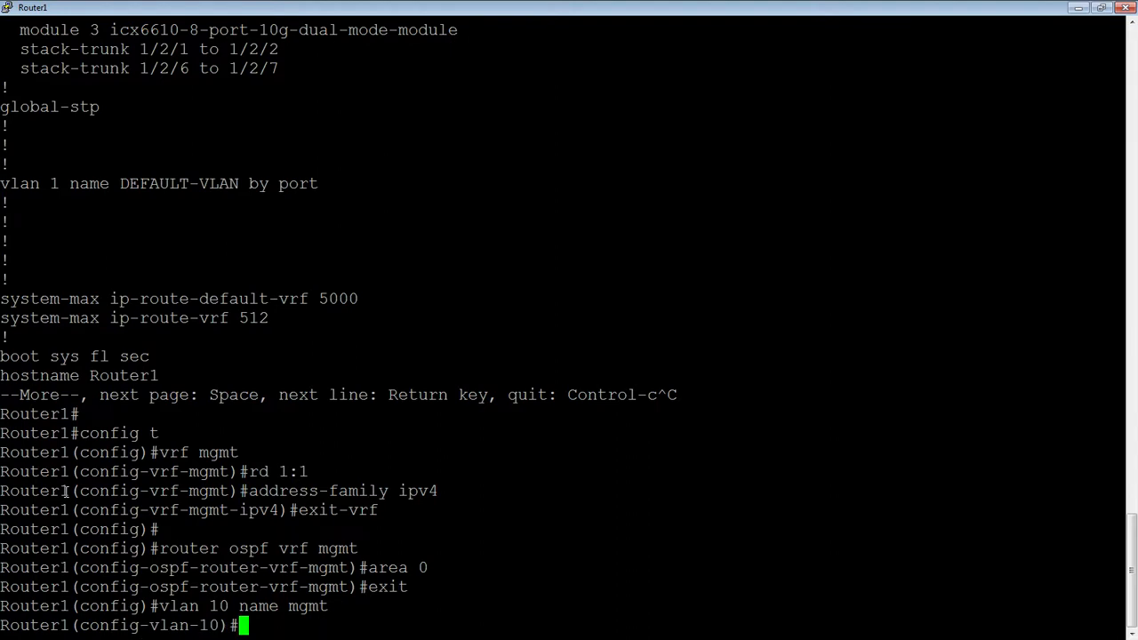
{"action": "type", "text": "tag e"}
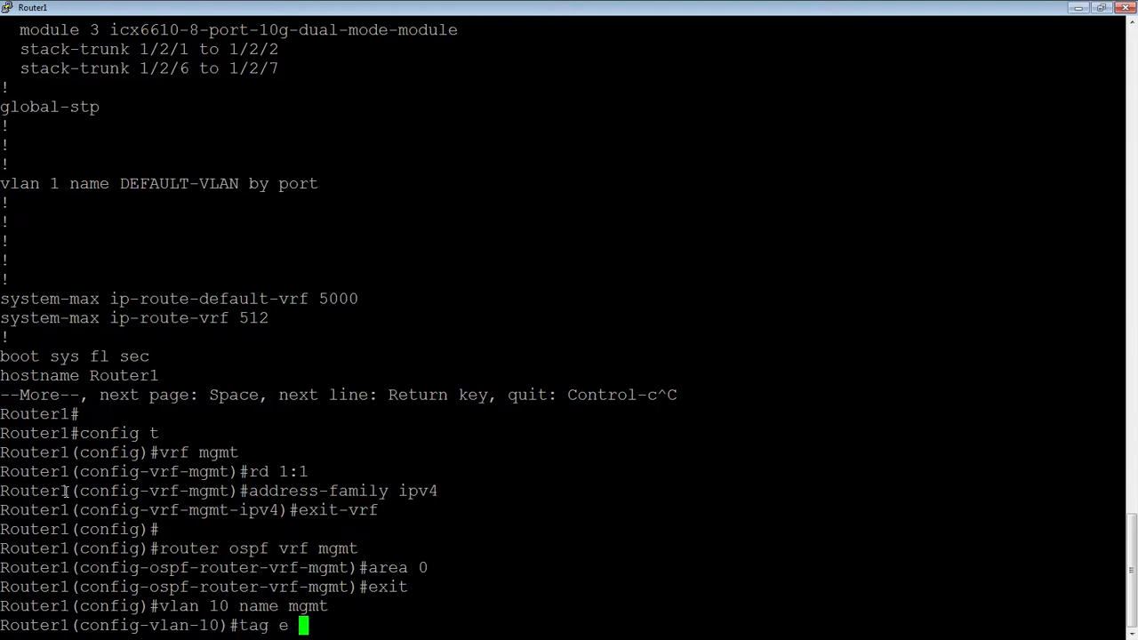
{"action": "type", "text": "1/3/1"}
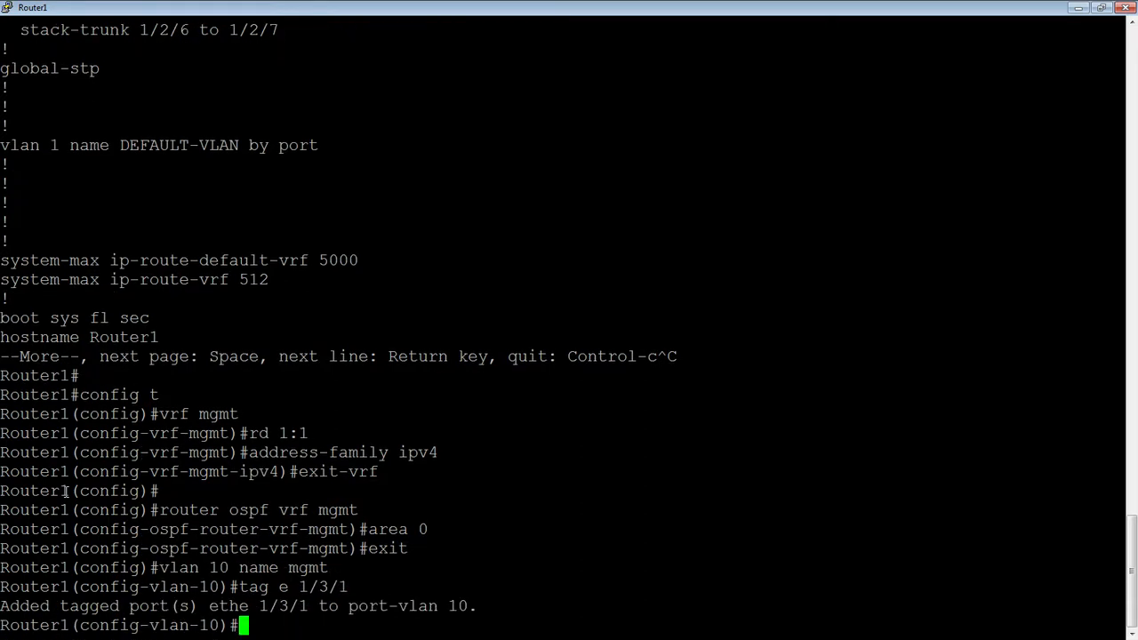
{"action": "type", "text": "router-interface ve 10"}
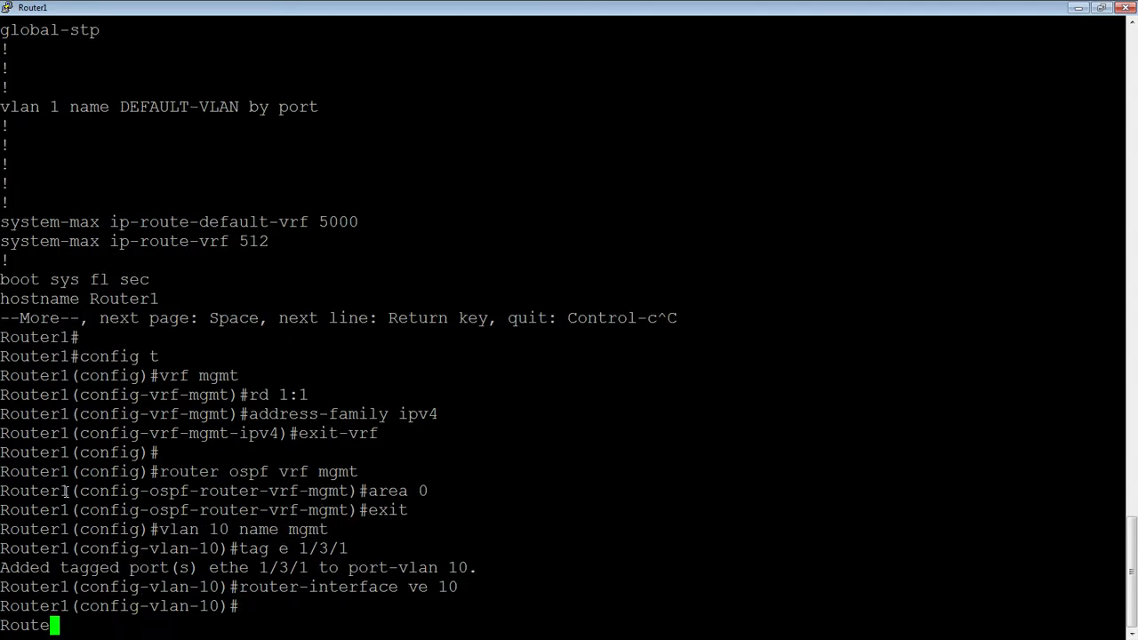
Step: Enter interface ve 10 and bind it to VRF mgmt with 'vrf forwarding mgmt'
{"action": "type", "text": "int"}
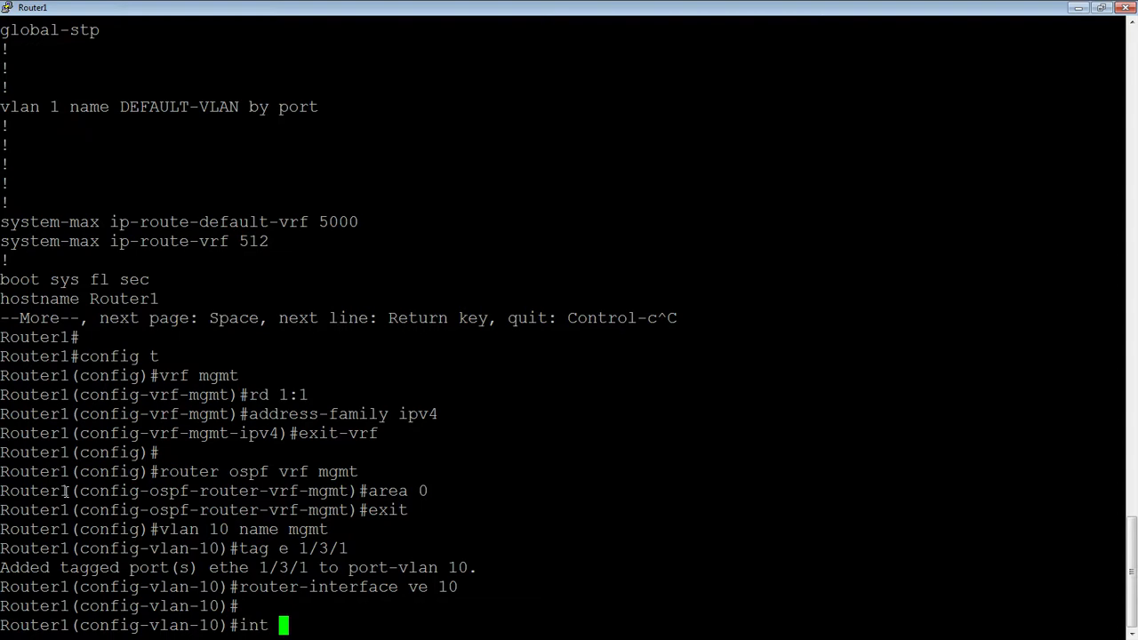
{"action": "type", "text": "ve 10"}
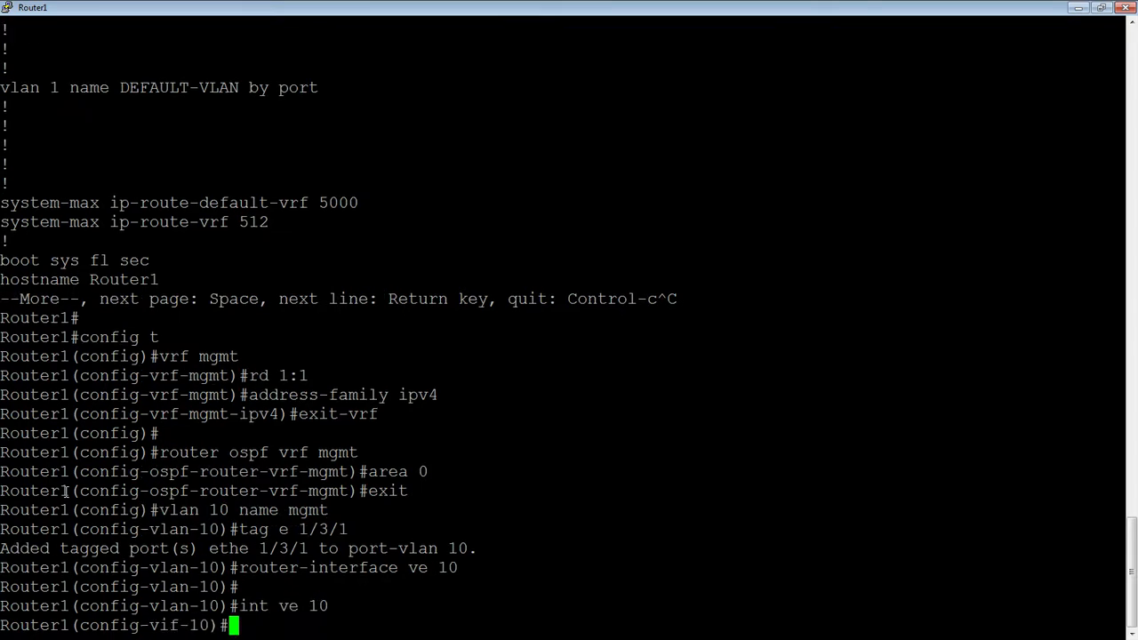
{"action": "type", "text": "vrf"}
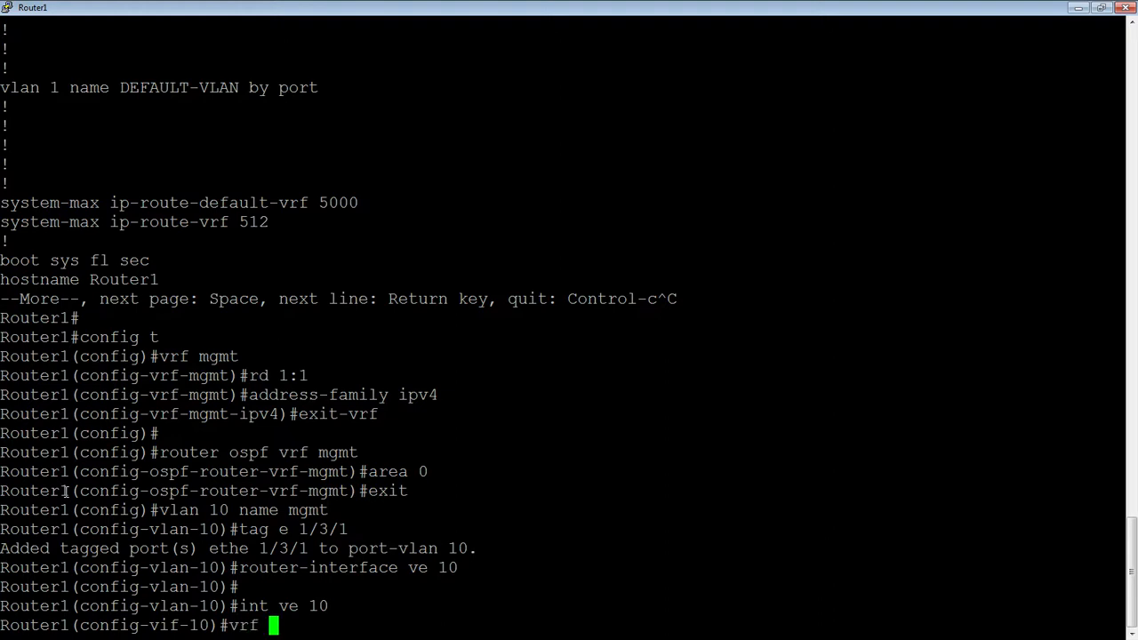
{"action": "type", "text": "forwarding"}
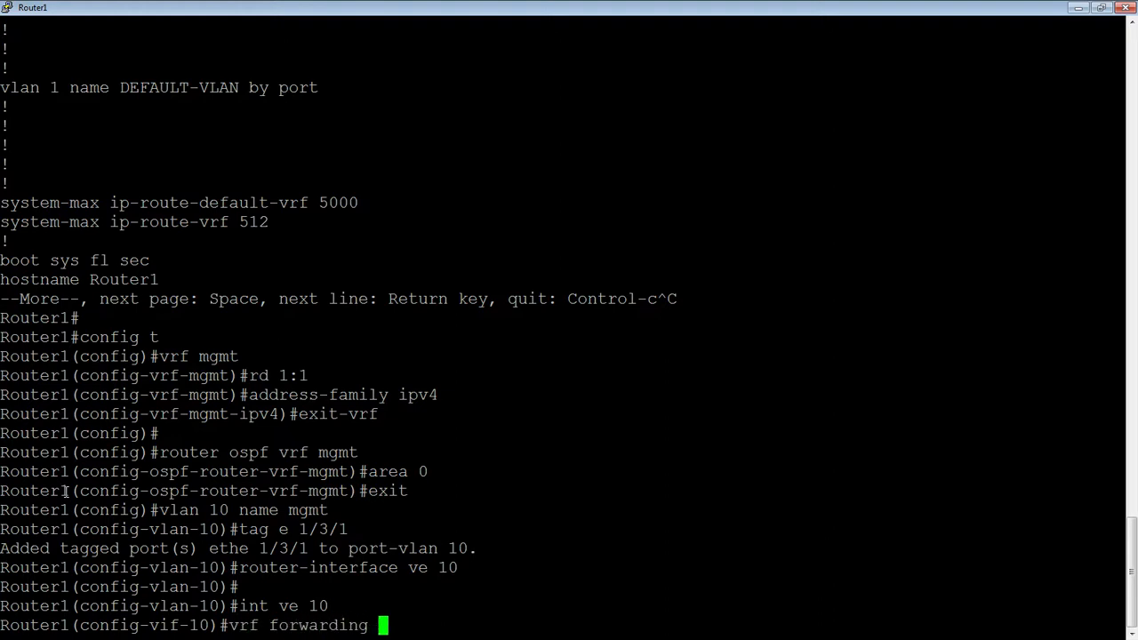
{"action": "type", "text": "mgmt"}
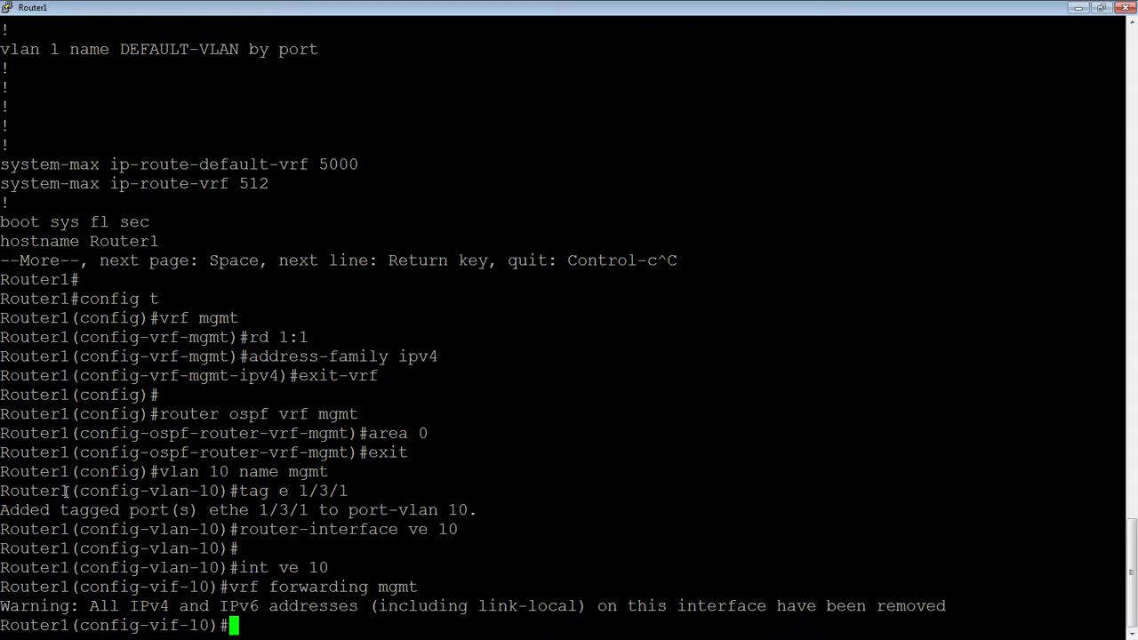
Step: Assign ve 10 address 10.0.0.1/24 and place it in OSPF area 0
{"action": "type", "text": "ip"}
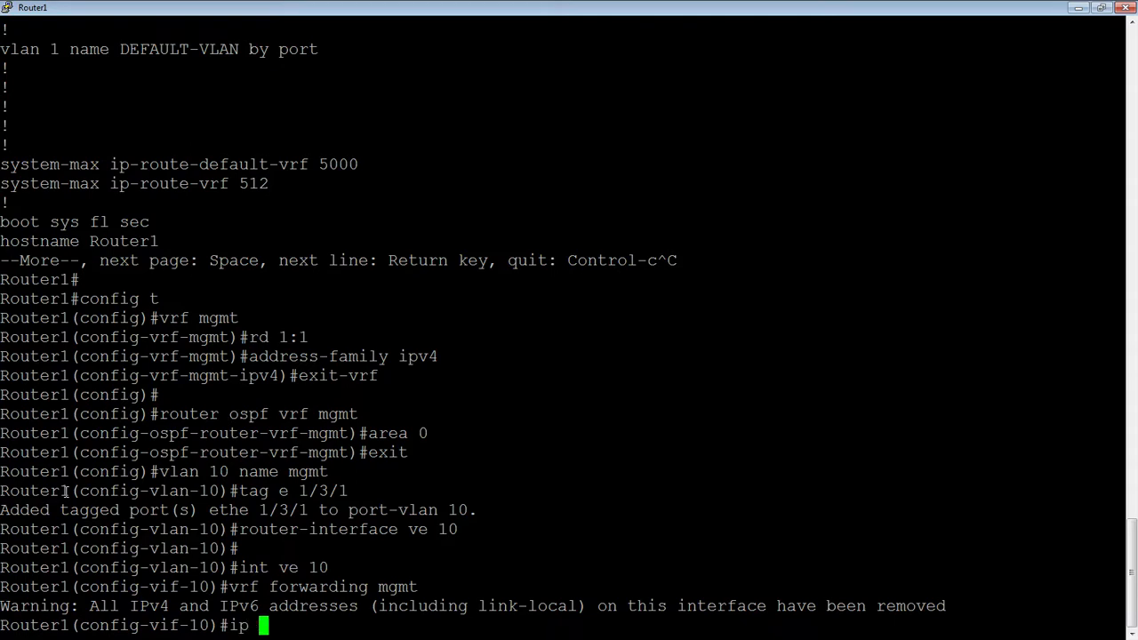
{"action": "type", "text": "address"}
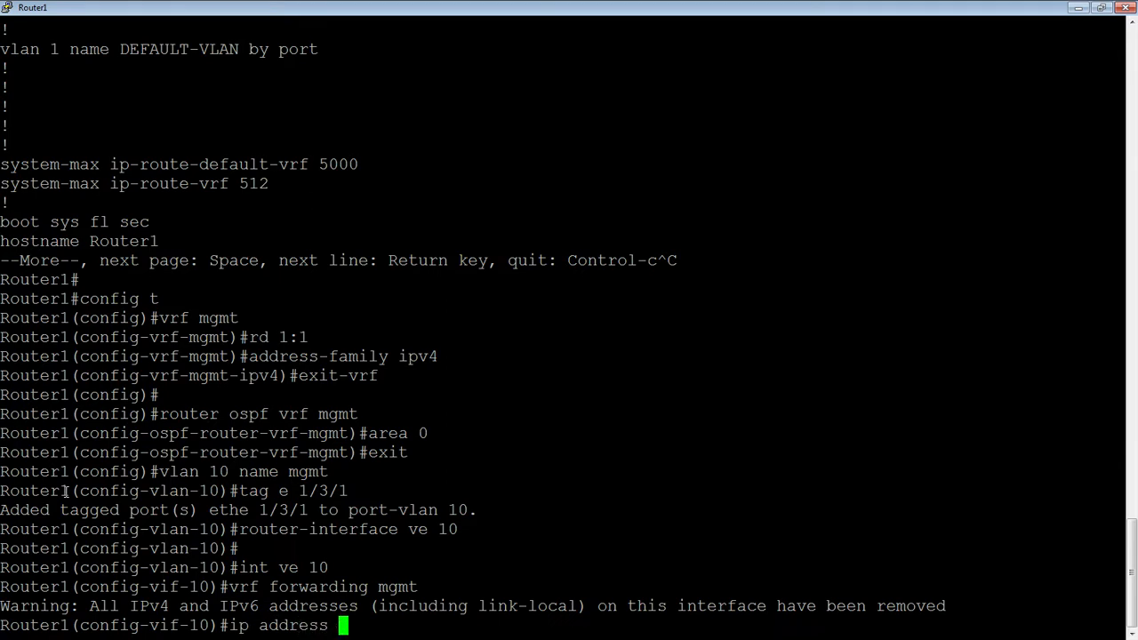
{"action": "type", "text": "10.0.0."}
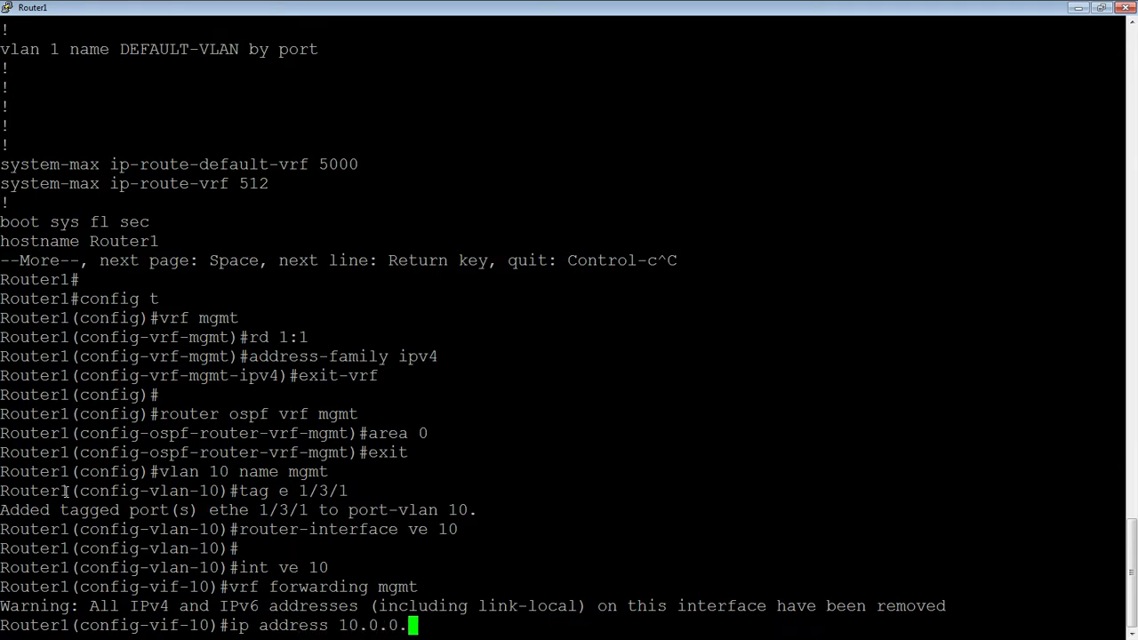
{"action": "type", "text": "1/24"}
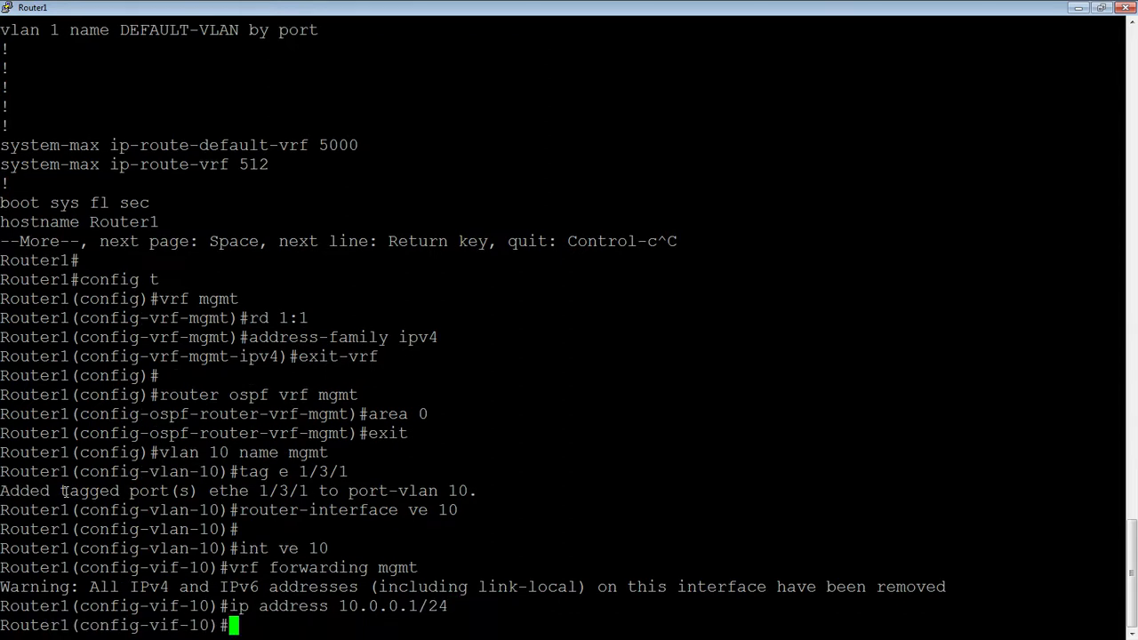
{"action": "type", "text": "ip"}
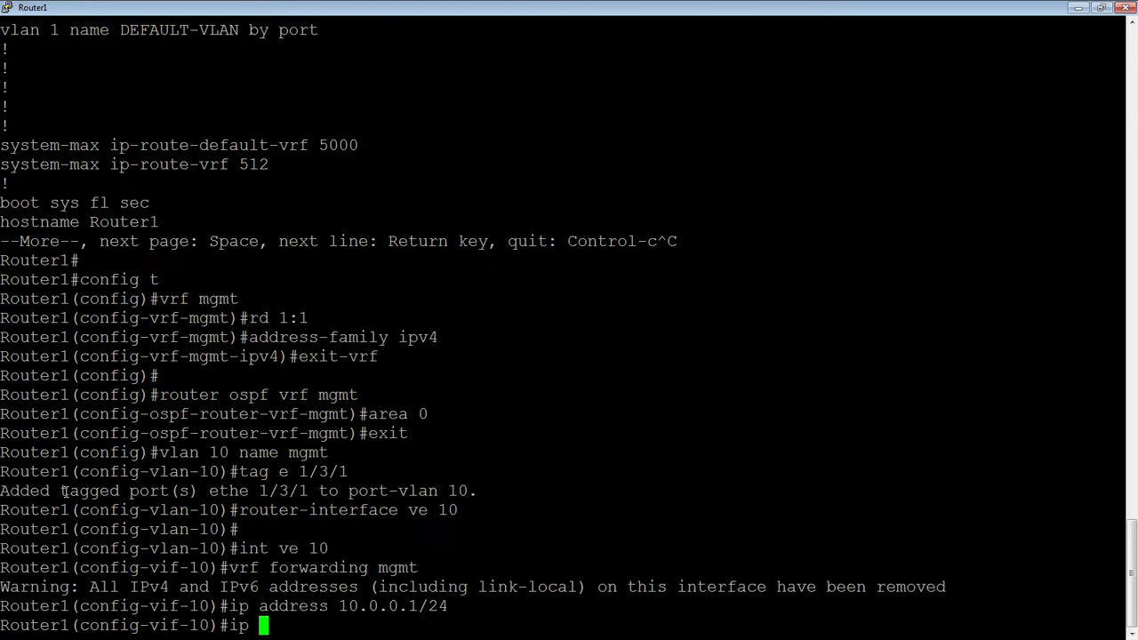
{"action": "type", "text": "o"}
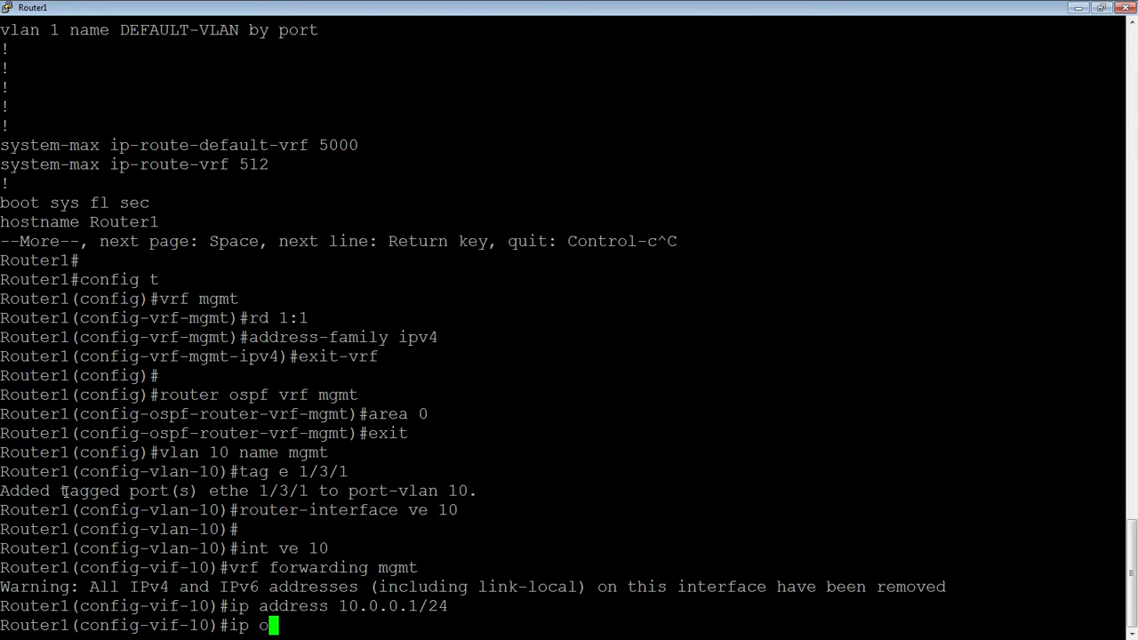
{"action": "type", "text": "spf area 0"}
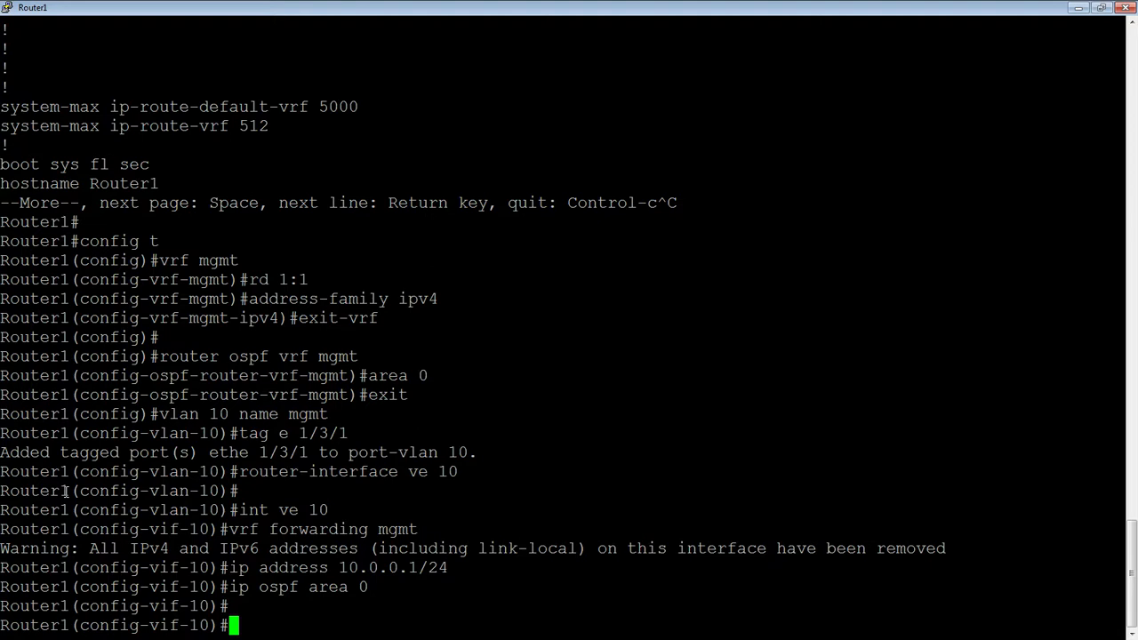
Step: Set 'management-vrf mgmt' and exit back to the privileged prompt
{"action": "type", "text": "exit"}
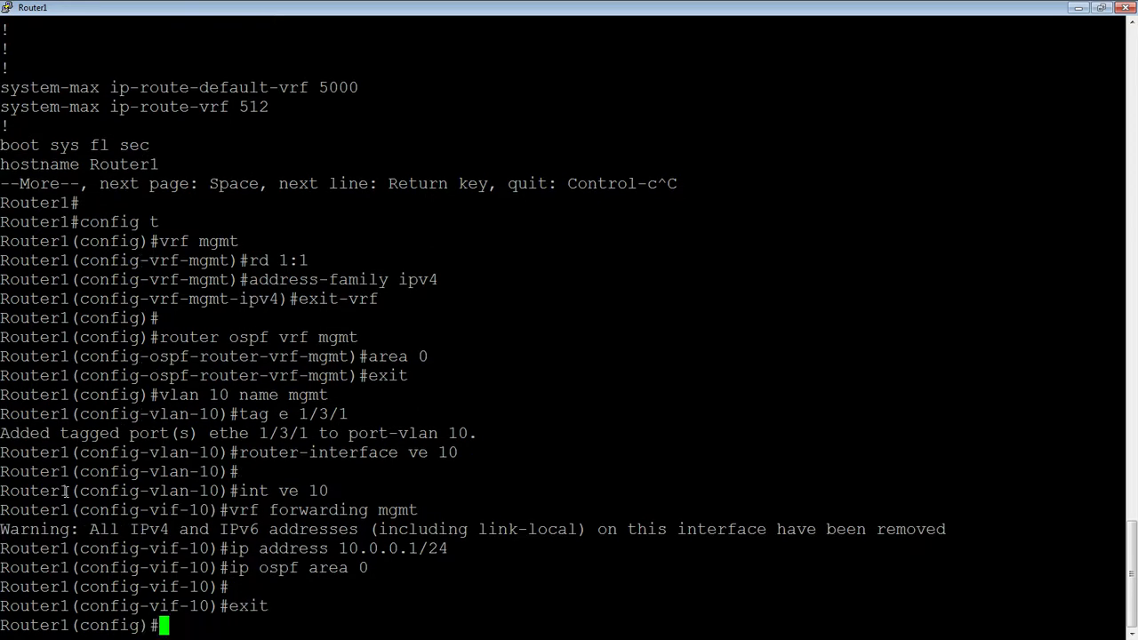
{"action": "type", "text": "ma"}
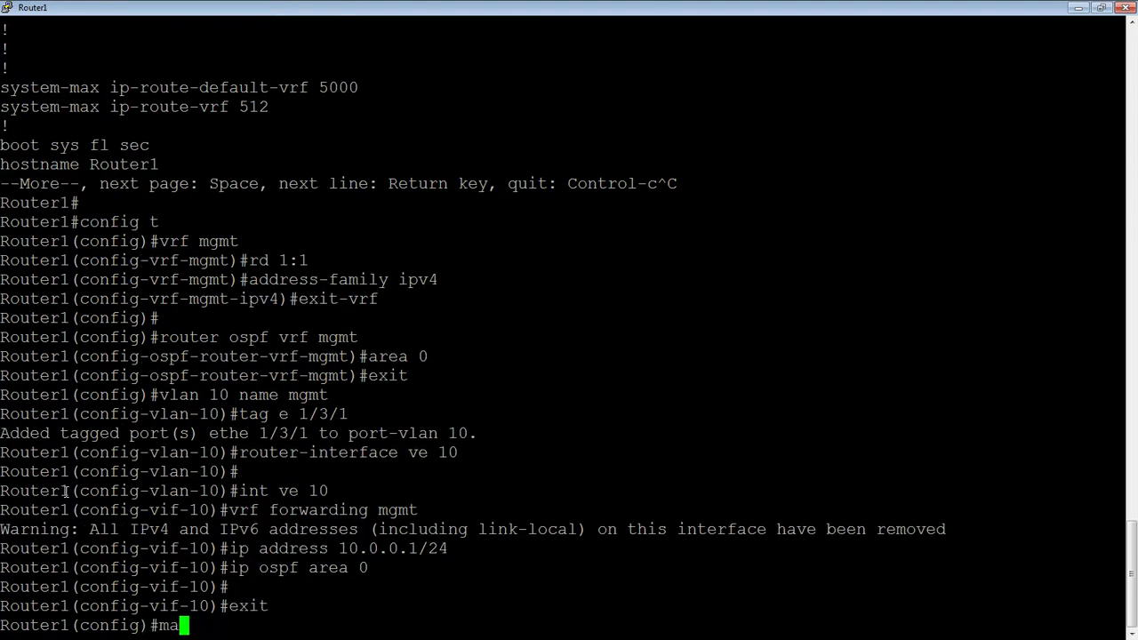
{"action": "type", "text": "nageme"}
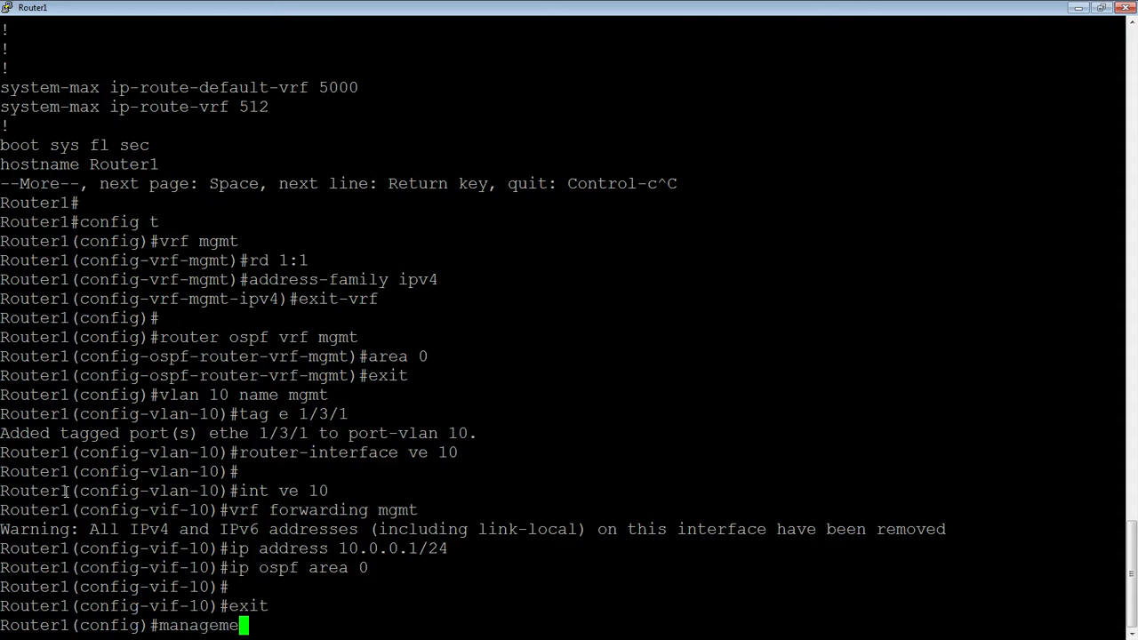
{"action": "type", "text": "nt"}
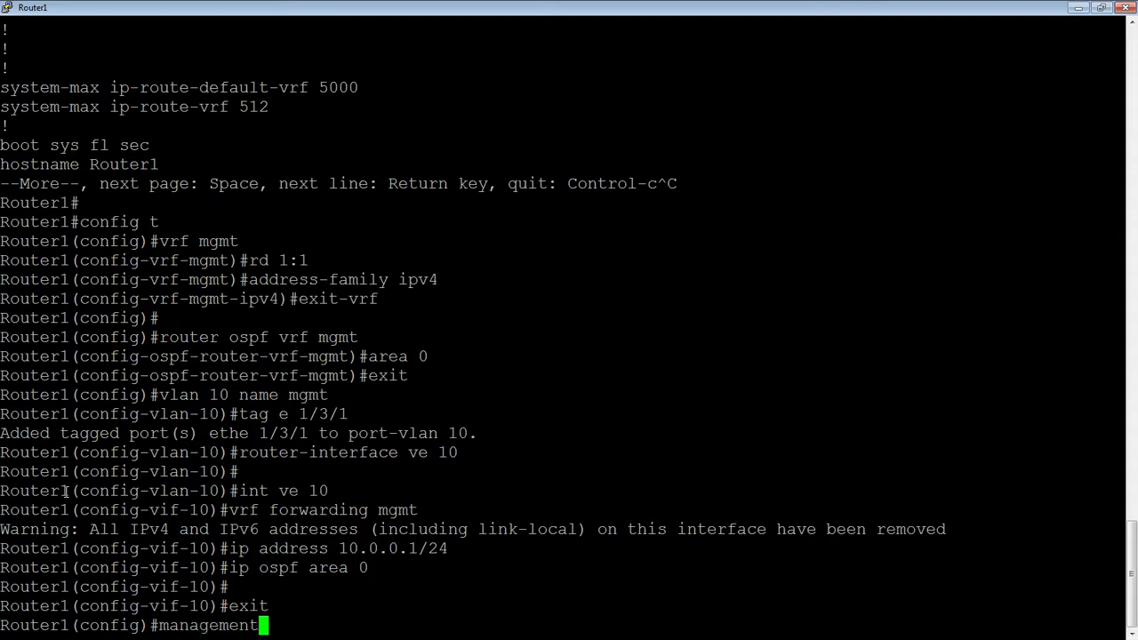
{"action": "type", "text": "-vrf mgmt"}
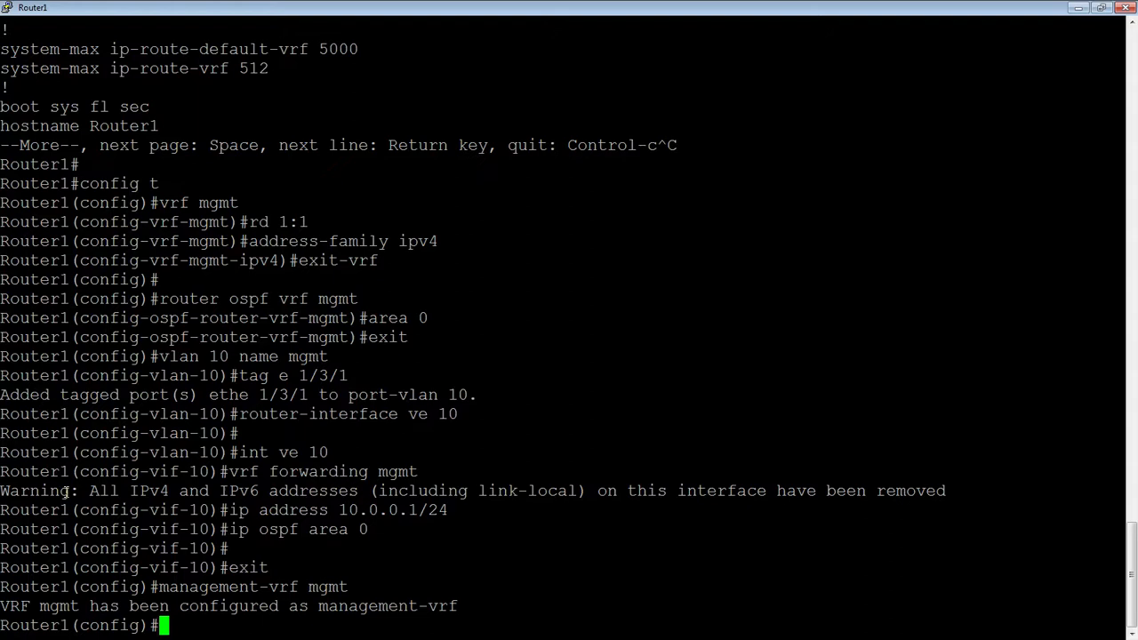
{"action": "type", "text": "exit"}
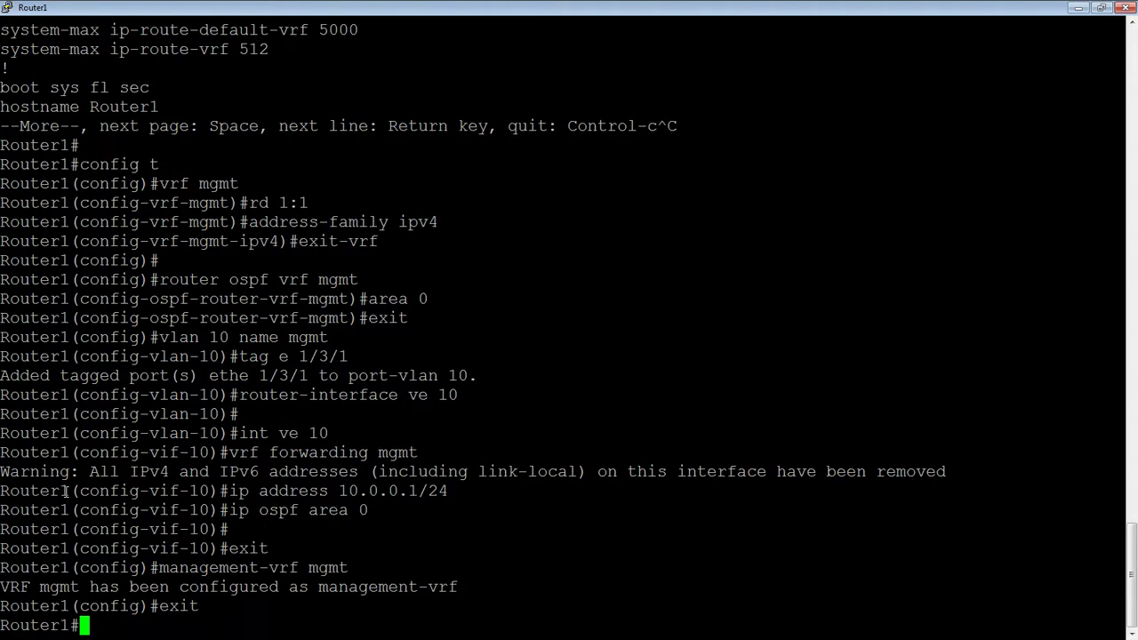
Step: Show the empty default IP route table, then the status of interface e 1/3/1
{"action": "type", "text": "show"}
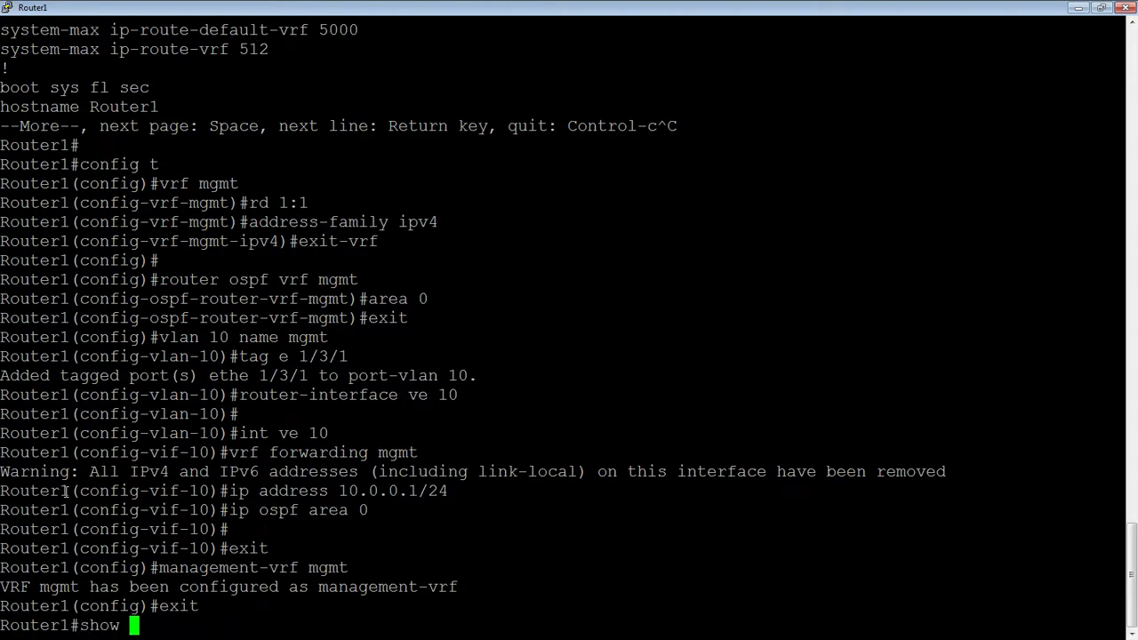
{"action": "key", "text": "Return"}
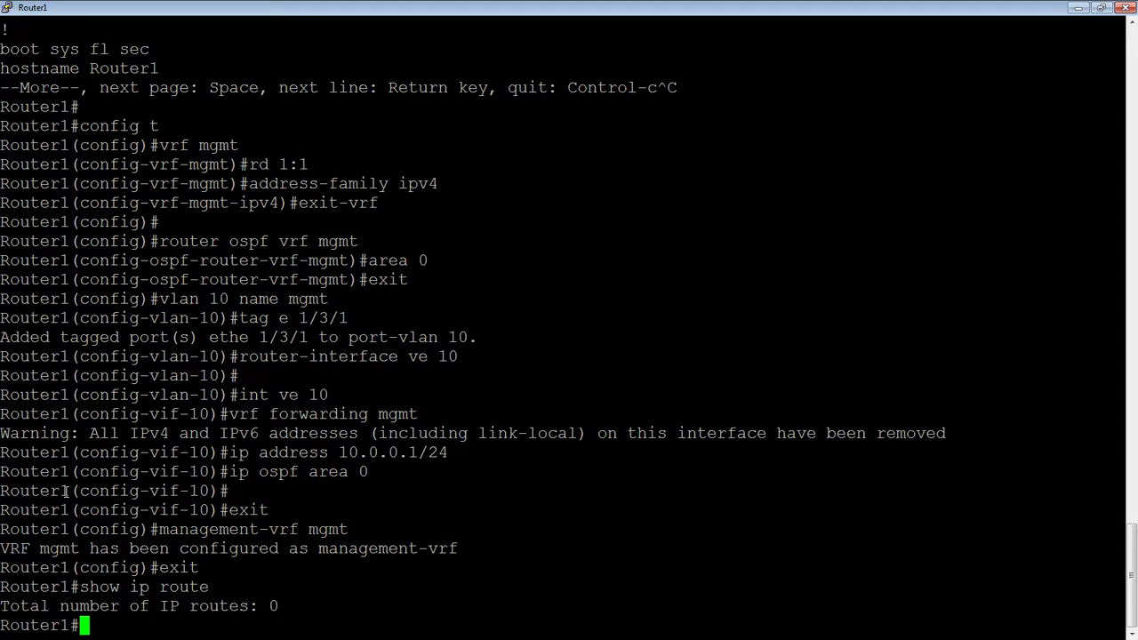
{"action": "key", "text": "enter"}
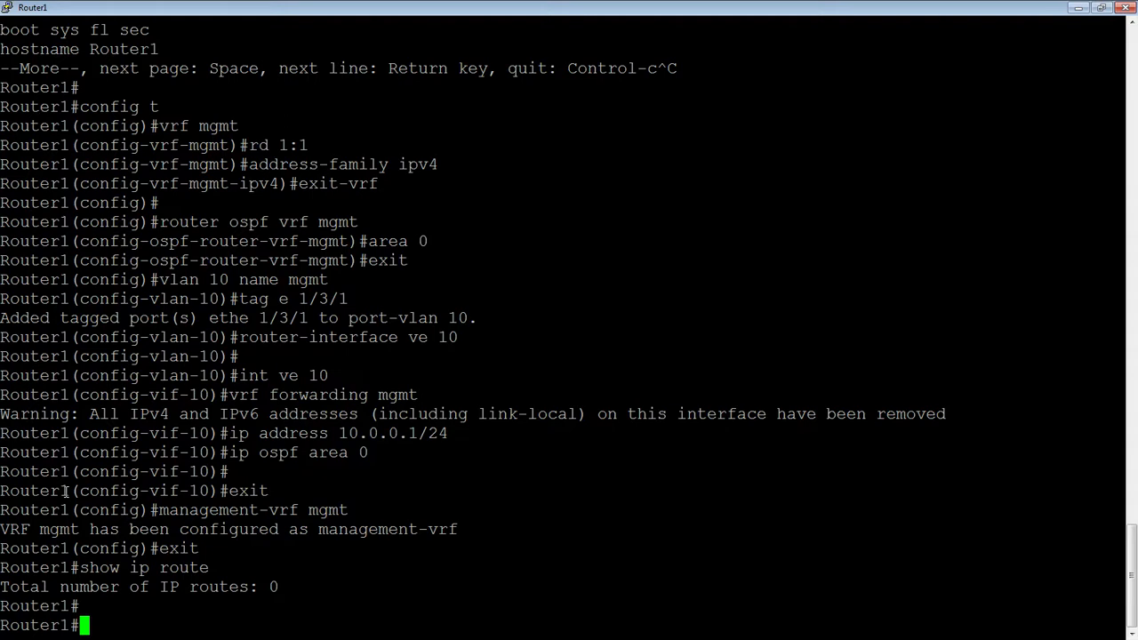
{"action": "type", "text": "show i"}
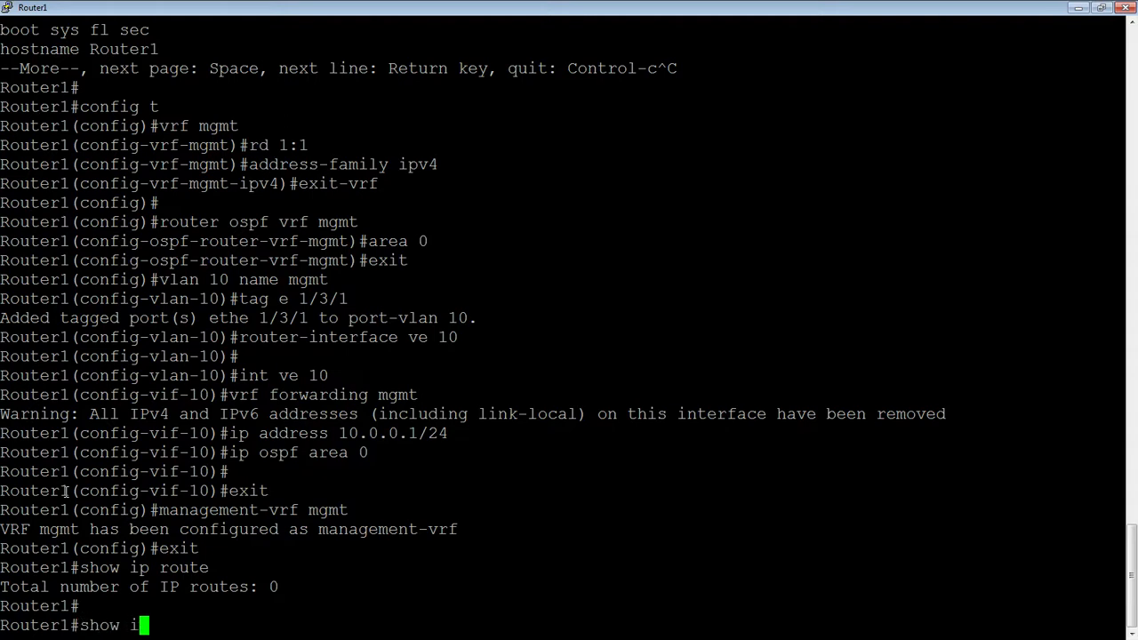
{"action": "type", "text": "nt e 1/3/1"}
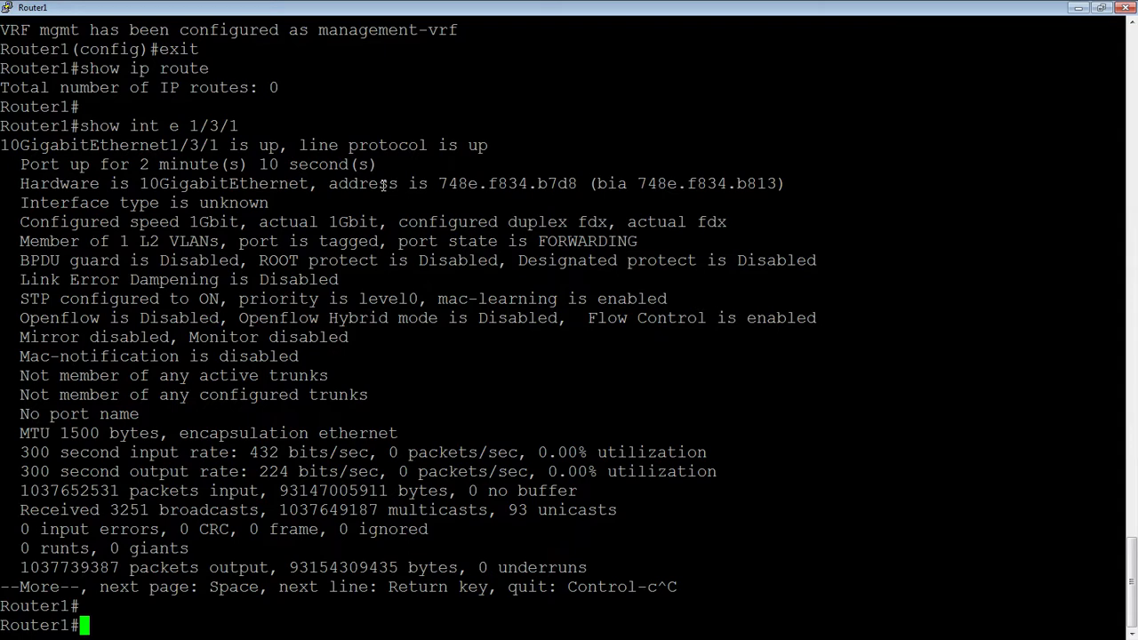
Step: Run 'show ip route vrf mgmt' (two routes incl. OSPF 172.16.0.0/24), then 'show ip ospf neigh', which errors
{"action": "type", "text": "show ip rout"}
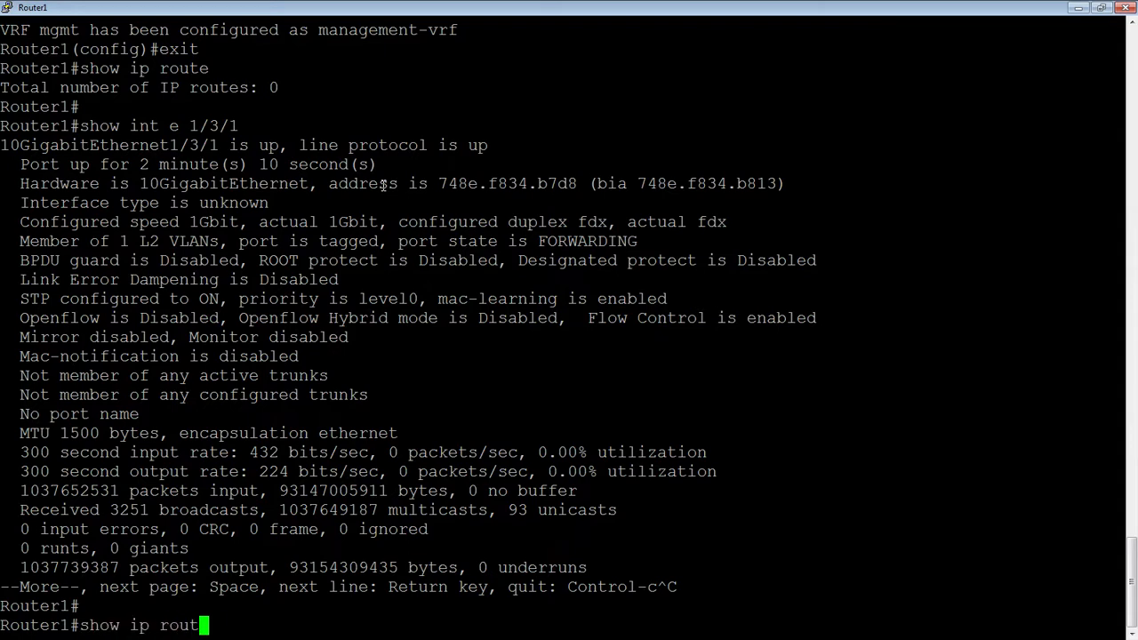
{"action": "type", "text": "e vrf mgmt"}
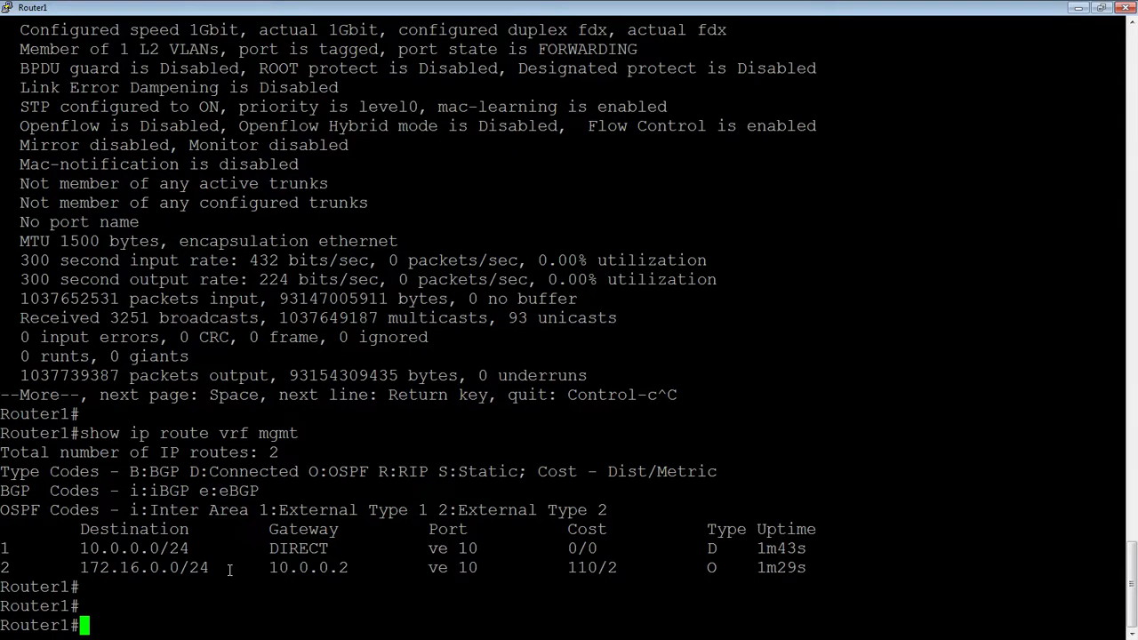
{"action": "type", "text": "show ip ospf neigh"}
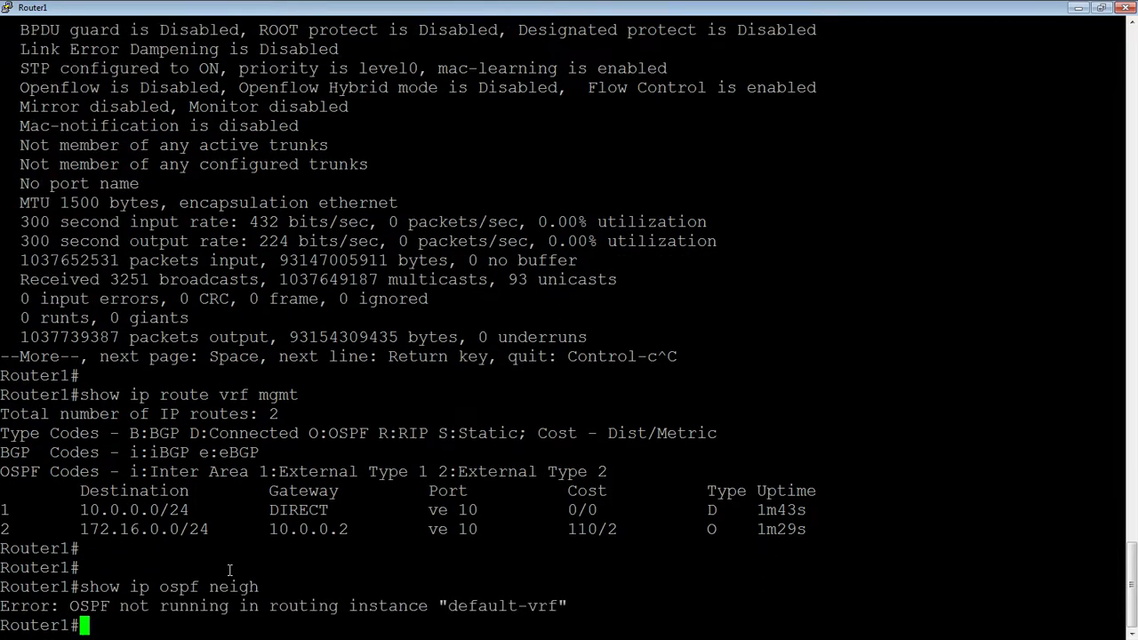
{"action": "key", "text": "Return"}
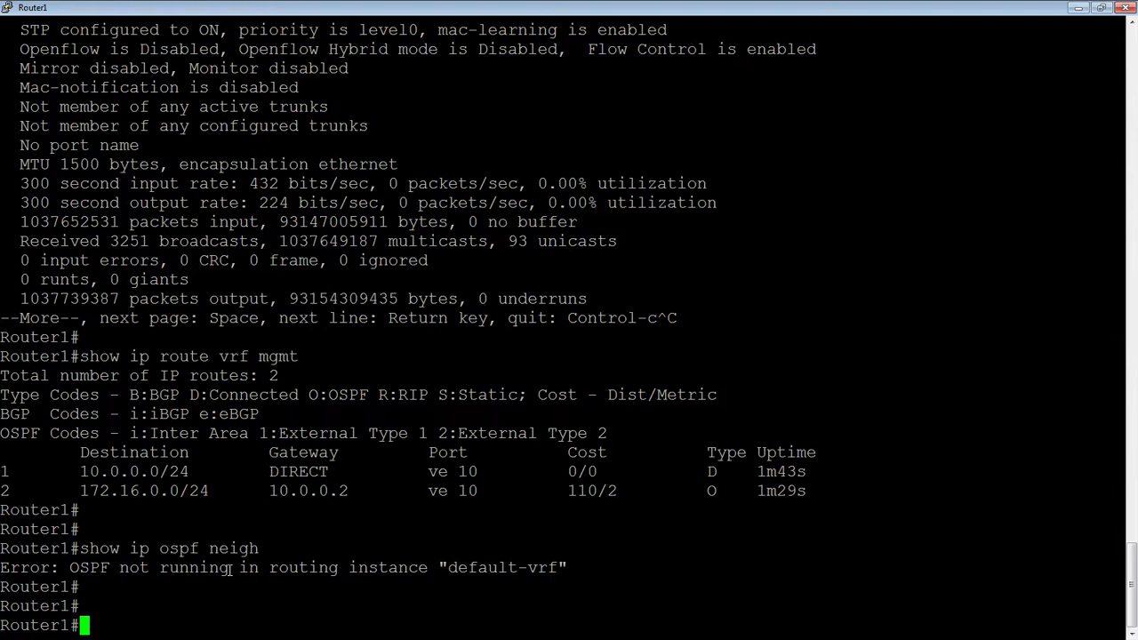
Step: Run 'show ip ospf vrf mgmt neigh' (one full neighbor), then 'show vrf' listing mgmt with two IPv4 routes
{"action": "type", "text": "show"}
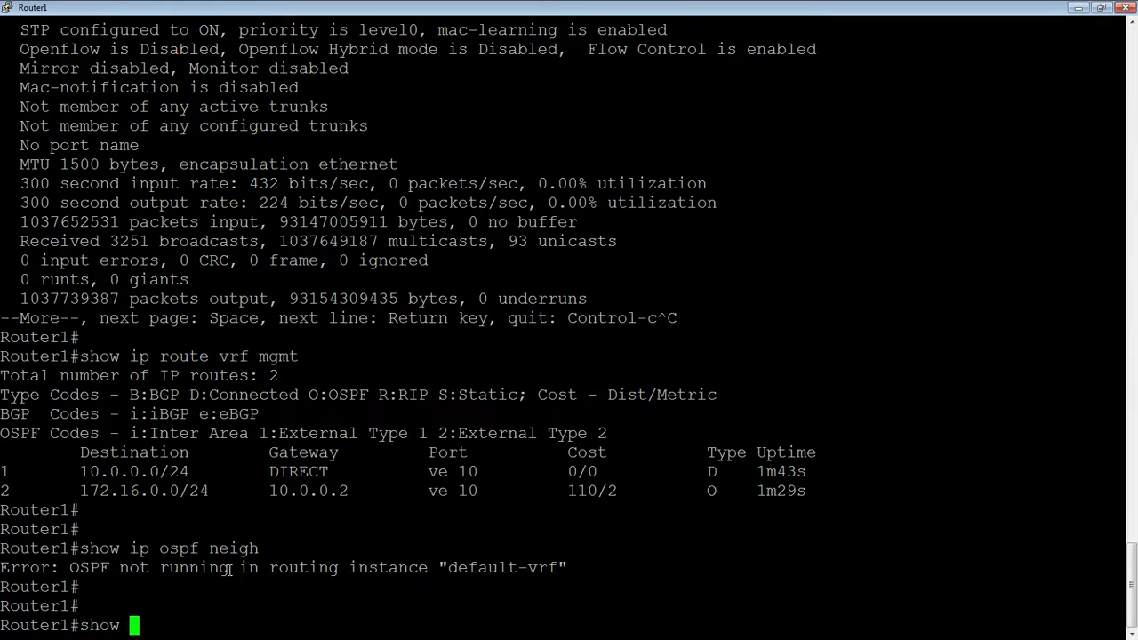
{"action": "type", "text": "ip"}
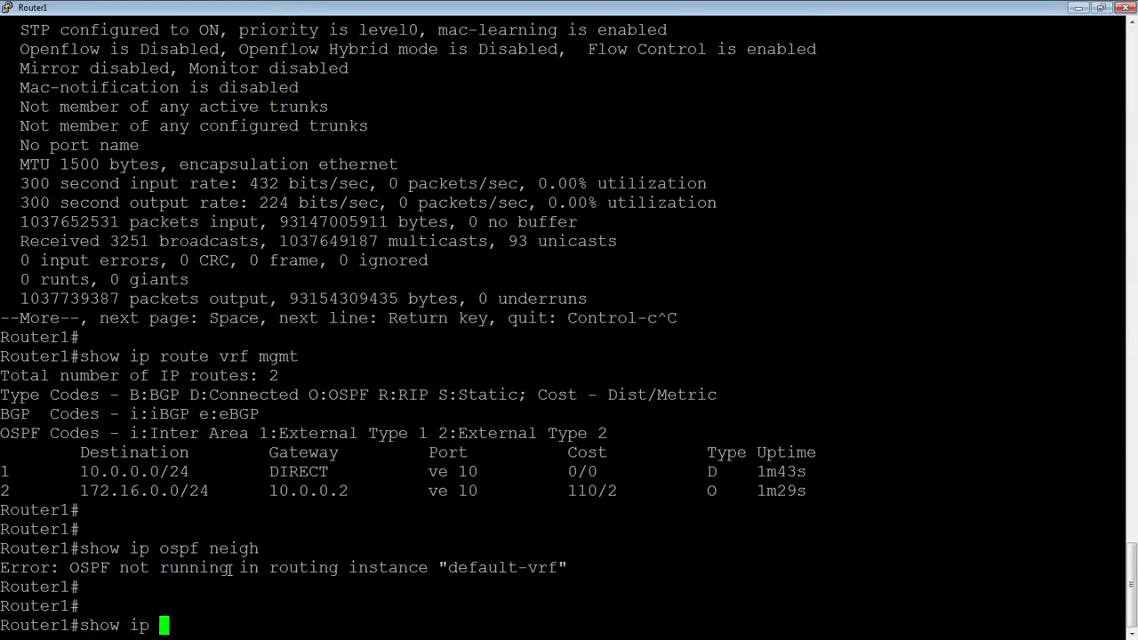
{"action": "type", "text": "ospf v"}
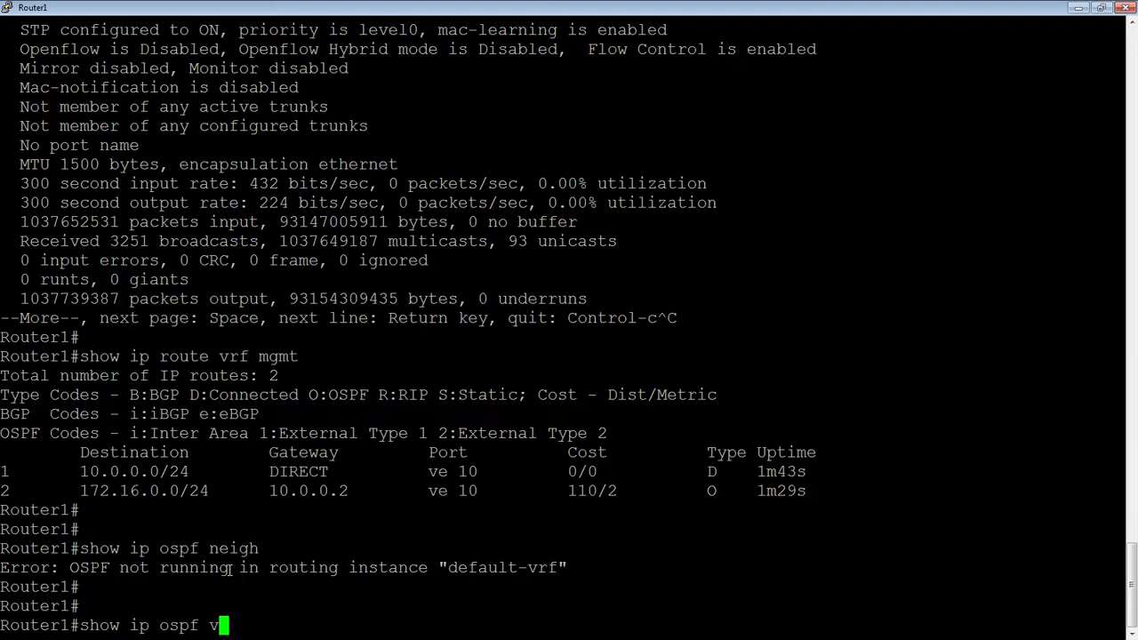
{"action": "type", "text": "rf mgmt"}
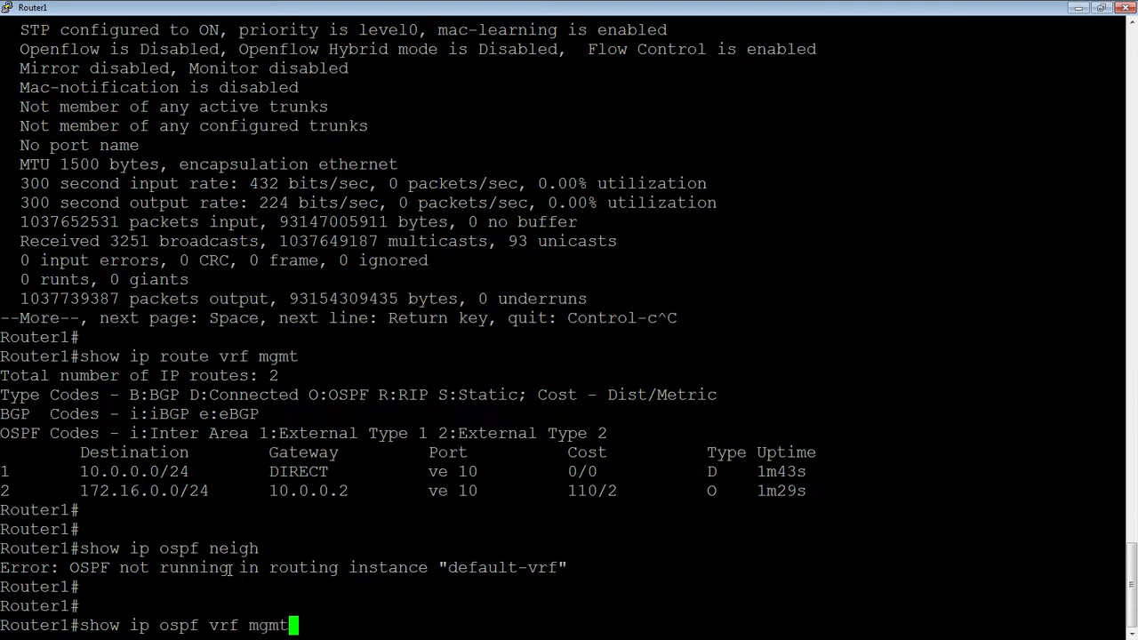
{"action": "type", "text": "neigh"}
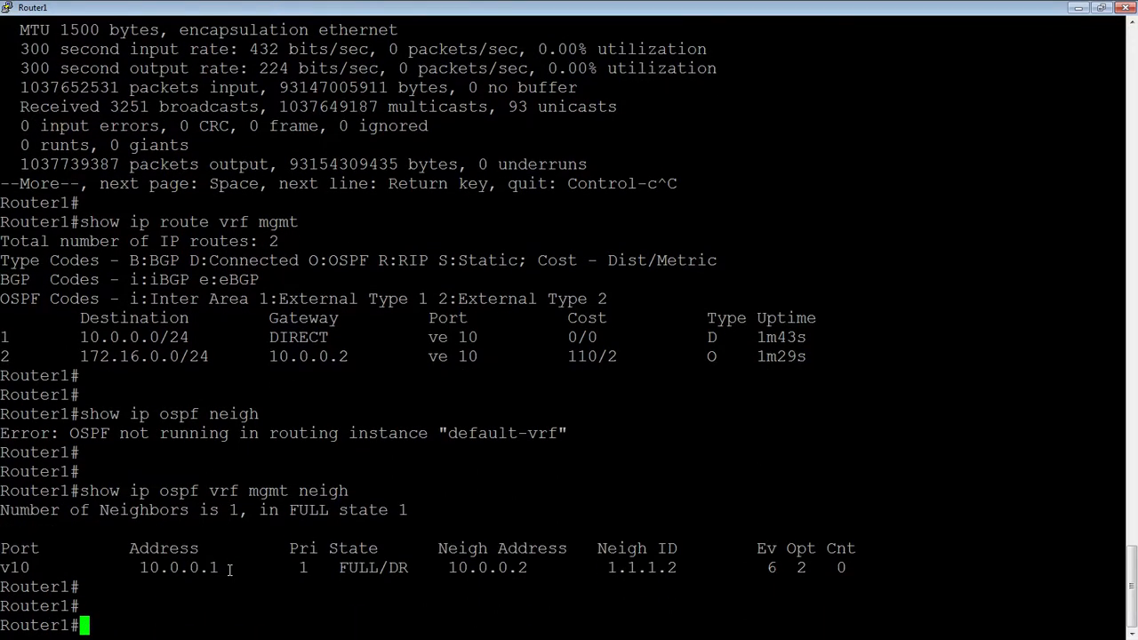
{"action": "type", "text": "show vrf"}
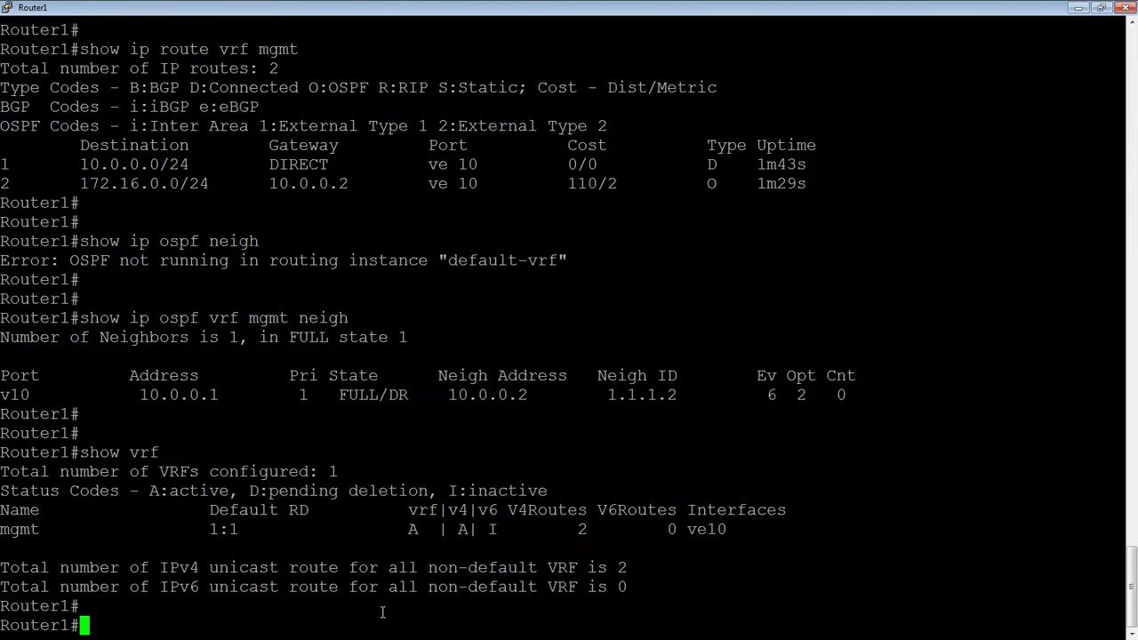
Step: Run 'show vrf mgmt' to see RD 1:1, router-ID 10.0.0.1, interface ve10, 512 max routes
{"action": "type", "text": "show ip"}
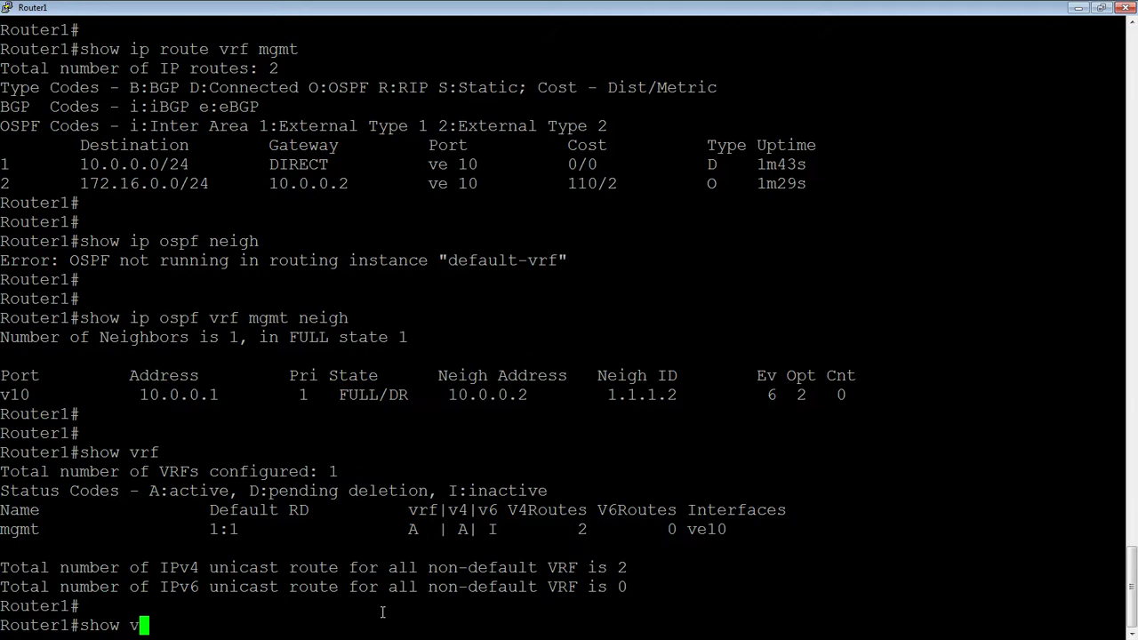
{"action": "type", "text": "rf mgmt"}
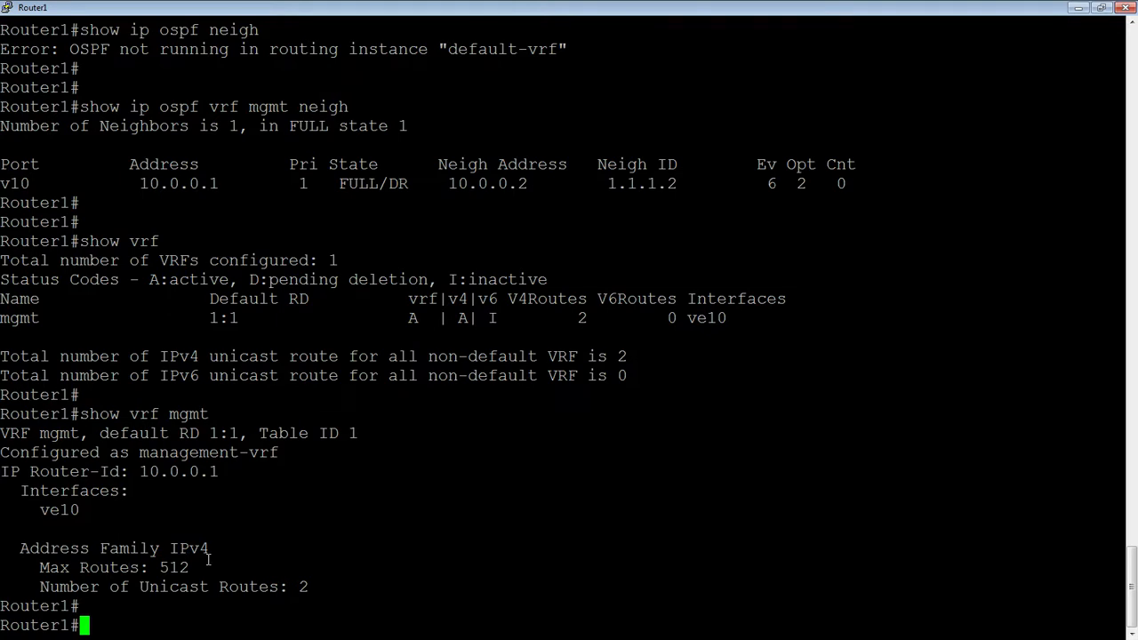
{"action": "mouse_move", "coordinate": [299, 567]}
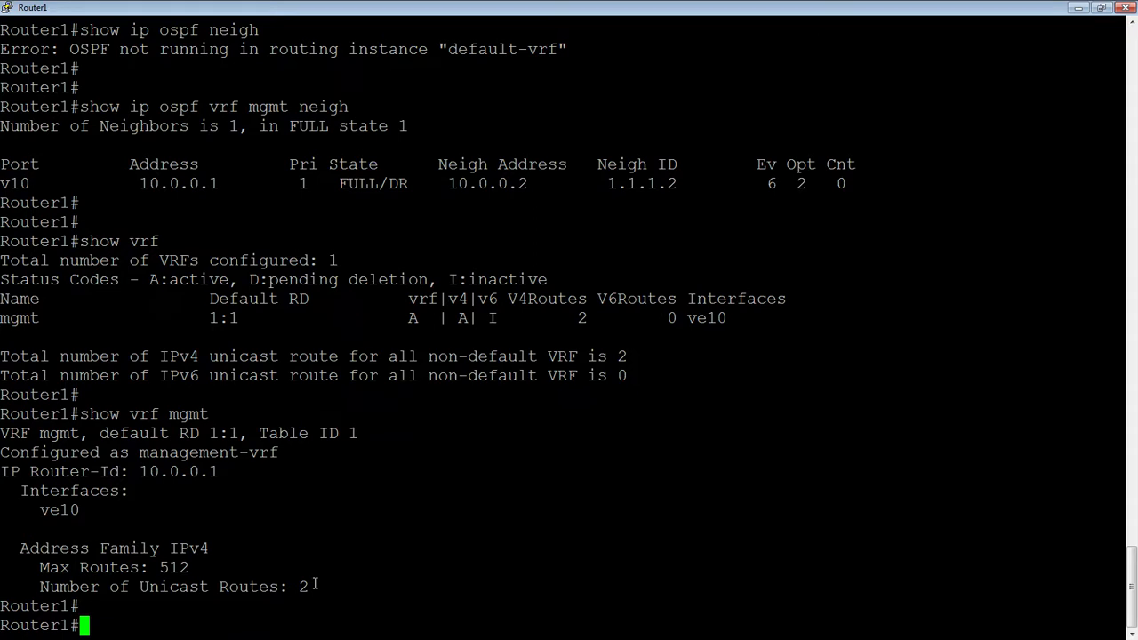
Step: Correct the typo and run 'show management-vrf': mgmt with zero drop packets and zero TCP rejects
{"action": "type", "text": "show mam"}
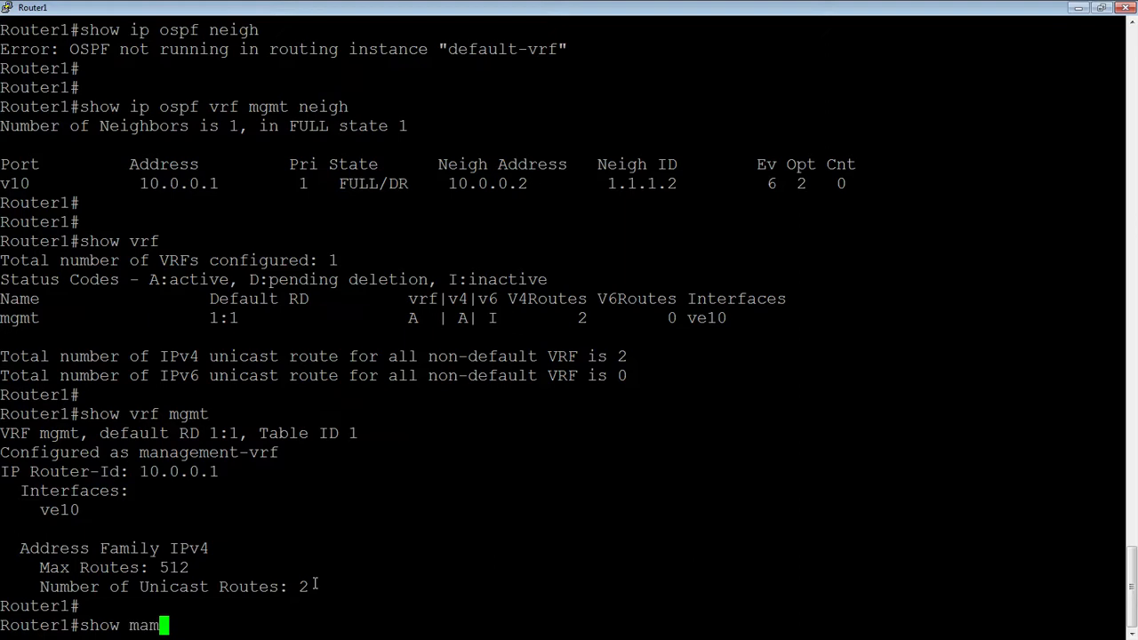
{"action": "type", "text": "agme"}
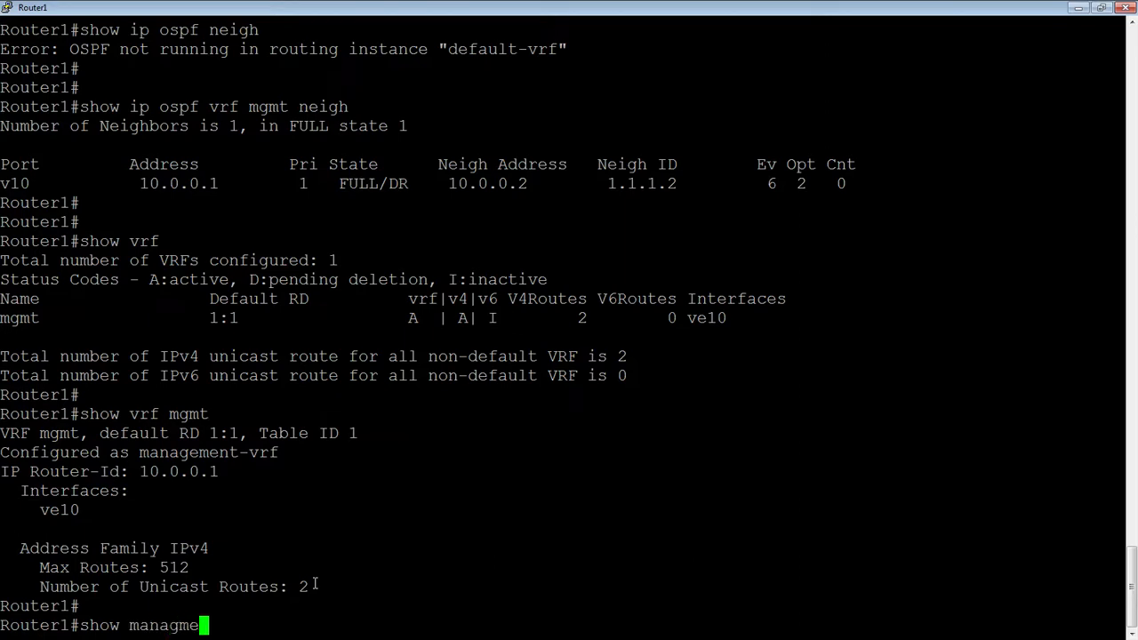
{"action": "type", "text": "t-vrf"}
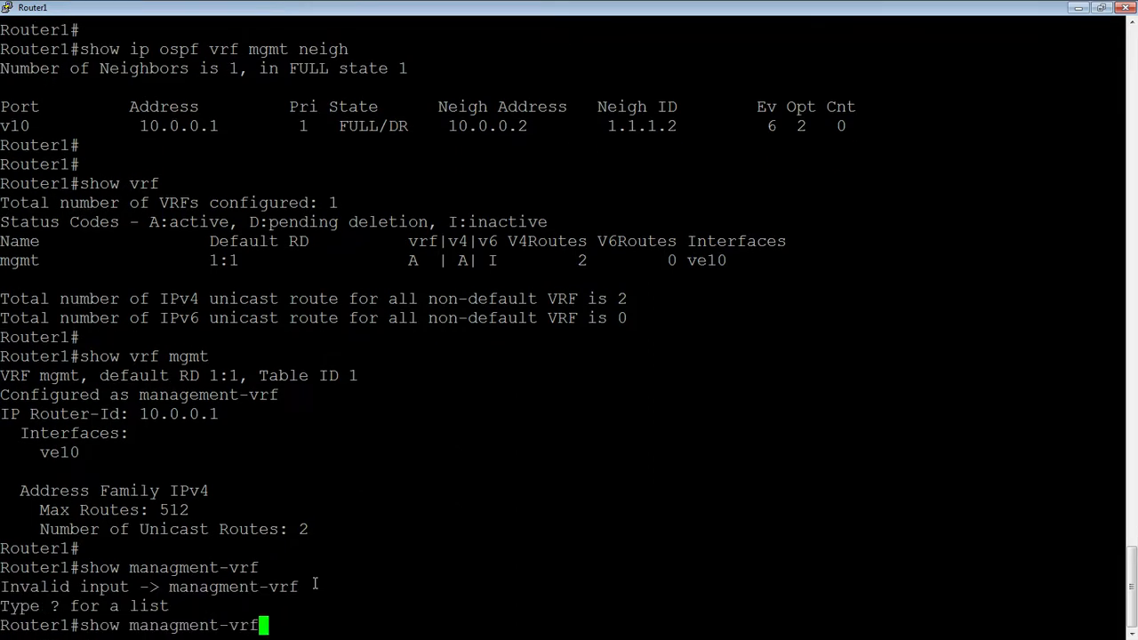
{"action": "key", "text": "BackSpace"}
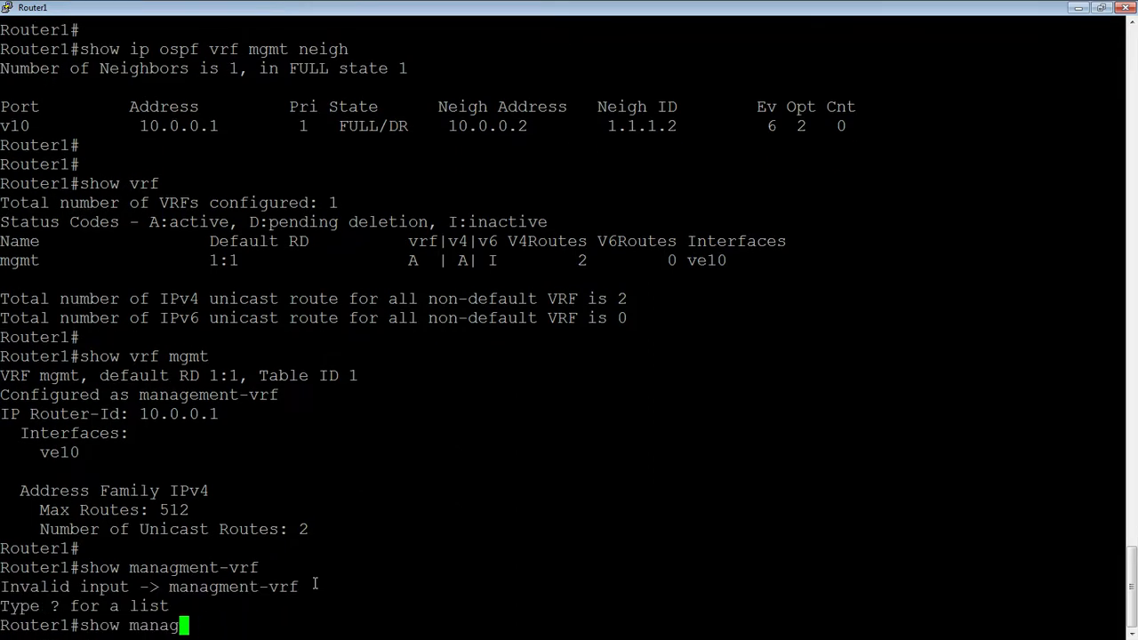
{"action": "type", "text": "ement-v"}
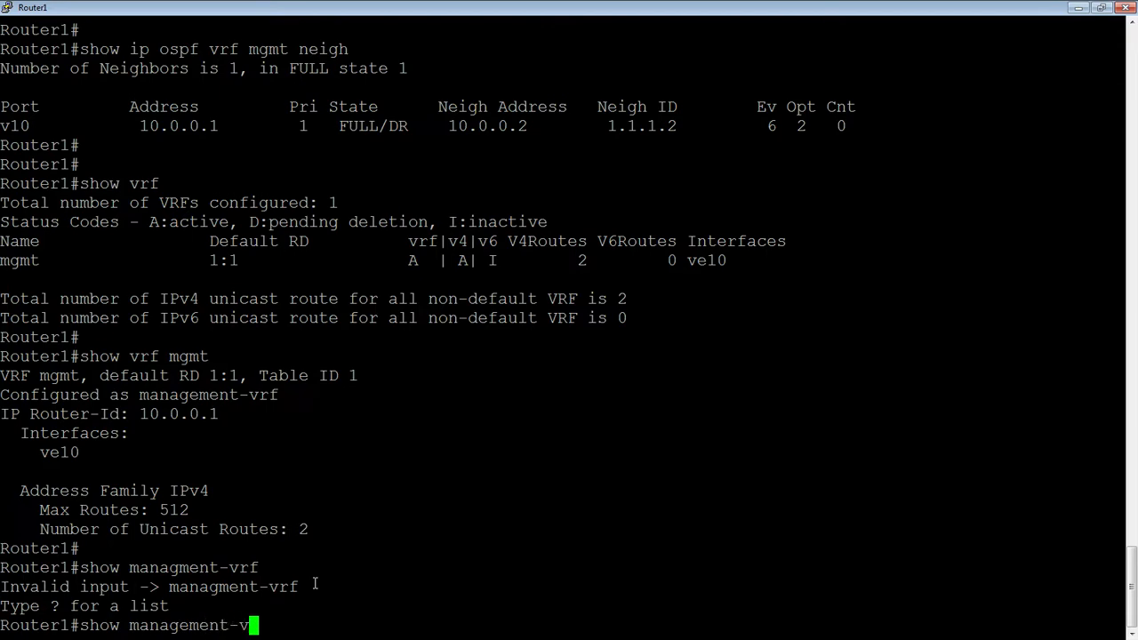
{"action": "key", "text": "enter"}
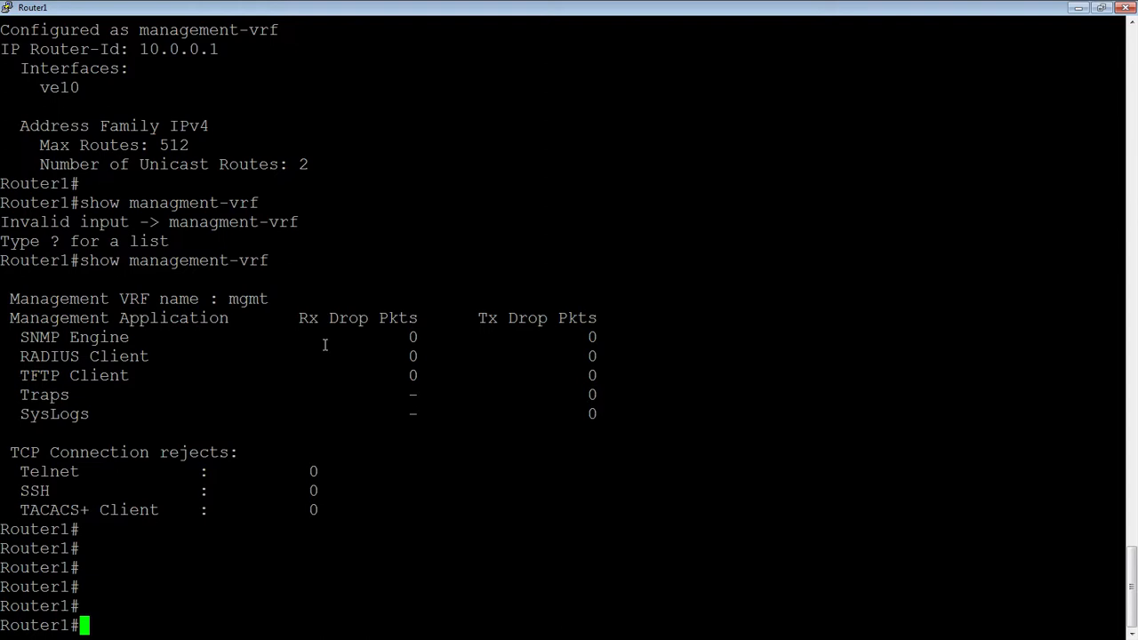
{"action": "mouse_move", "coordinate": [526, 416]}
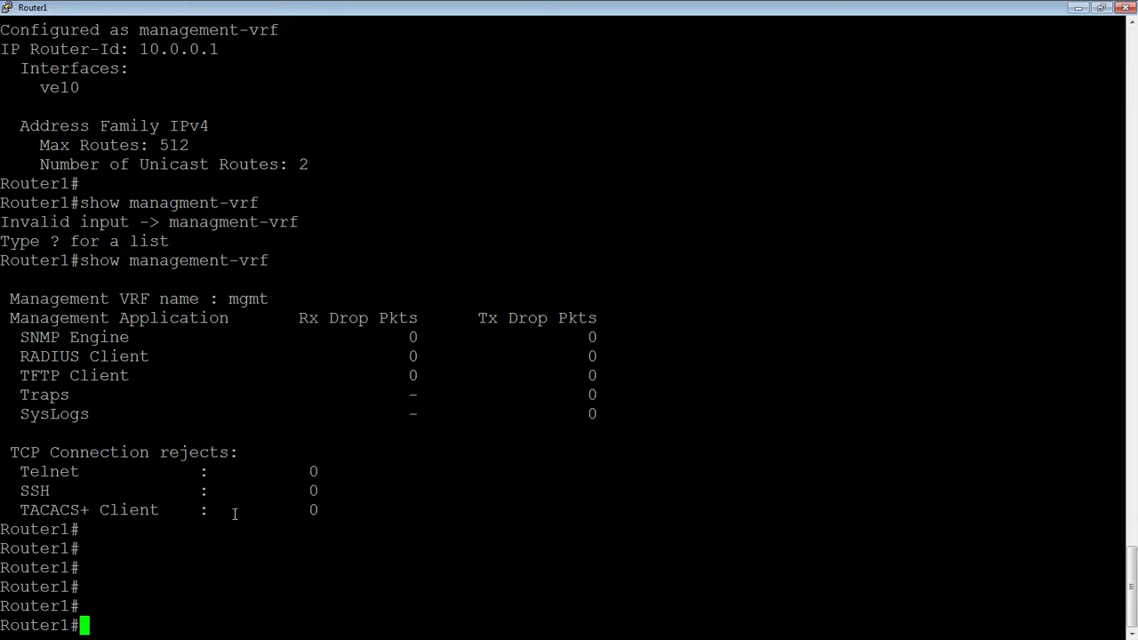
{"action": "mouse_move", "coordinate": [285, 484]}
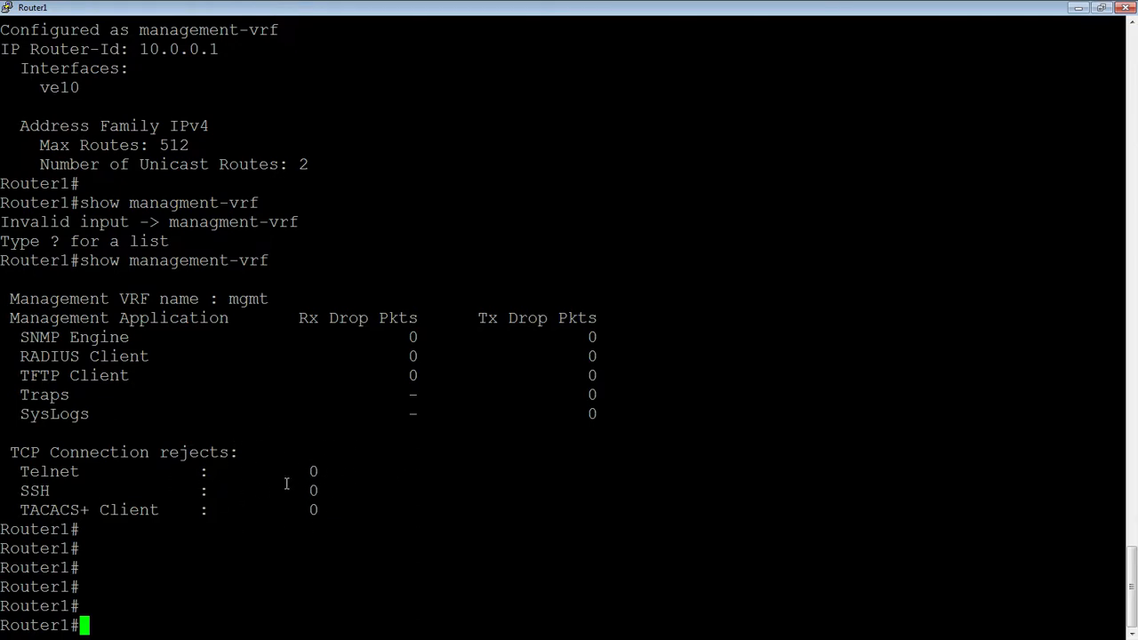
{"action": "mouse_move", "coordinate": [277, 494]}
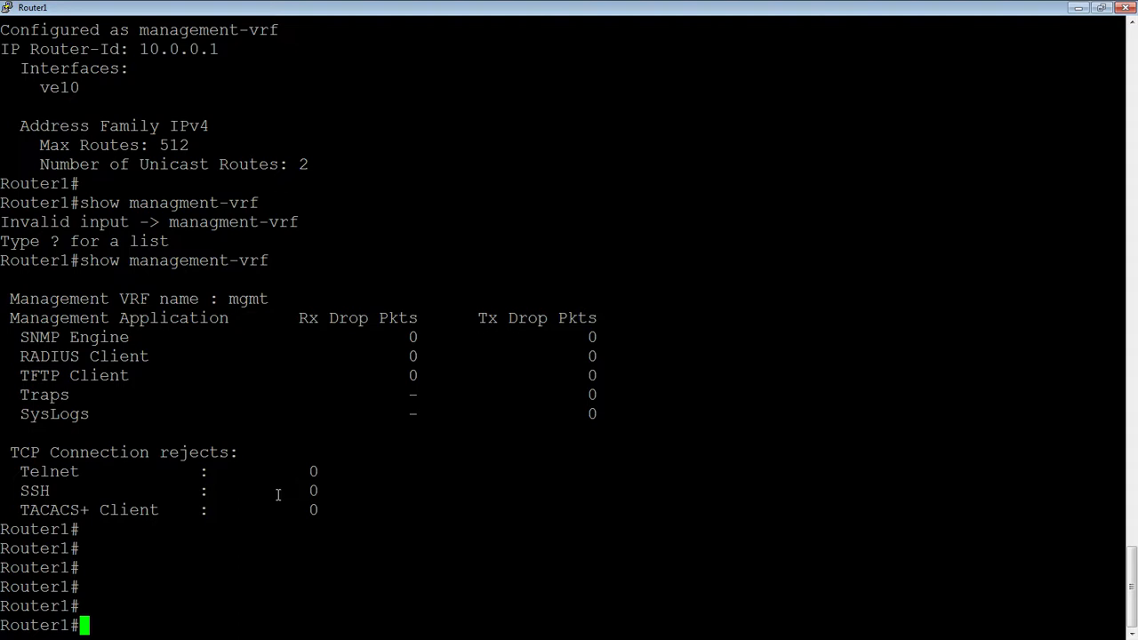
{"action": "mouse_move", "coordinate": [217, 517]}
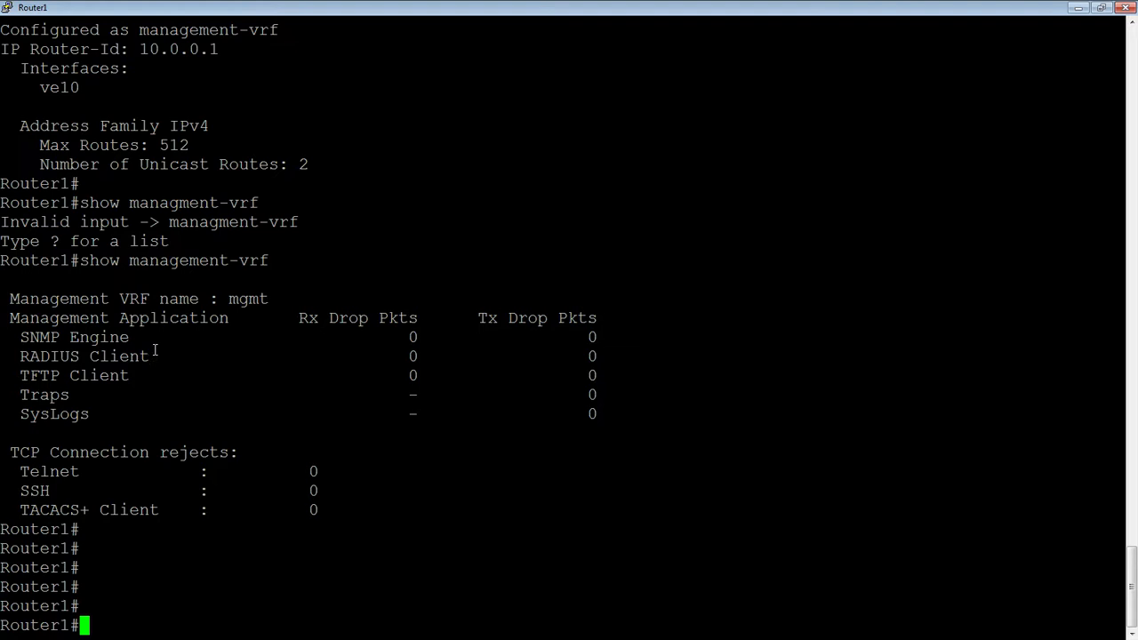
{"action": "mouse_move", "coordinate": [205, 366]}
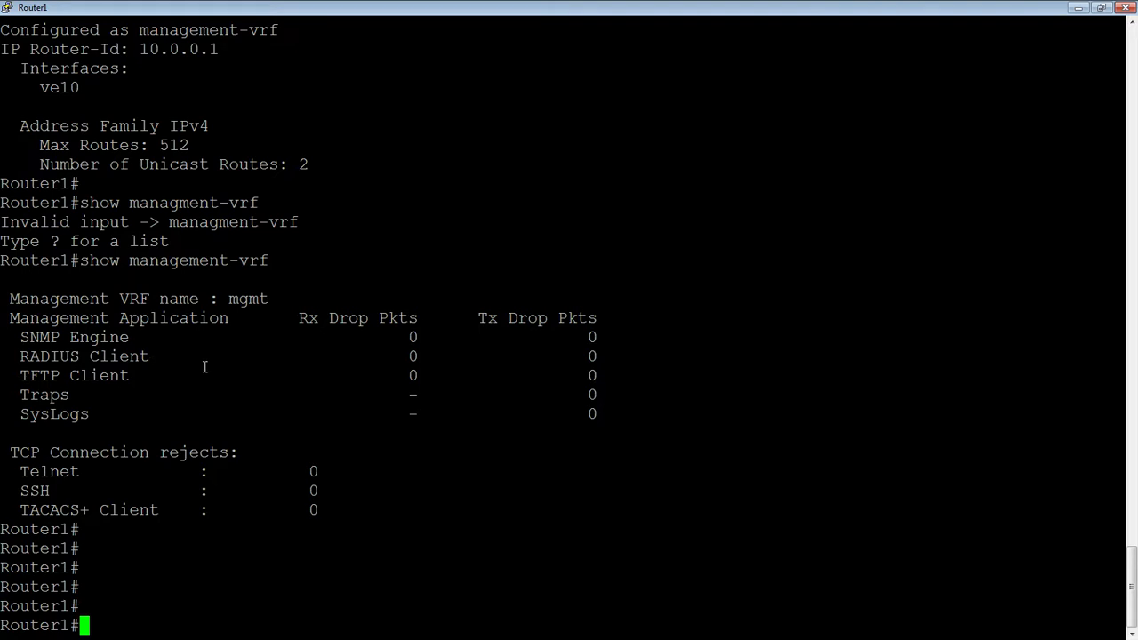
{"action": "mouse_move", "coordinate": [234, 375]}
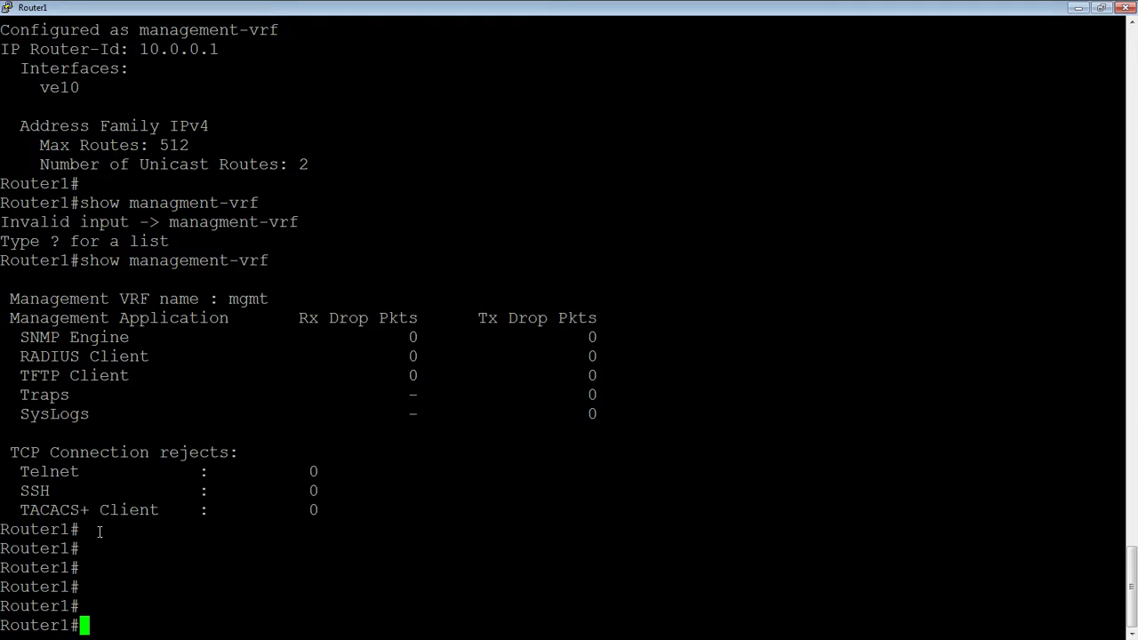
{"action": "mouse_move", "coordinate": [291, 448]}
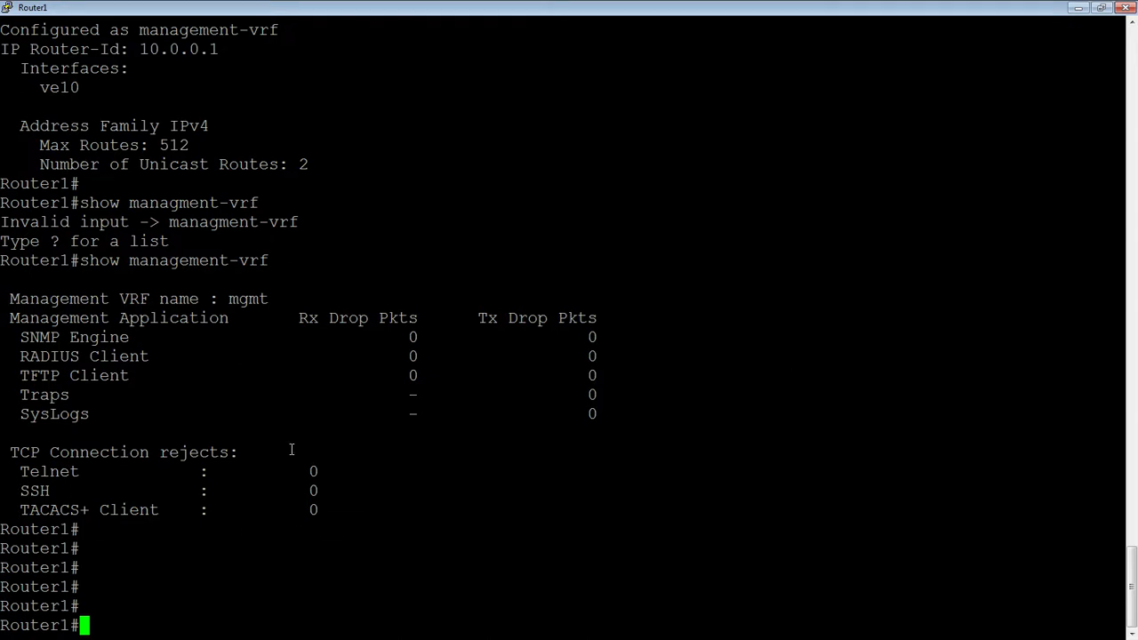
{"action": "scroll", "scroll_direction": "down", "scroll_amount": 3}
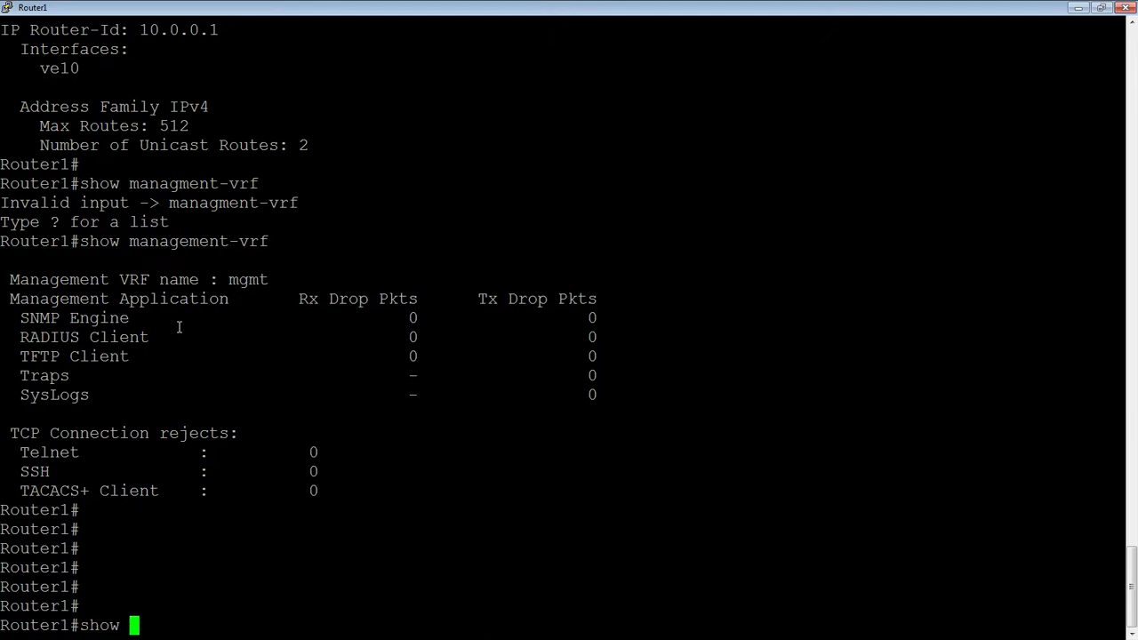
Step: Run 'show who' and page through: Telnet enabled, SSH disabled, all sessions closed
{"action": "type", "text": "show who"}
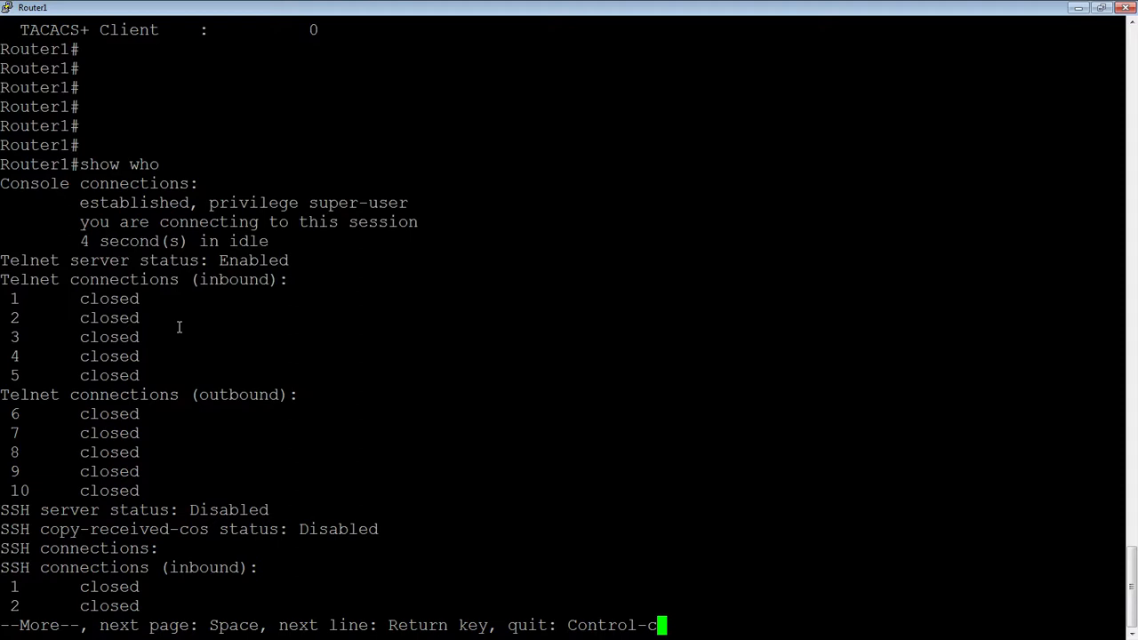
{"action": "key", "text": "Return"}
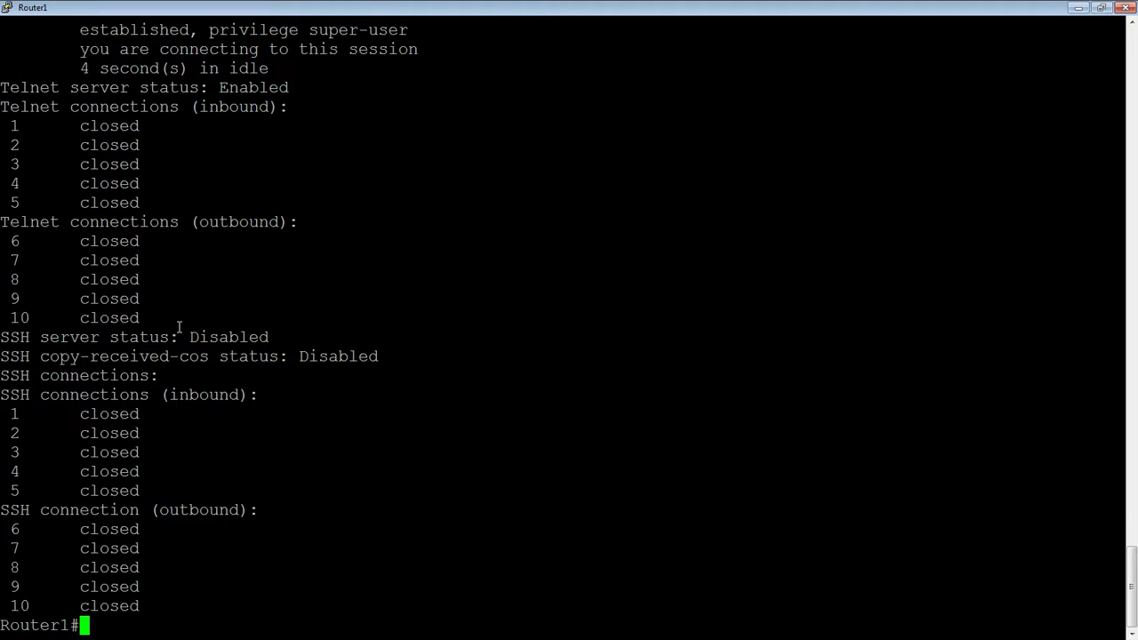
{"action": "key", "text": "enter"}
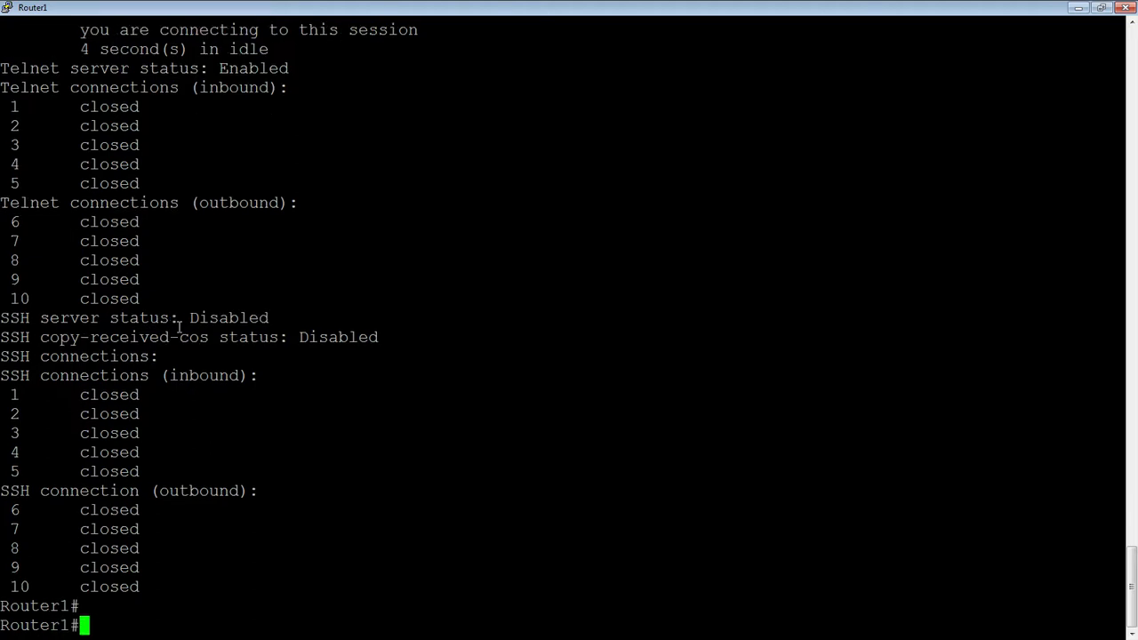